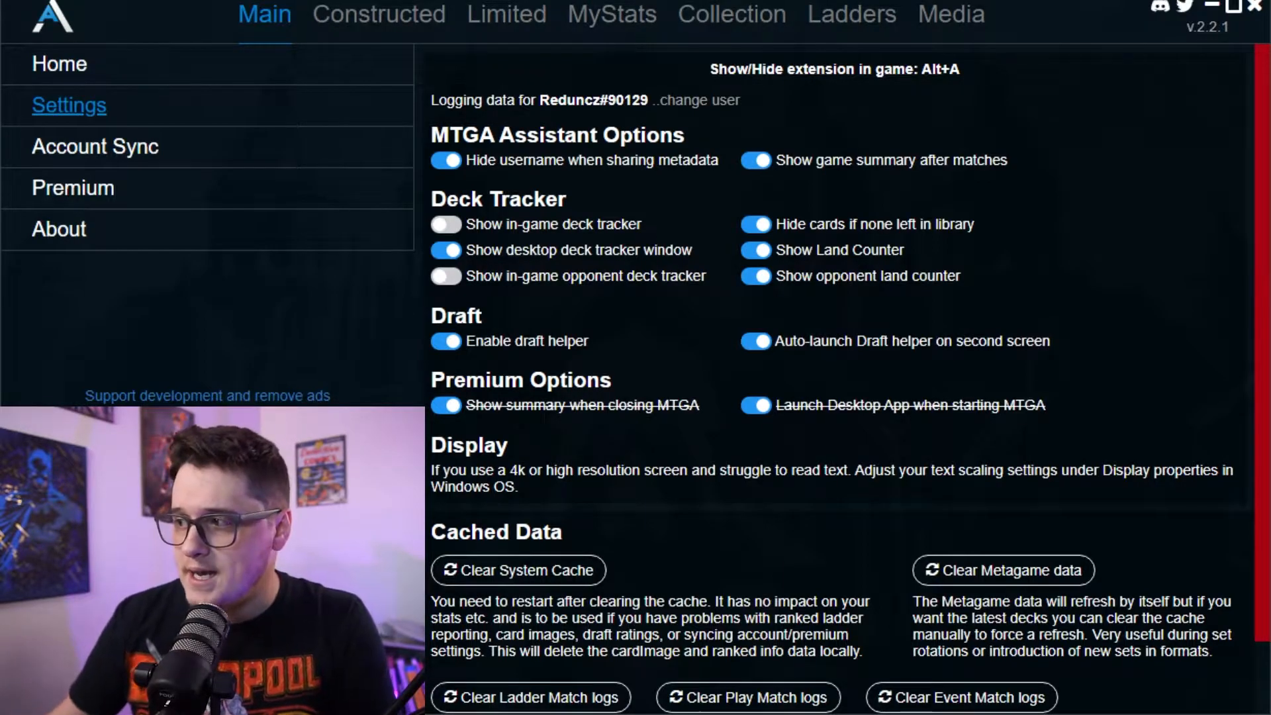
- Leave Settings for the Home page and scroll through trending decks and events
{"action": "left_click", "coordinate": [58, 65]}
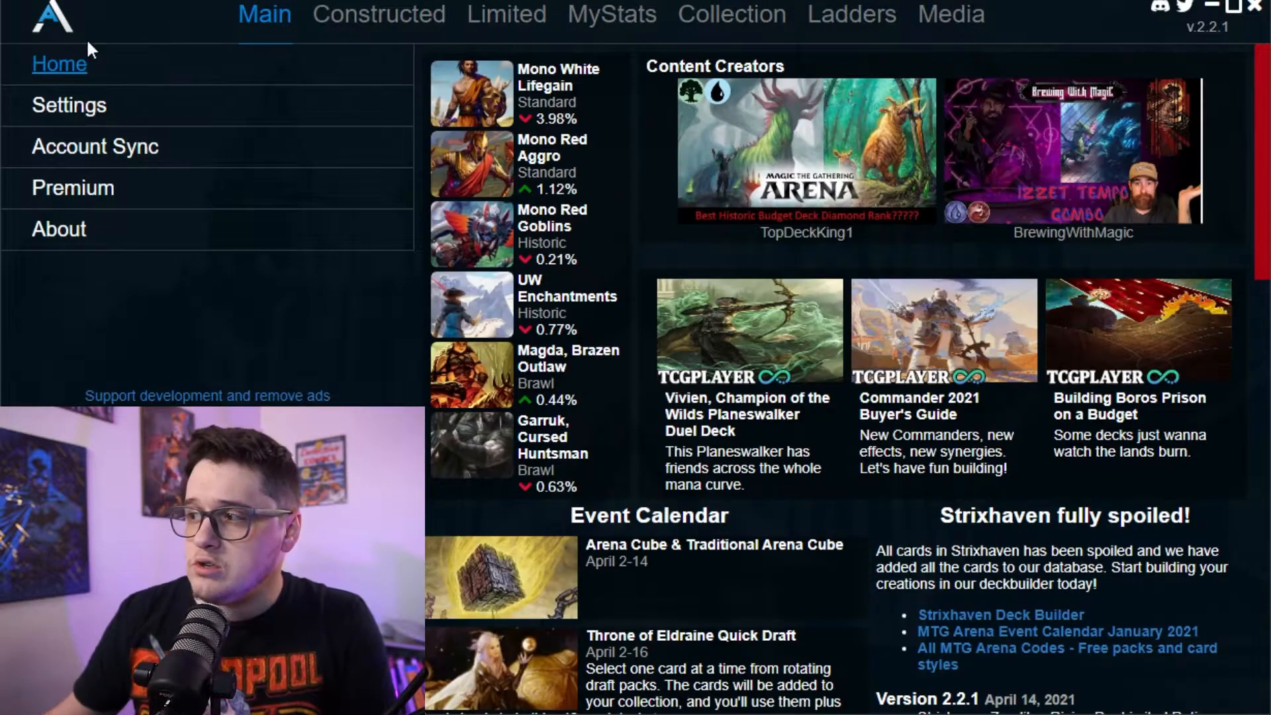
{"action": "mouse_move", "coordinate": [527, 234]}
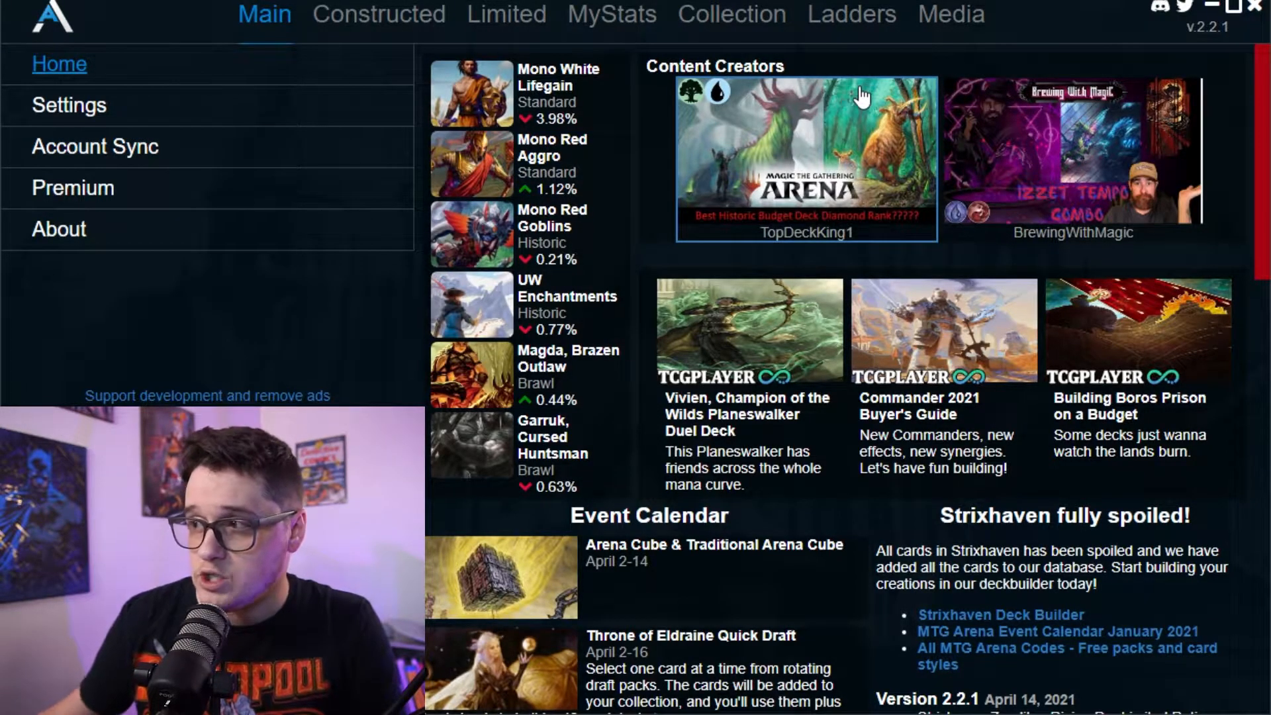
{"action": "scroll", "scroll_direction": "down", "scroll_amount": 3}
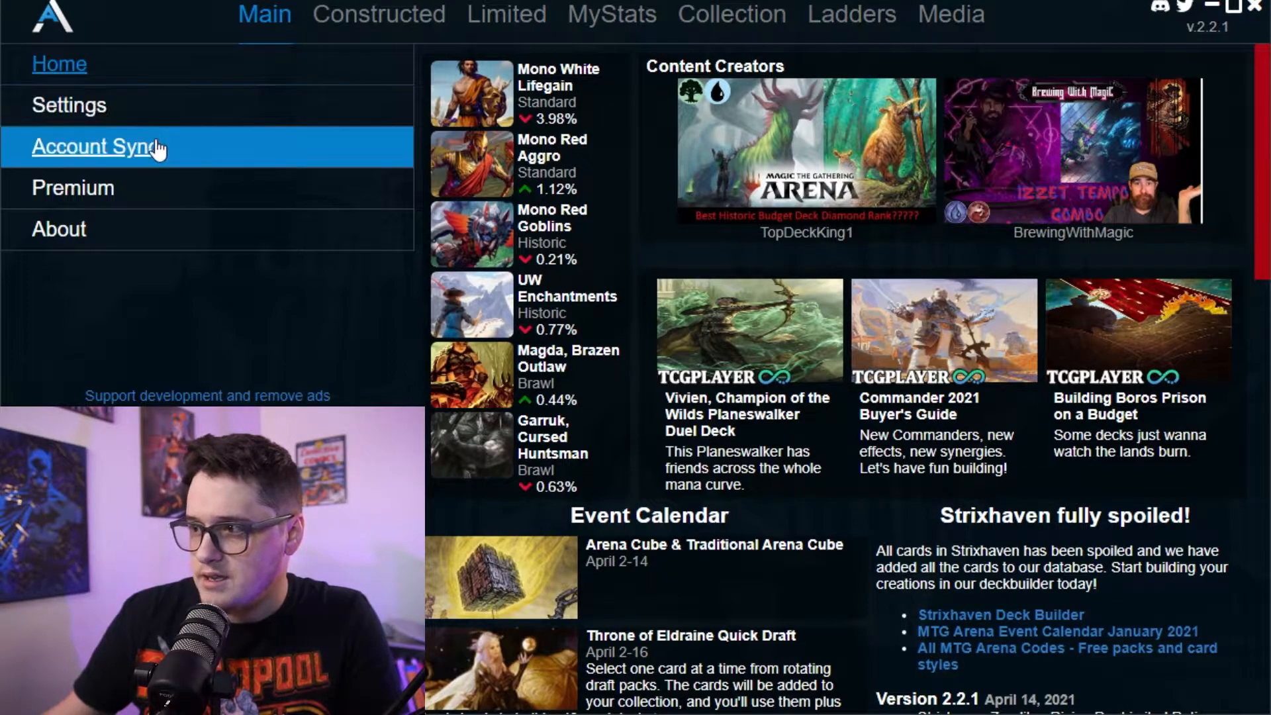
- Show the Standard BO1 metagame deck rankings under Constructed
{"action": "left_click", "coordinate": [378, 14]}
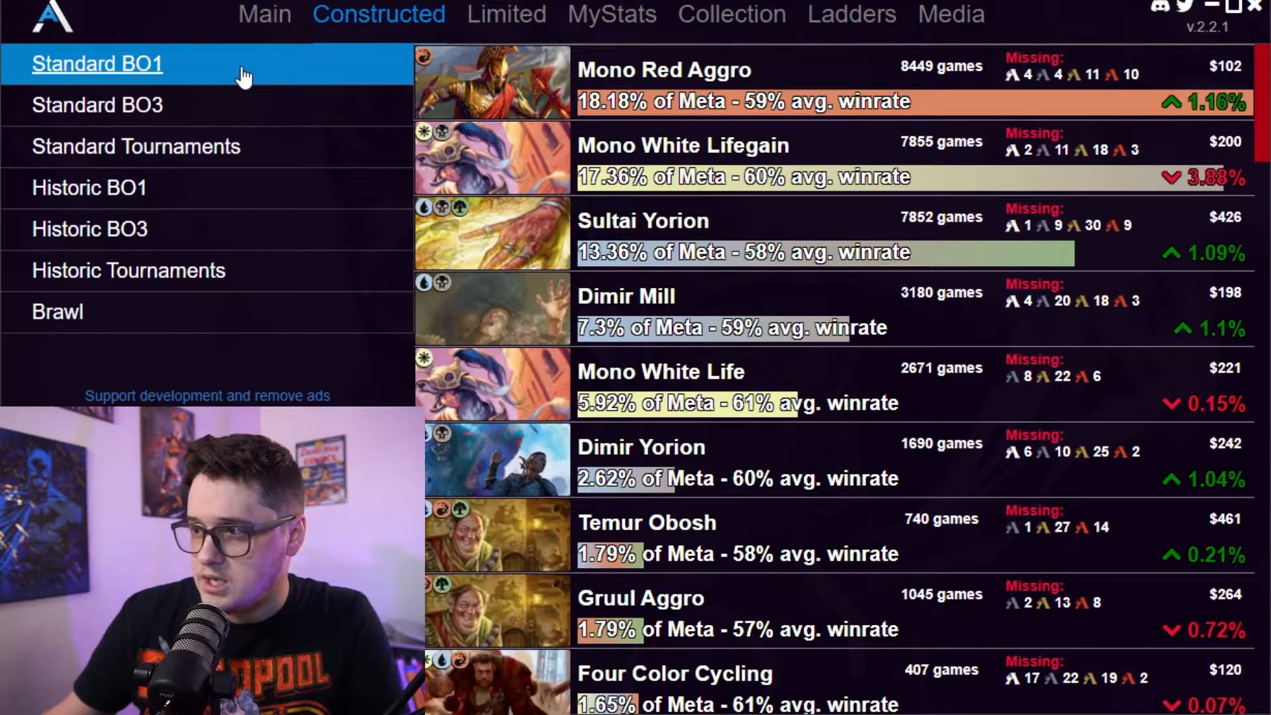
{"action": "left_click", "coordinate": [137, 146]}
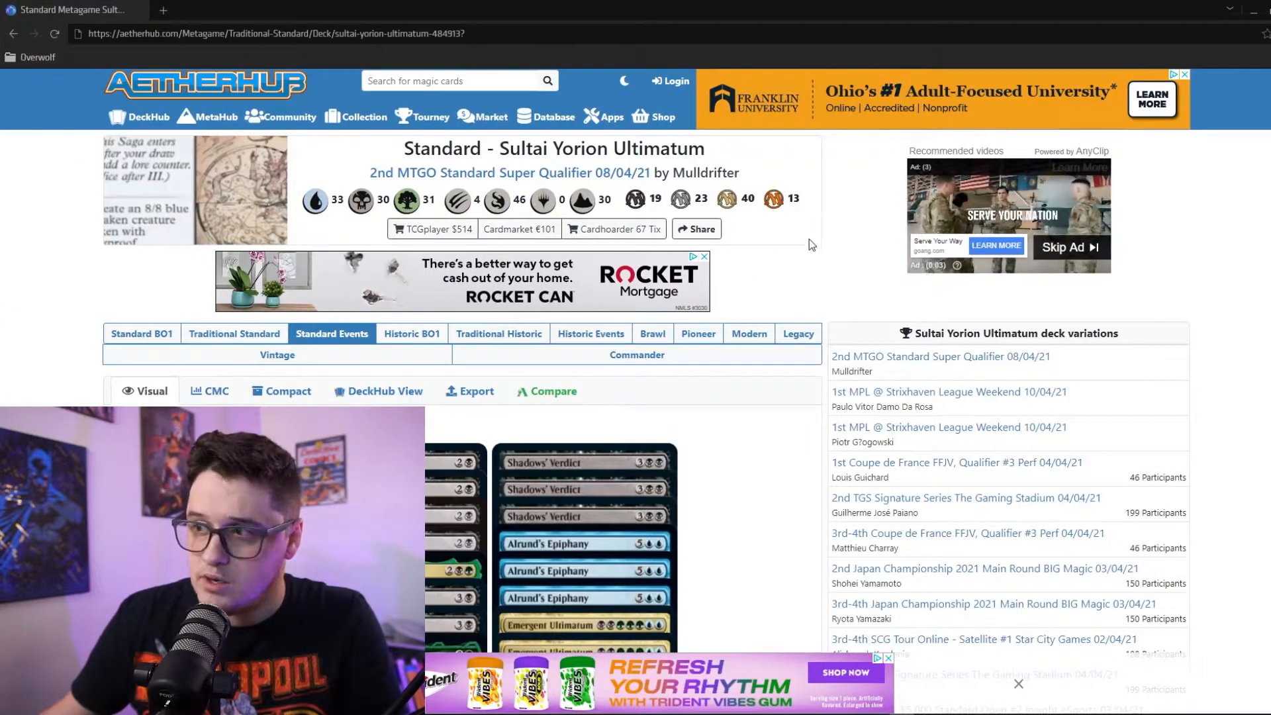
{"action": "mouse_move", "coordinate": [595, 436]}
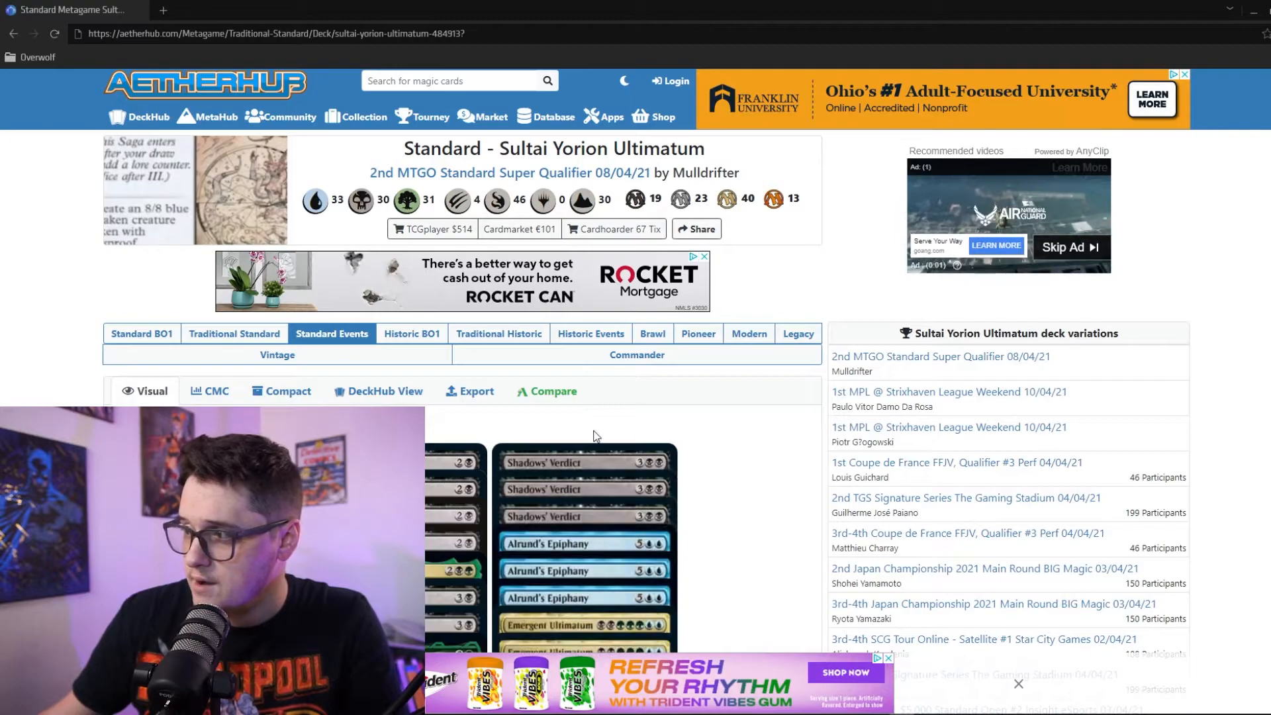
- Scroll down the Sultai Yorion Ultimatum deck page to its visual main-deck card list
{"action": "scroll", "scroll_direction": "down", "scroll_amount": 3}
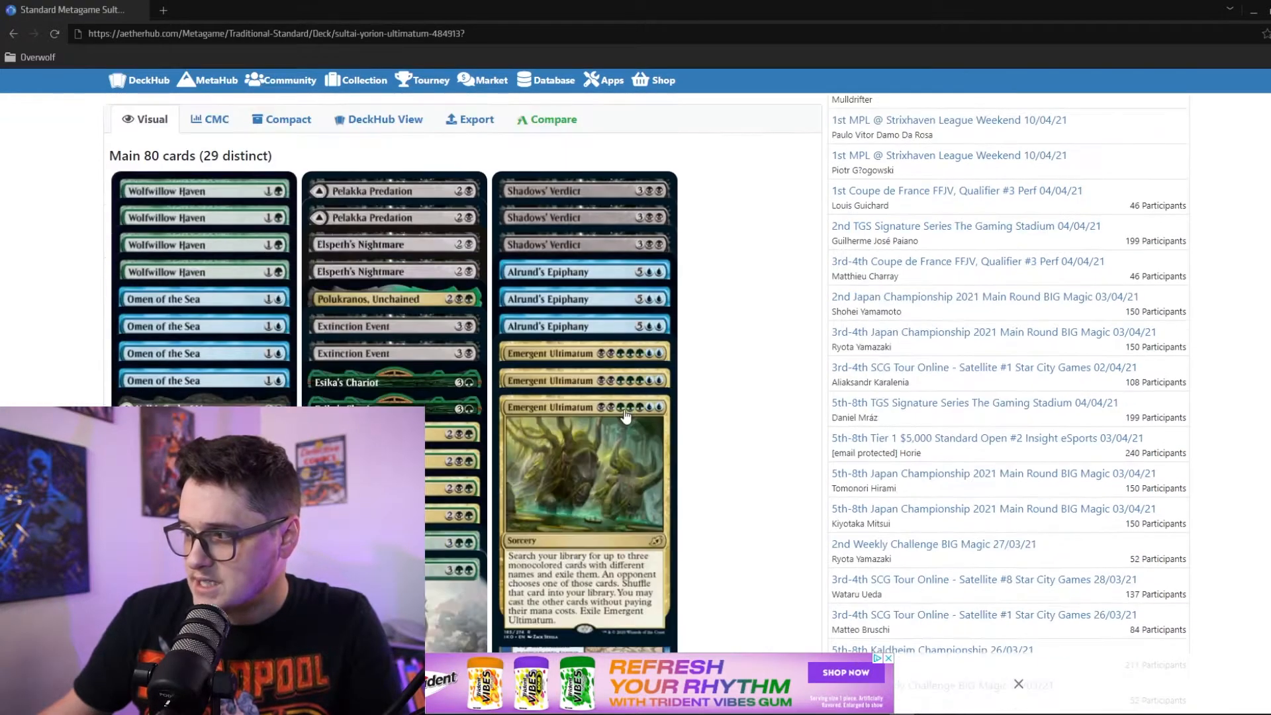
{"action": "scroll", "scroll_direction": "down", "scroll_amount": 3}
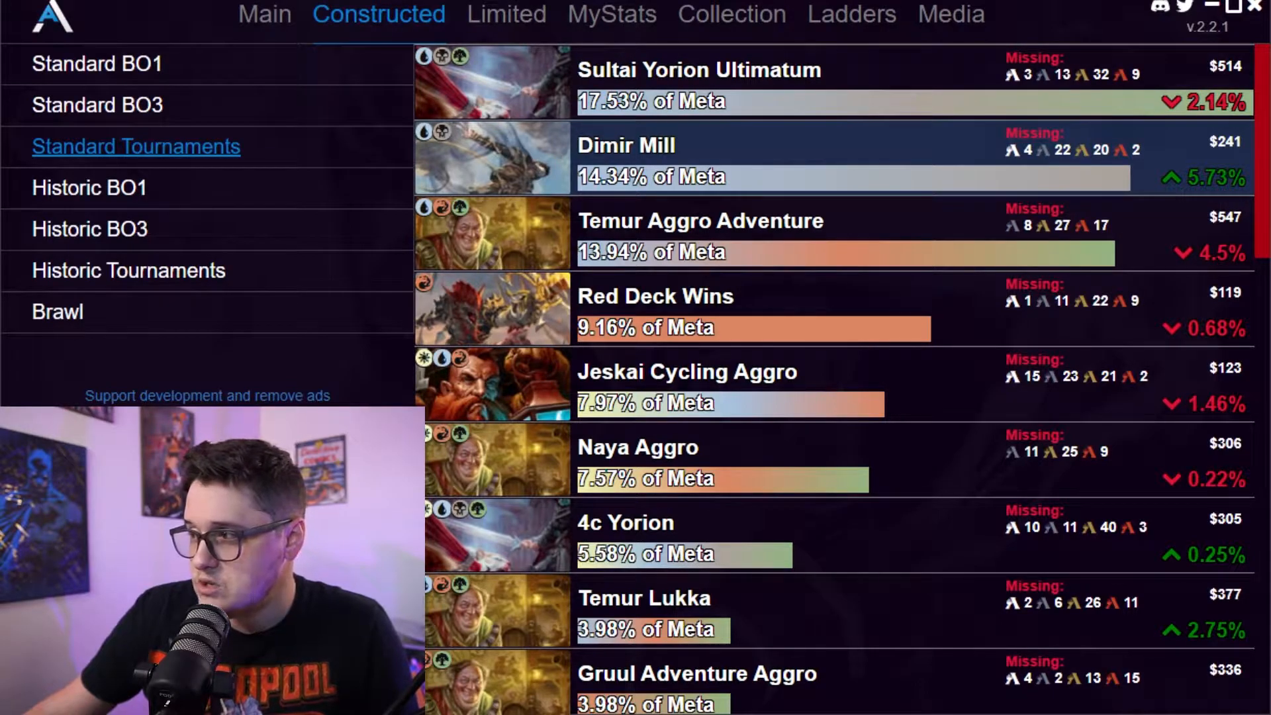
- Open the Limited Ratings set picker
{"action": "left_click", "coordinate": [505, 14]}
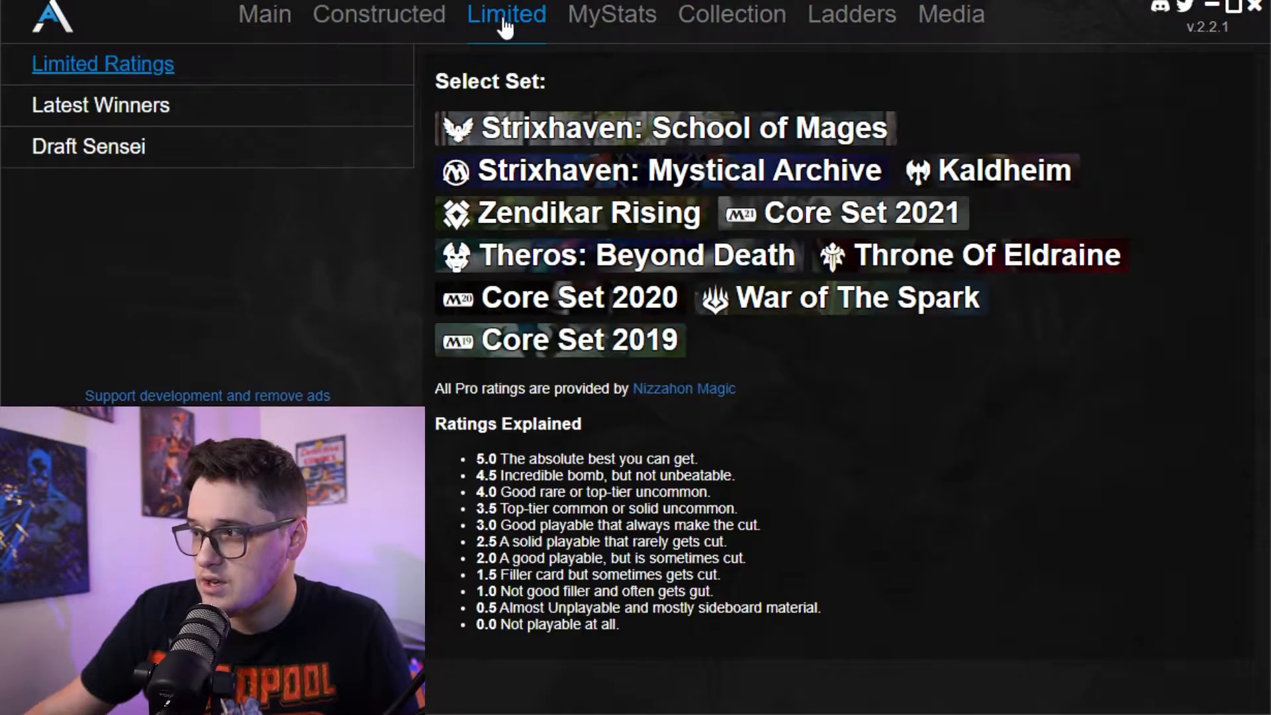
- Browse MyStats deck winrates, then show My Account's Season 28 ranks
{"action": "left_click", "coordinate": [612, 15]}
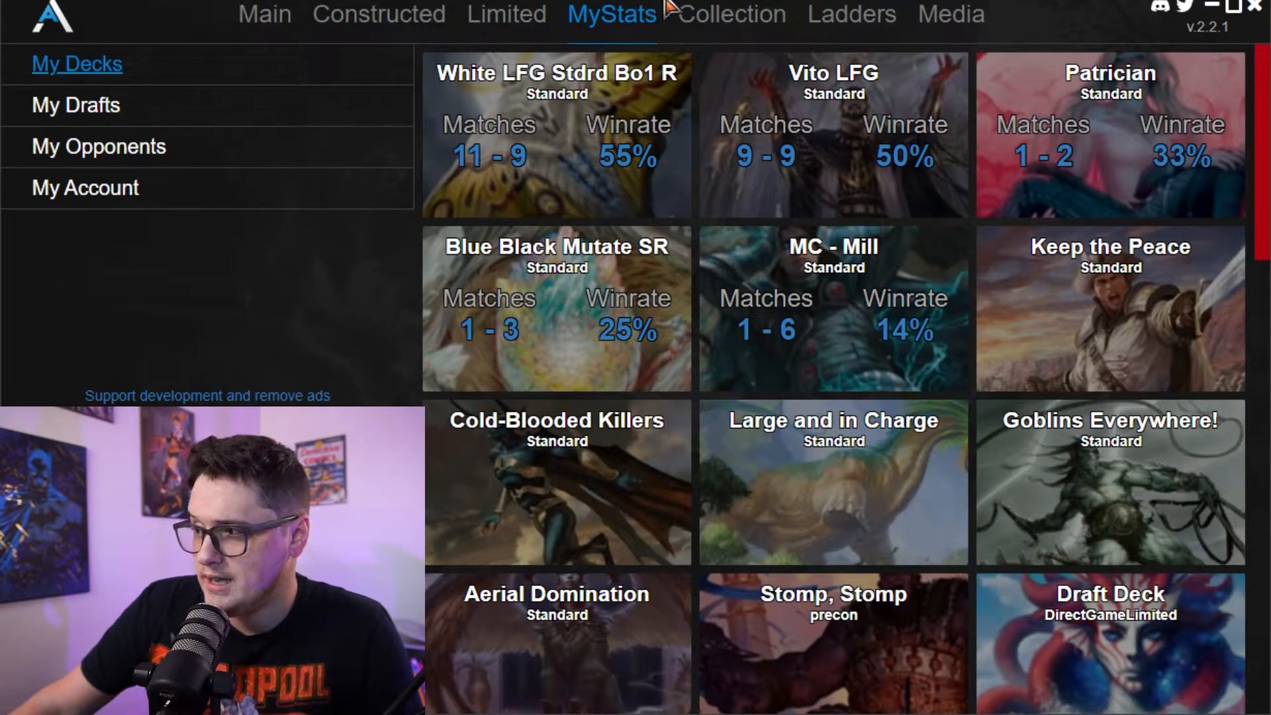
{"action": "mouse_move", "coordinate": [1135, 227]}
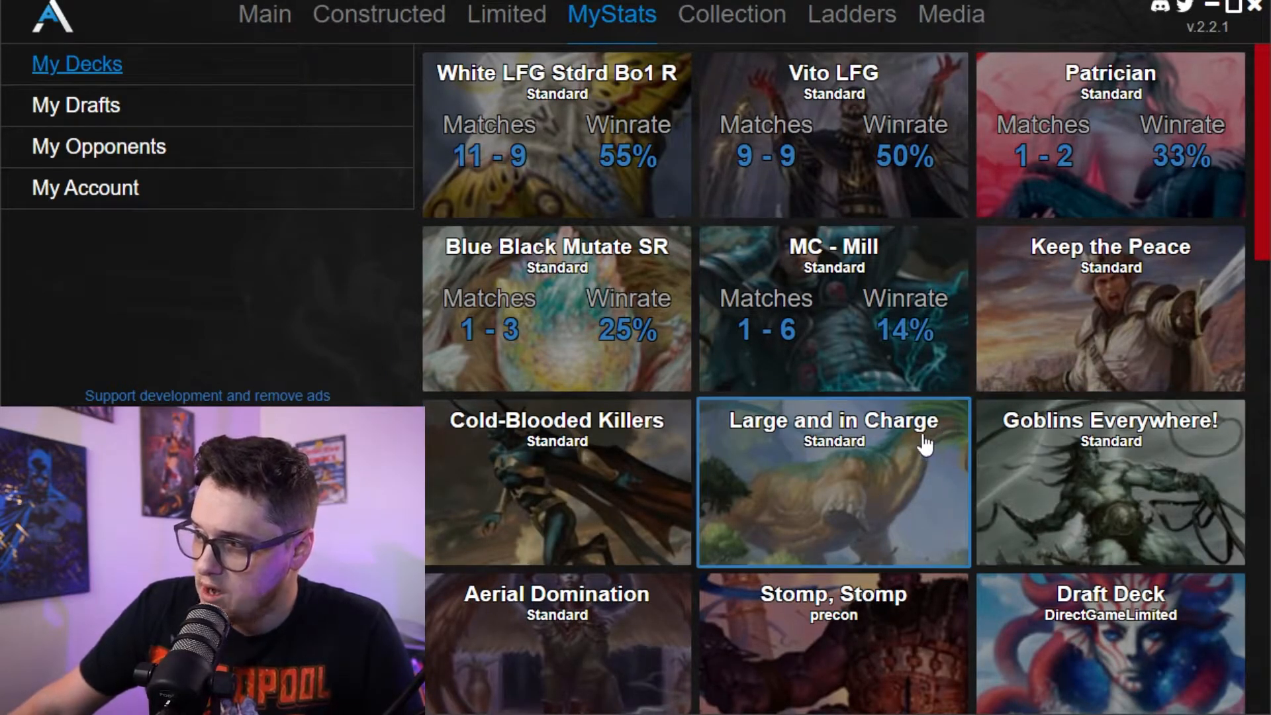
{"action": "mouse_move", "coordinate": [649, 202]}
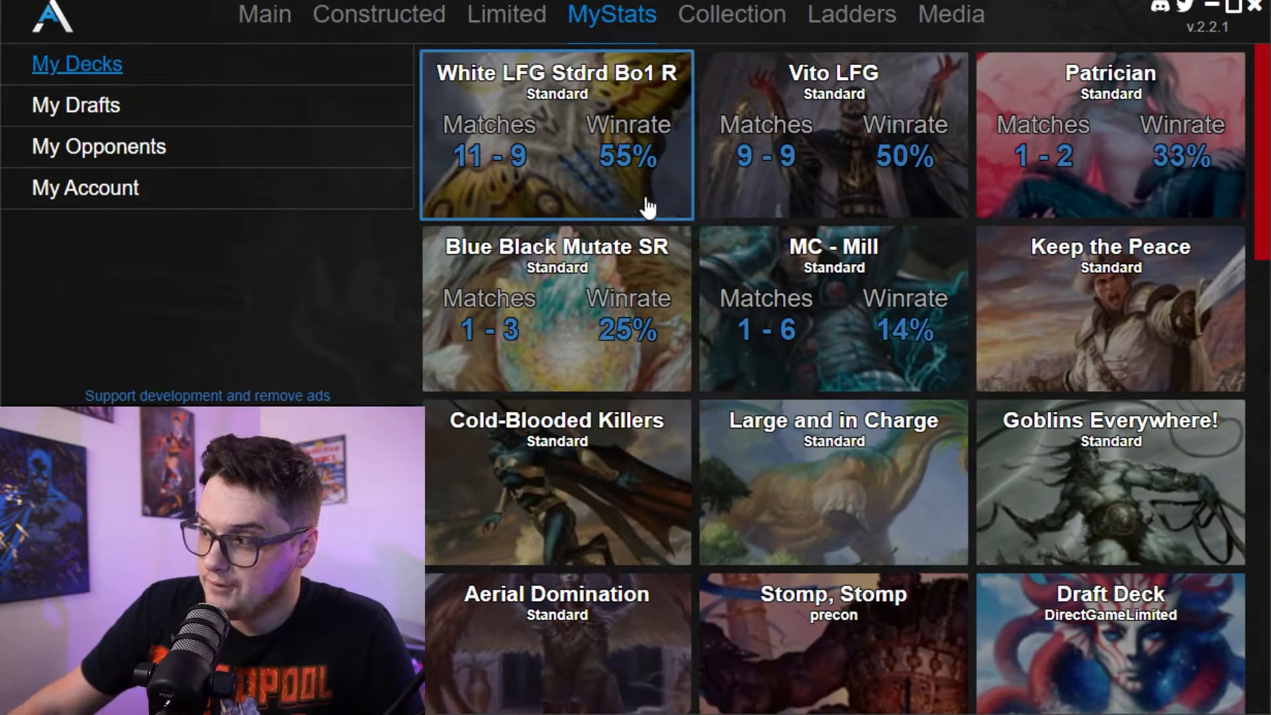
{"action": "mouse_move", "coordinate": [833, 199]}
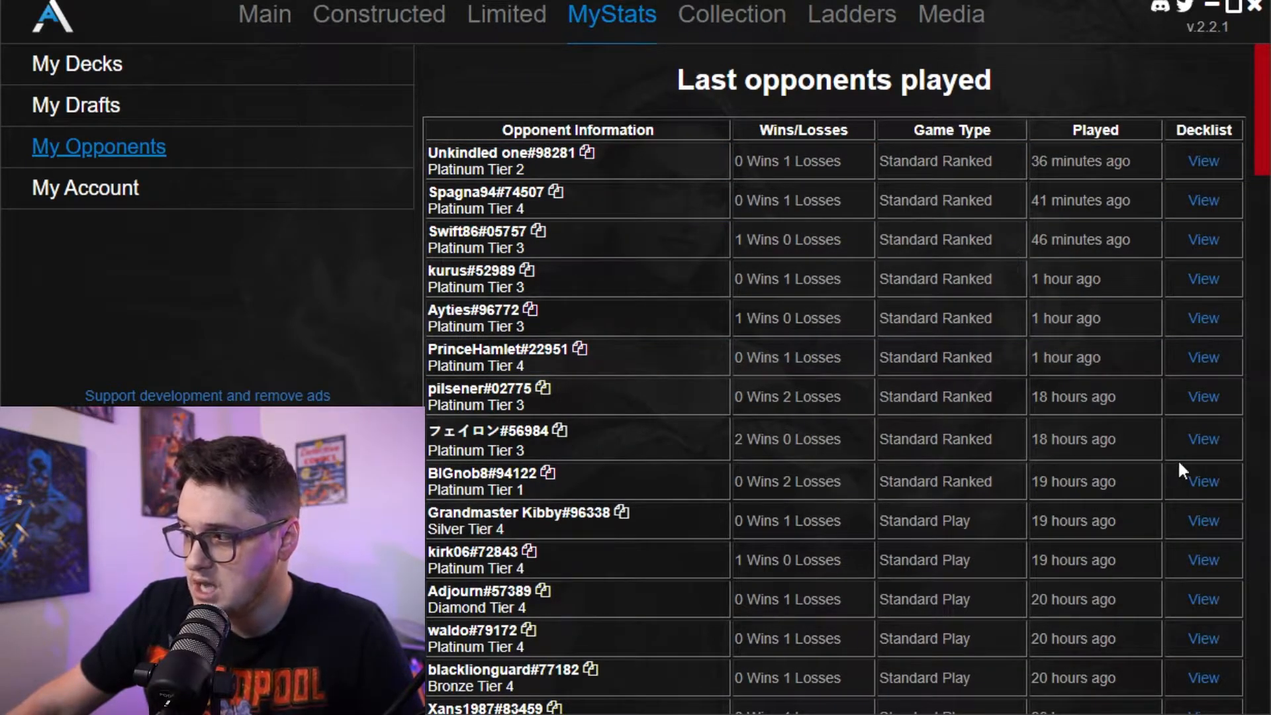
{"action": "mouse_move", "coordinate": [961, 558]}
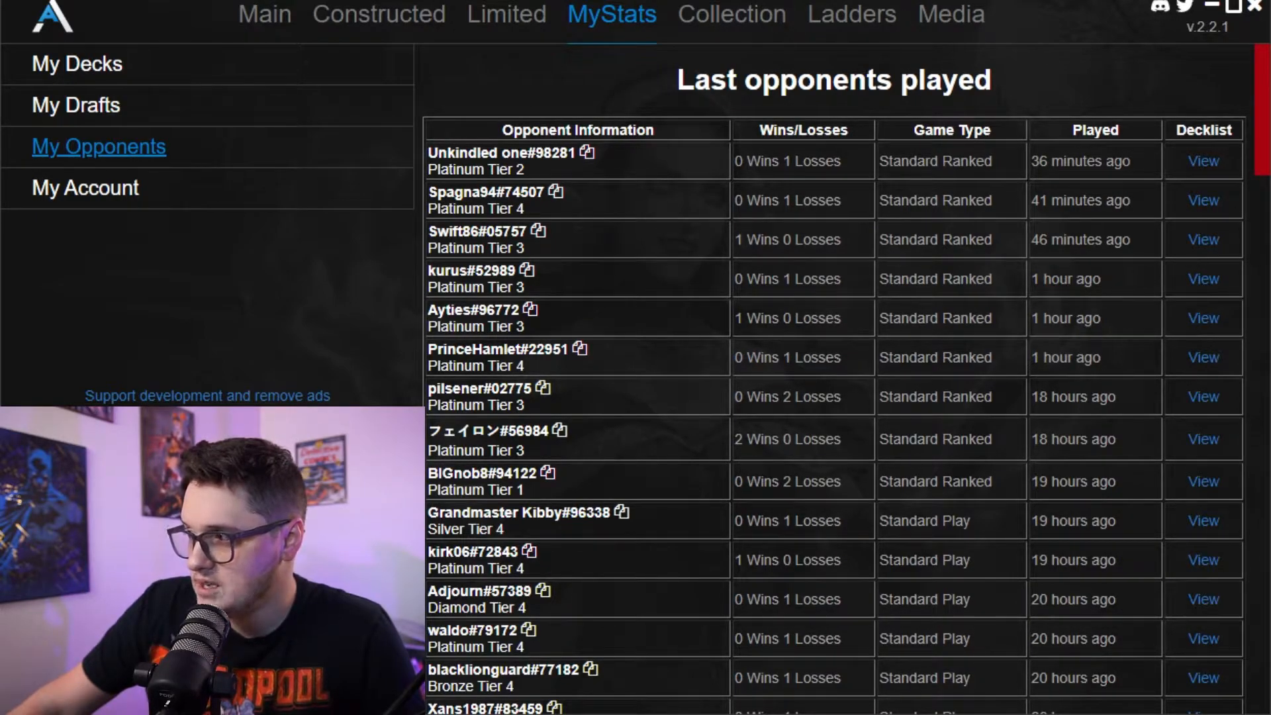
{"action": "mouse_move", "coordinate": [85, 188]}
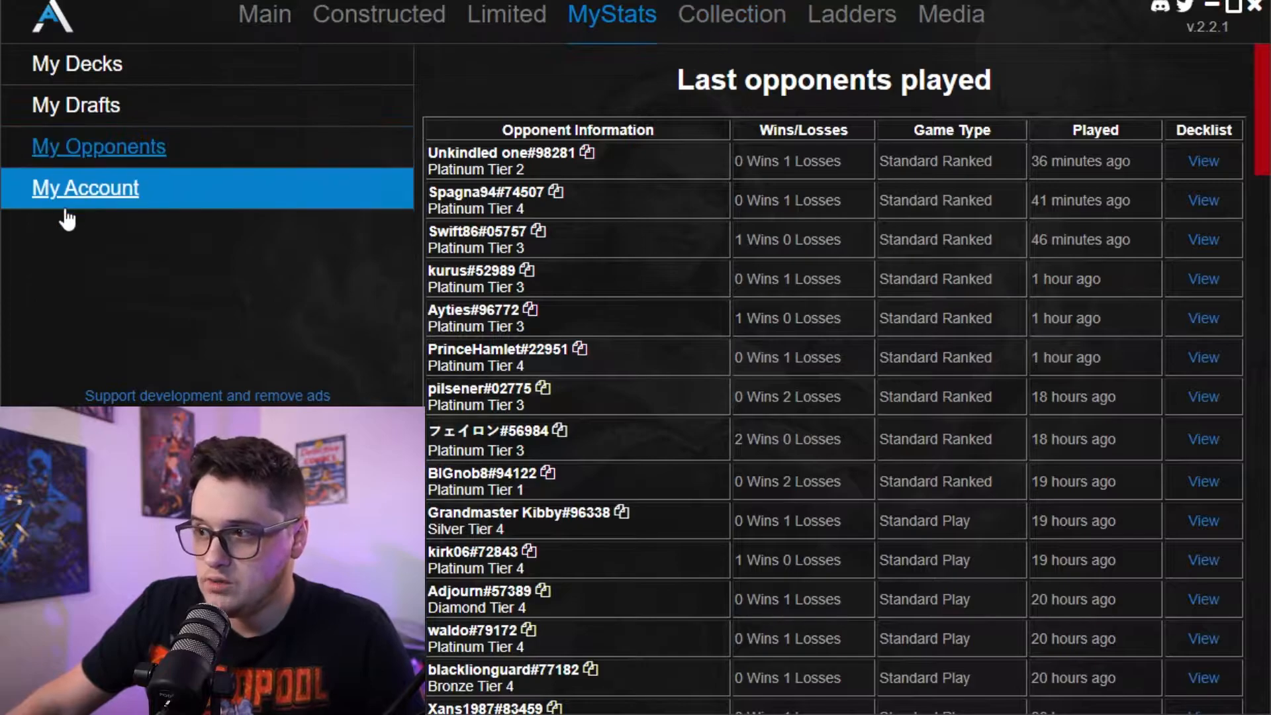
{"action": "left_click", "coordinate": [85, 188]}
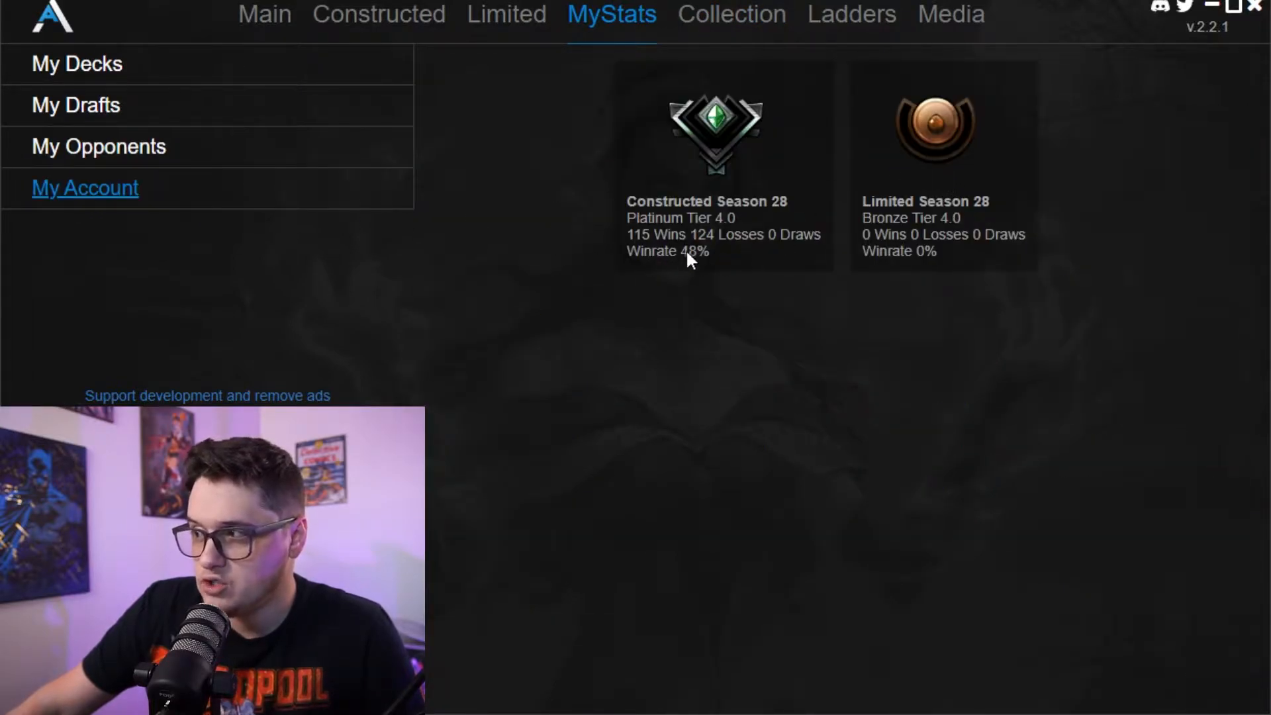
{"action": "mouse_move", "coordinate": [761, 257]}
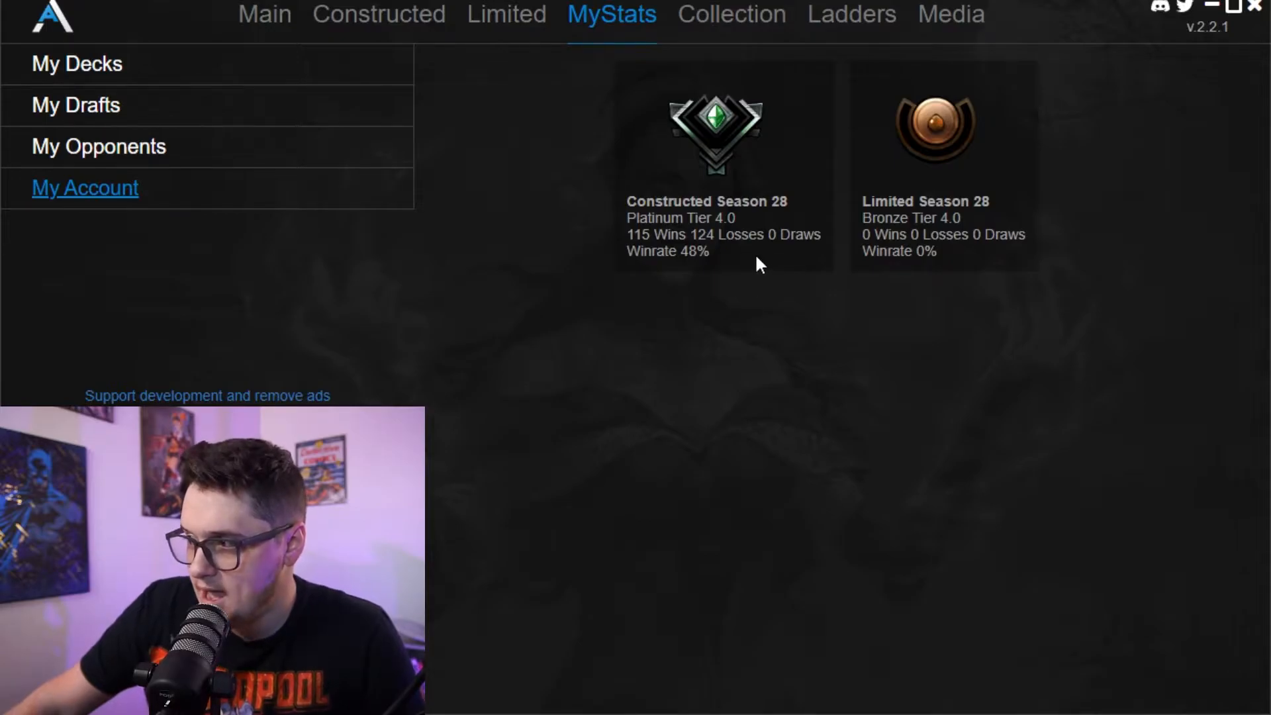
{"action": "mouse_move", "coordinate": [850, 15]}
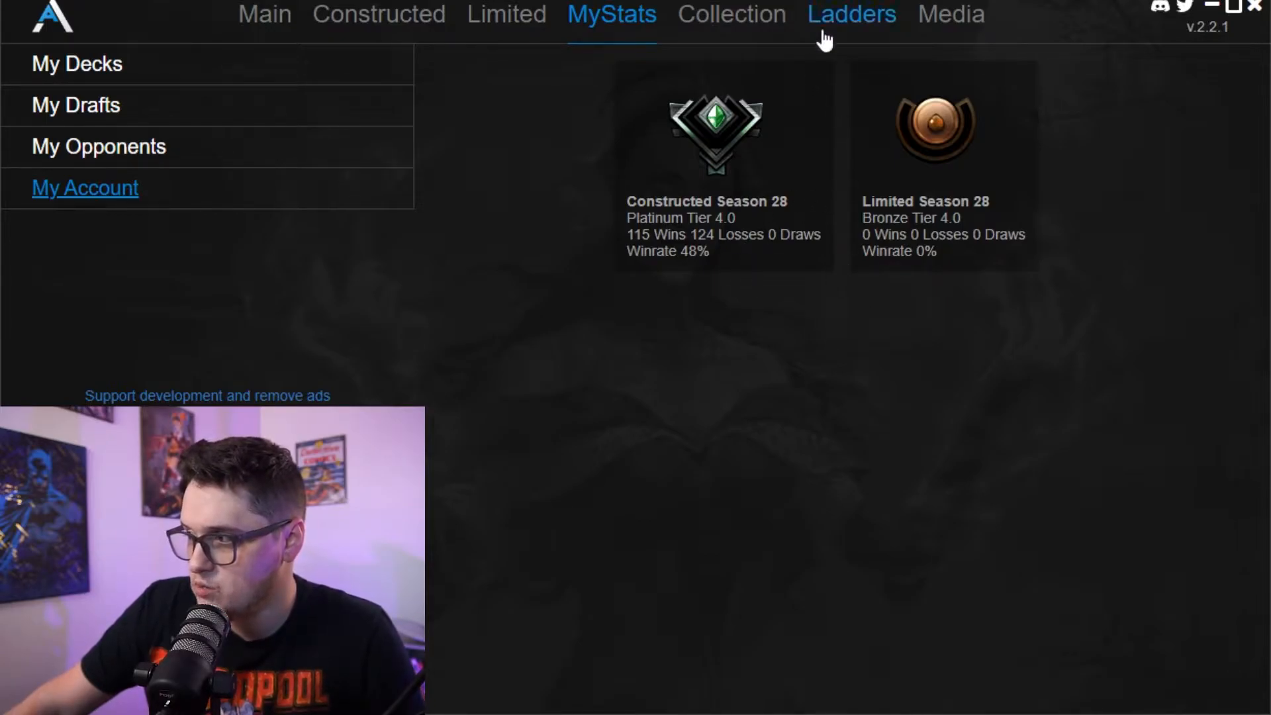
- Browse Collection's Deck Advisor, Deck Compare and New Cards pages, returning to Deck Advisor
{"action": "left_click", "coordinate": [731, 15]}
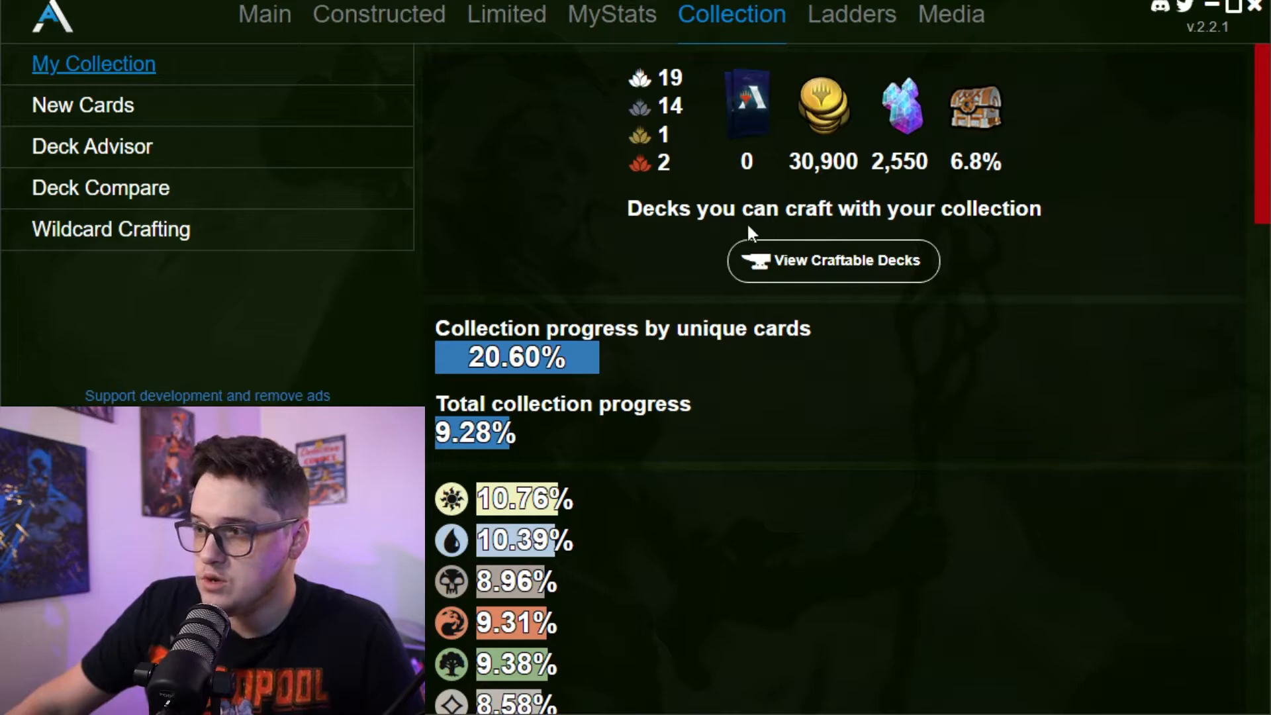
{"action": "mouse_move", "coordinate": [857, 228]}
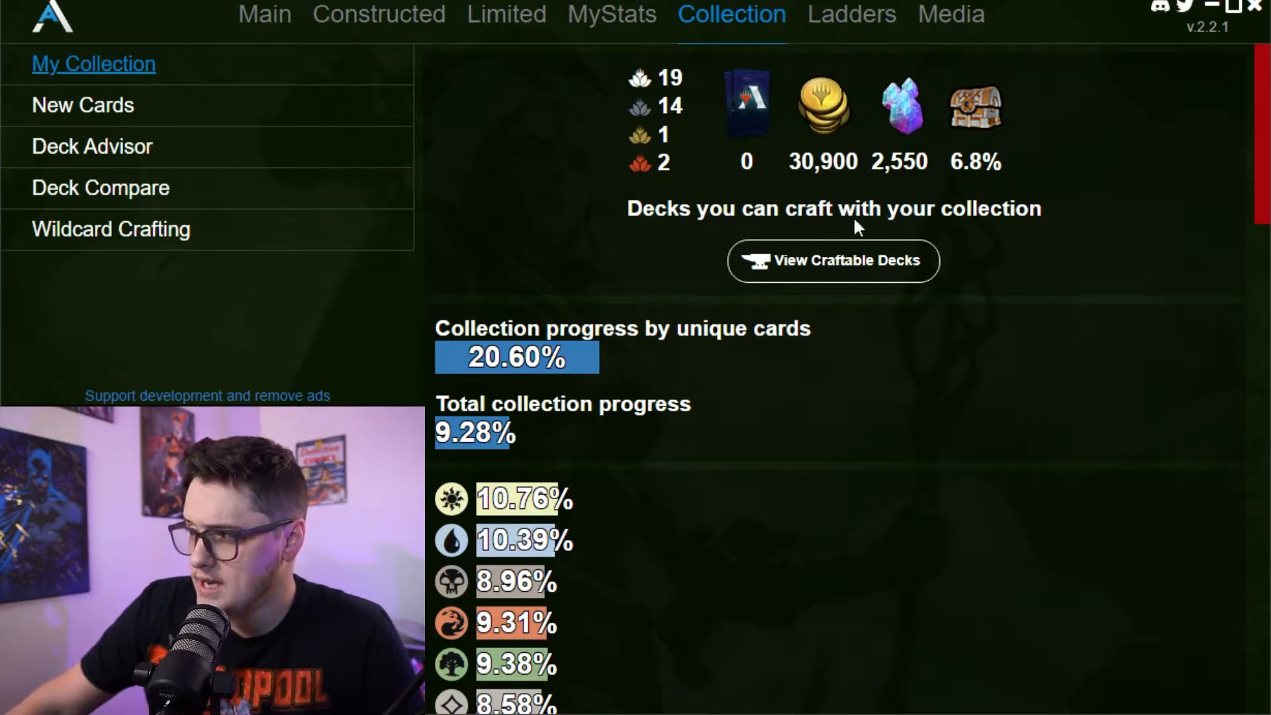
{"action": "mouse_move", "coordinate": [1011, 194]}
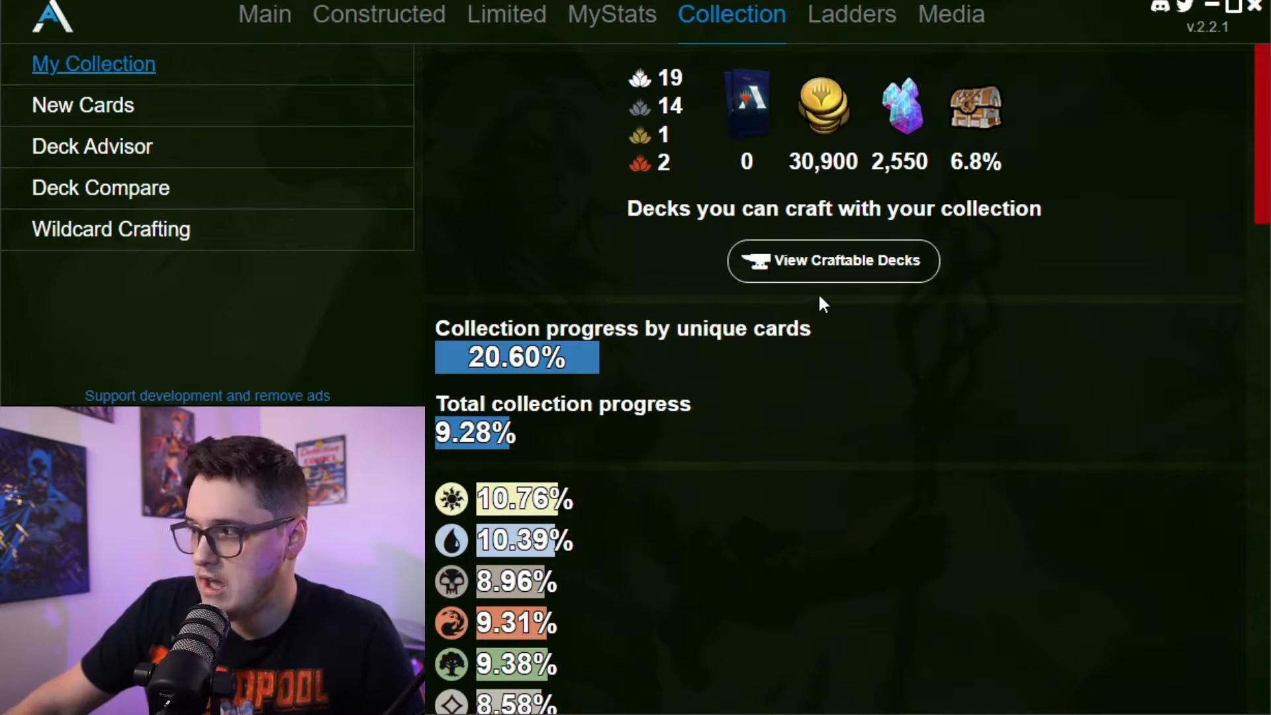
{"action": "mouse_move", "coordinate": [1052, 245]}
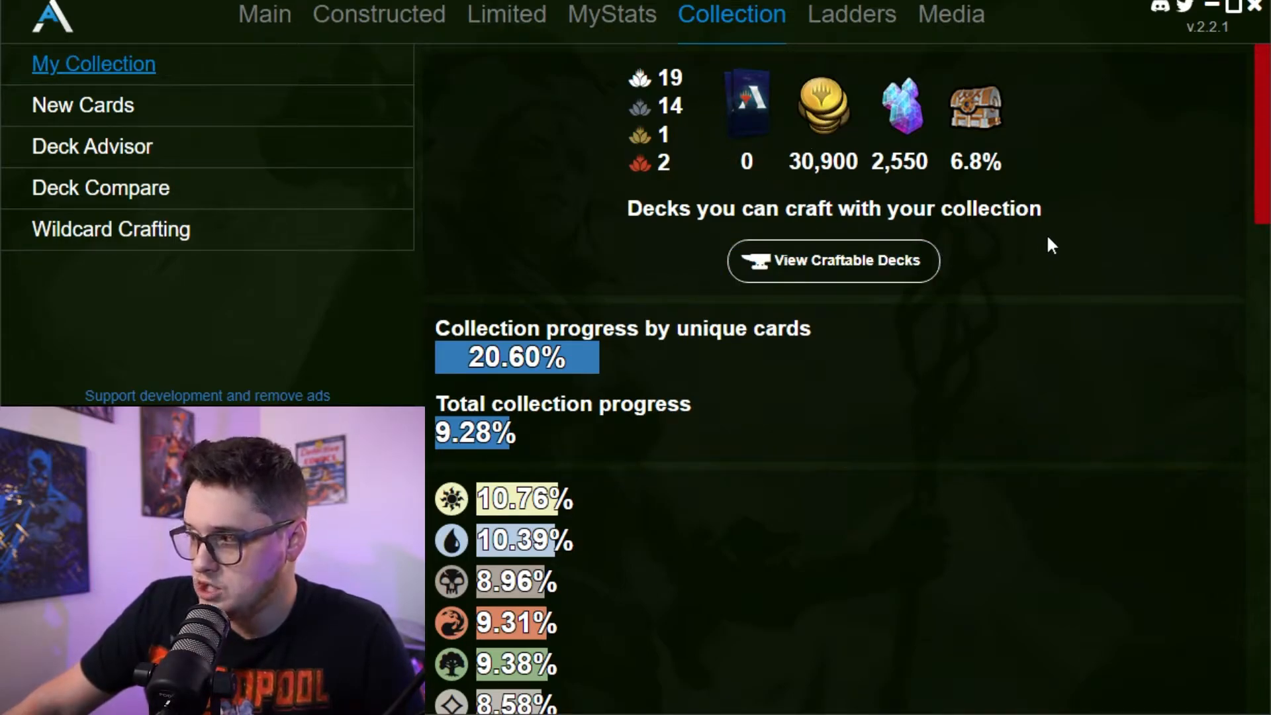
{"action": "left_click", "coordinate": [91, 146]}
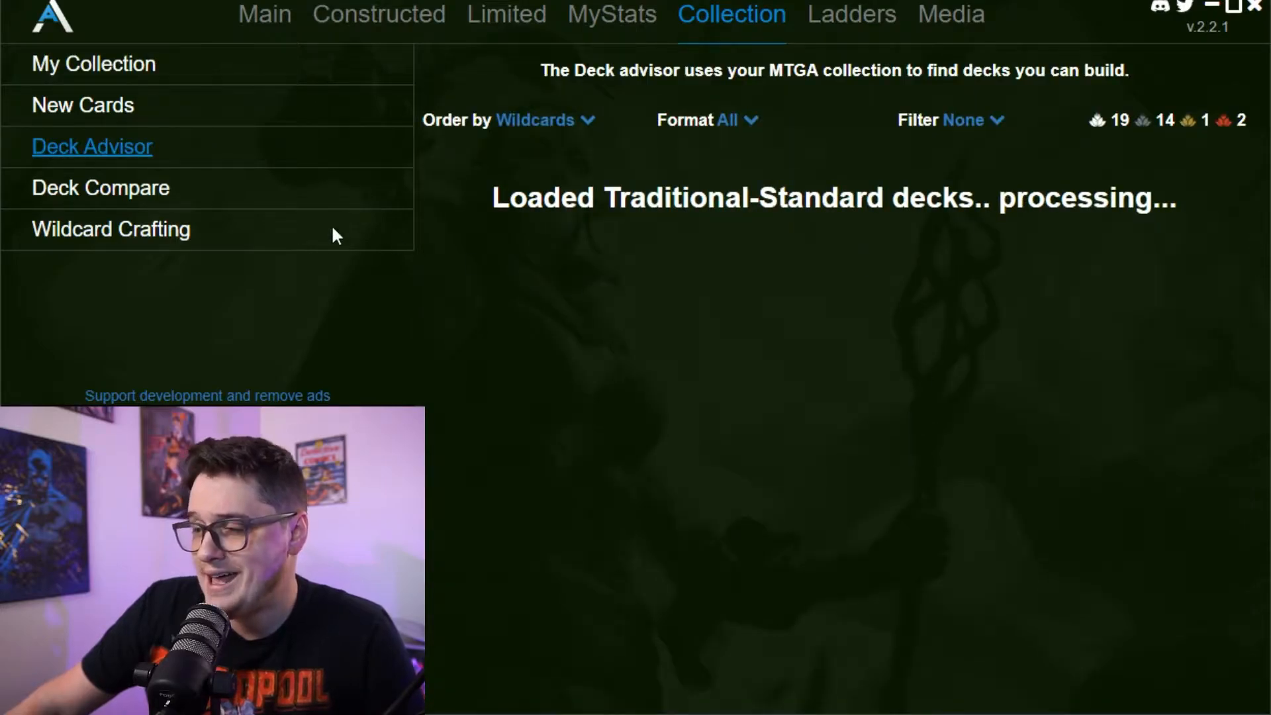
{"action": "mouse_move", "coordinate": [155, 159]}
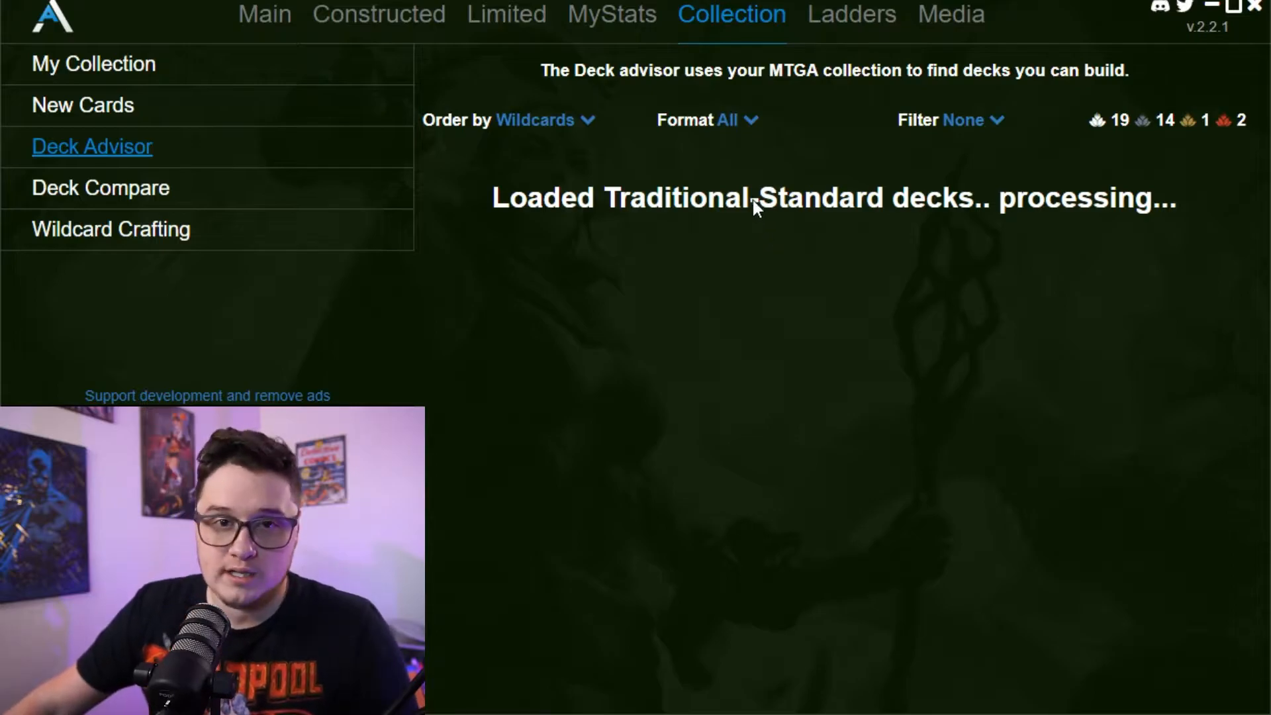
{"action": "mouse_move", "coordinate": [736, 231]}
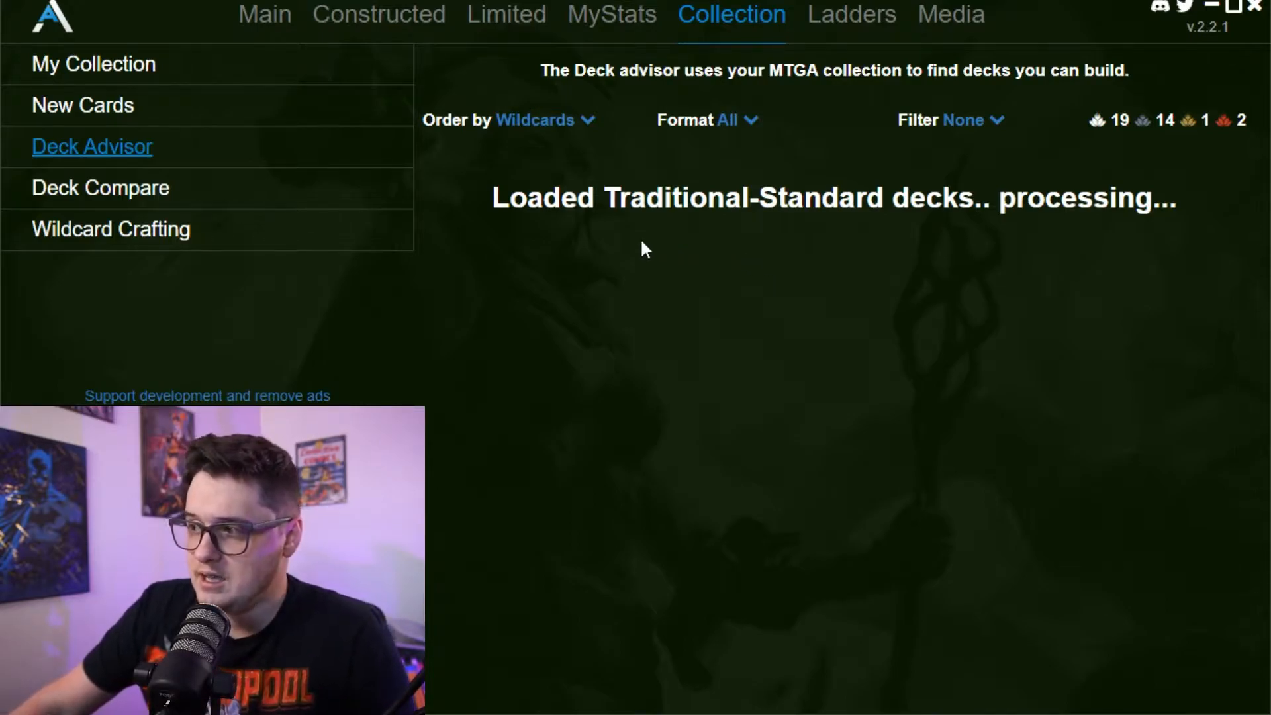
{"action": "mouse_move", "coordinate": [450, 214]}
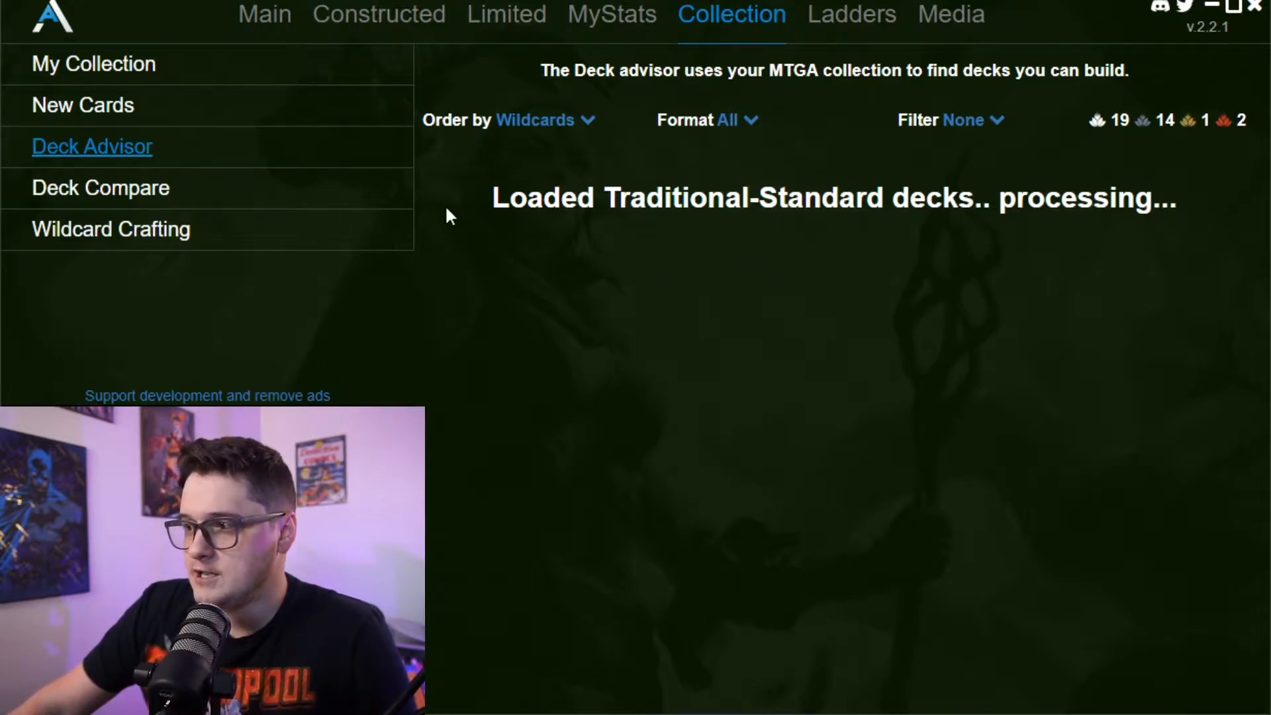
{"action": "left_click", "coordinate": [101, 187]}
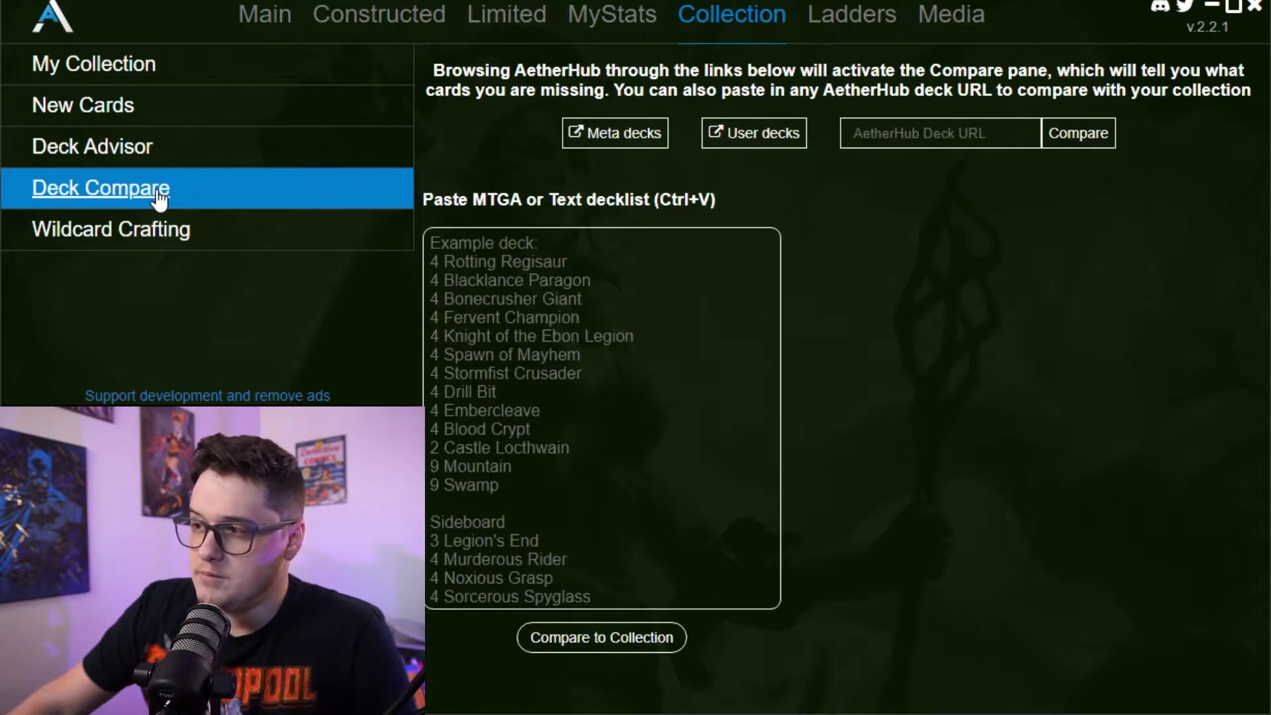
{"action": "mouse_move", "coordinate": [133, 278]}
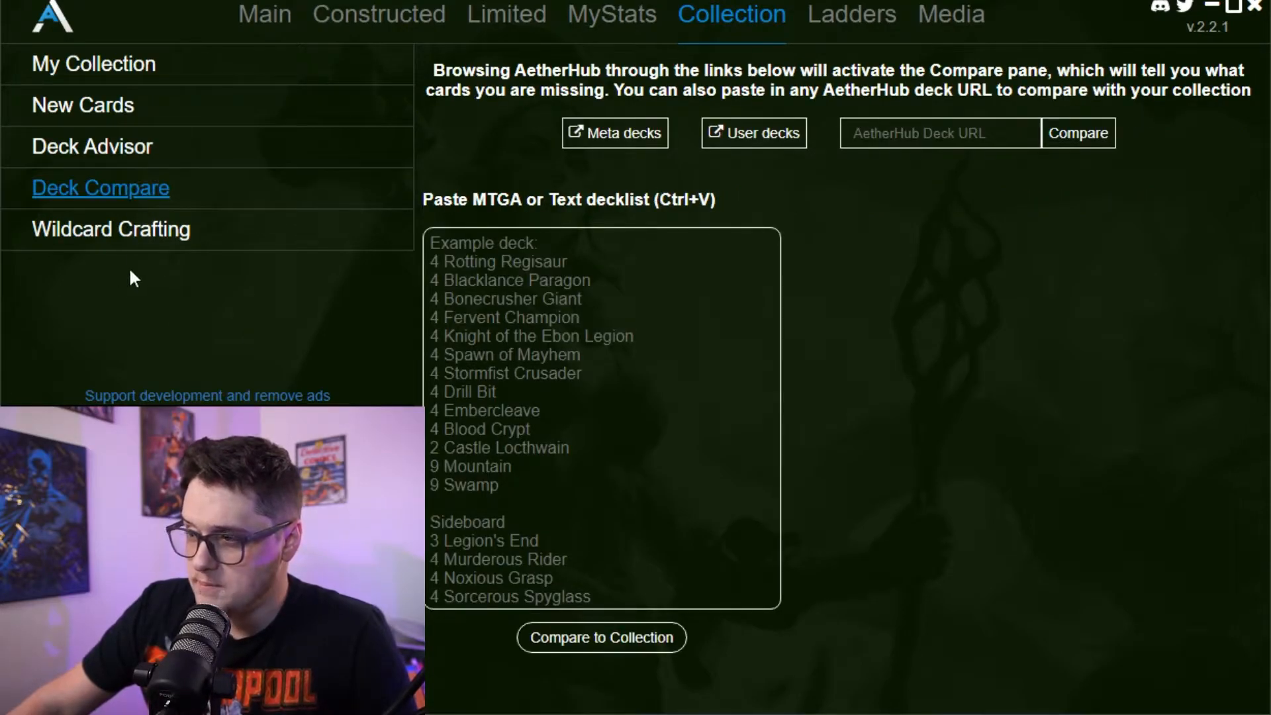
{"action": "left_click", "coordinate": [82, 105]}
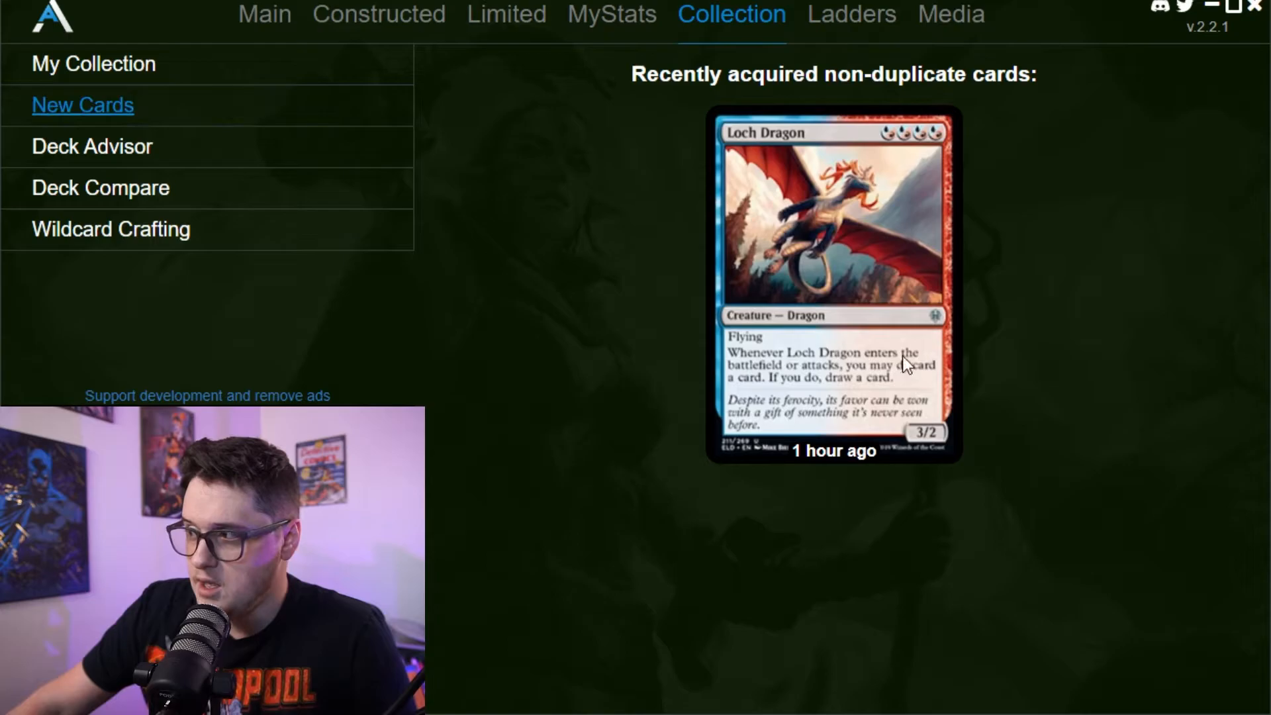
{"action": "mouse_move", "coordinate": [811, 232]}
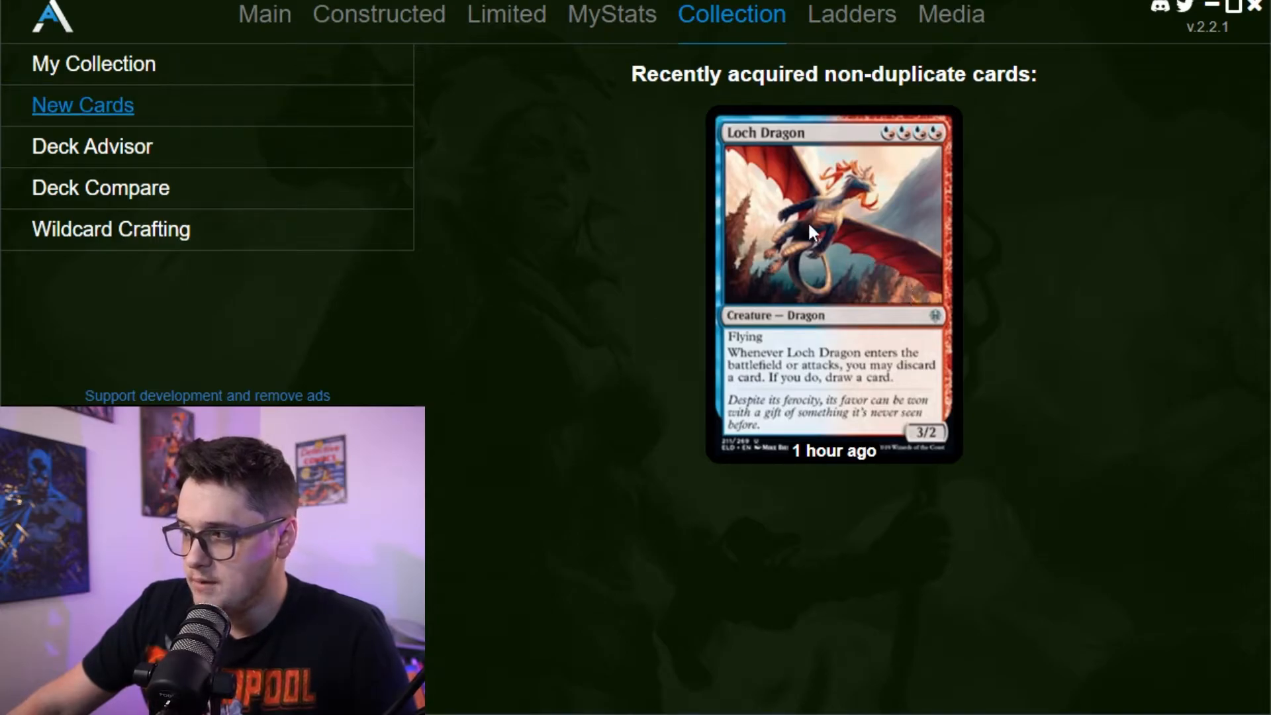
{"action": "mouse_move", "coordinate": [91, 146]}
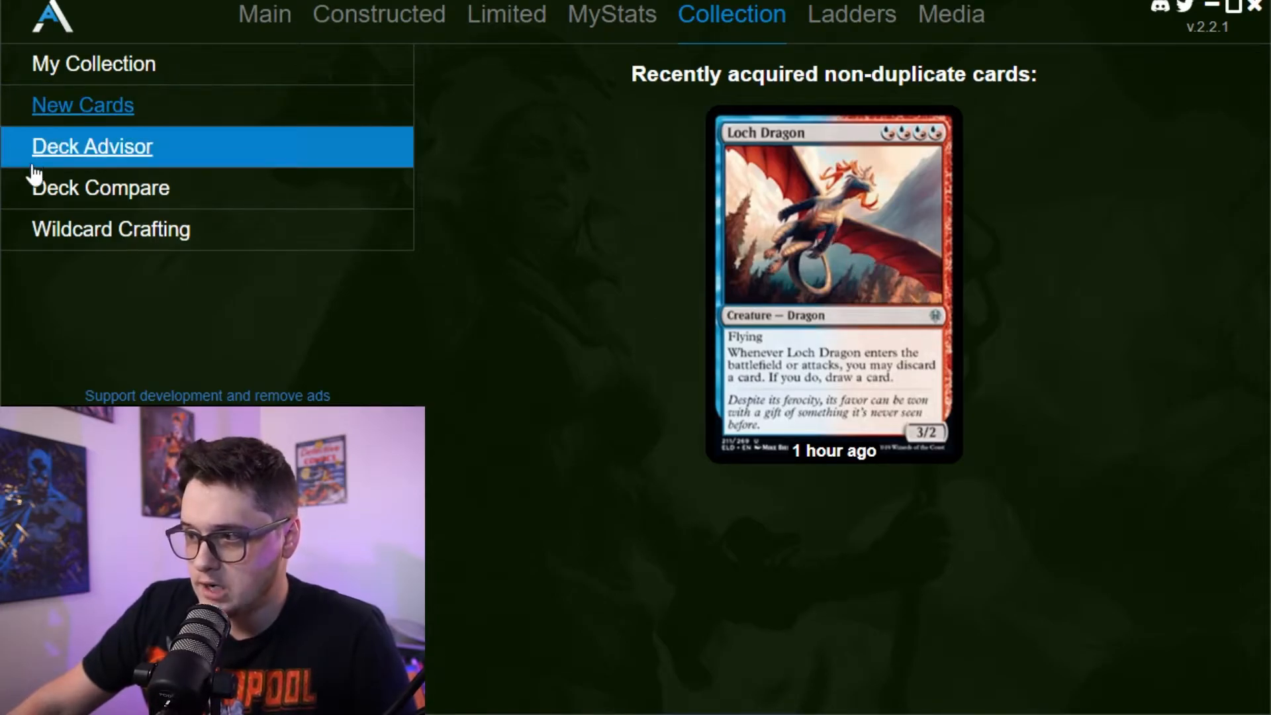
{"action": "left_click", "coordinate": [91, 146]}
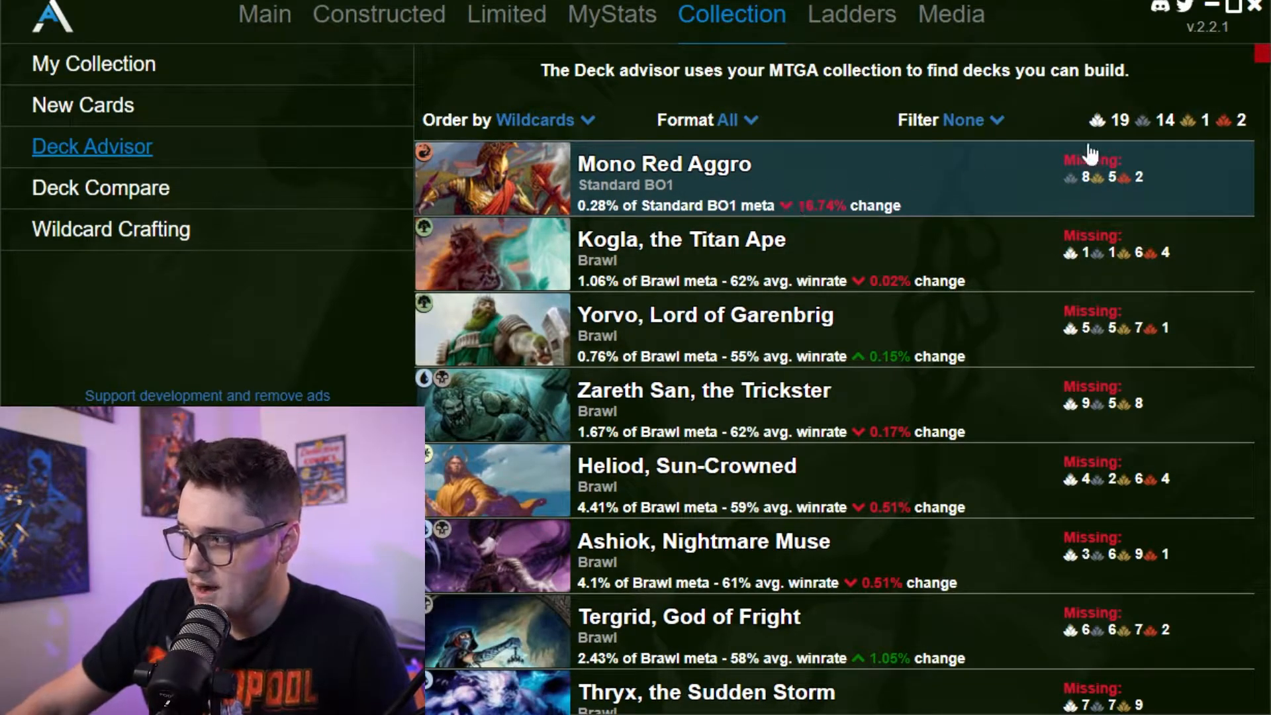
{"action": "mouse_move", "coordinate": [1091, 202]}
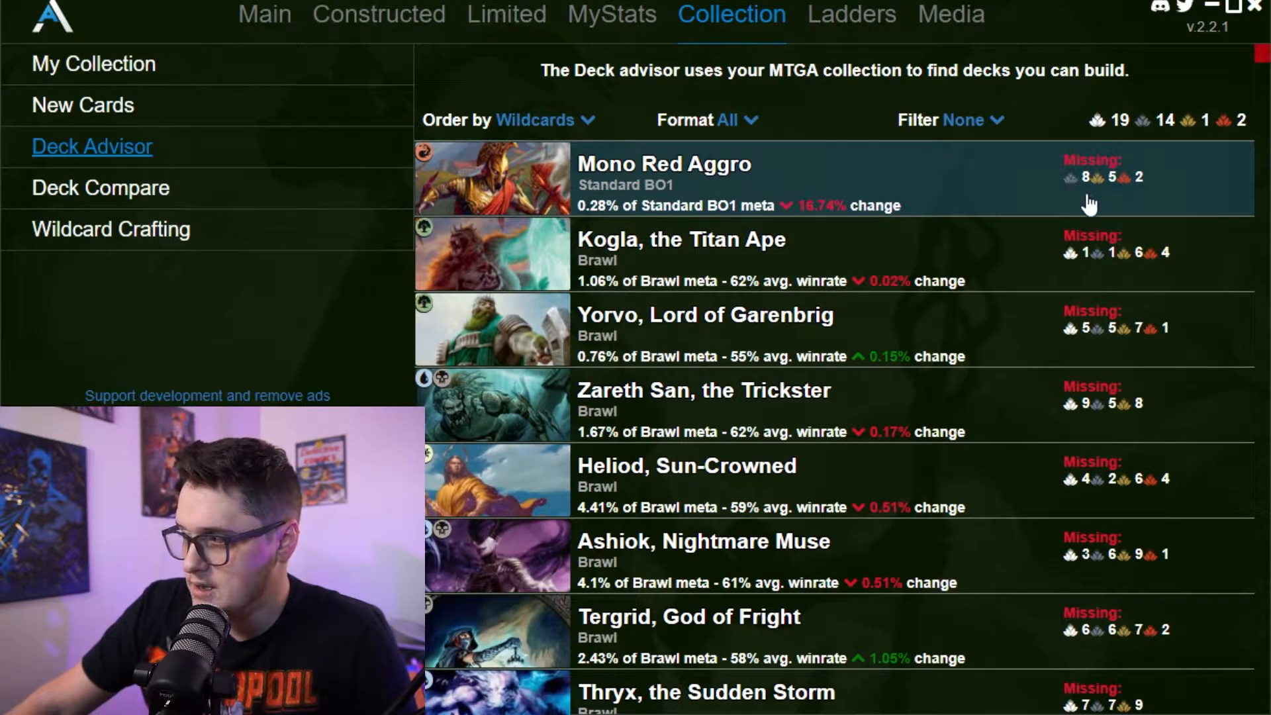
{"action": "mouse_move", "coordinate": [1139, 218]}
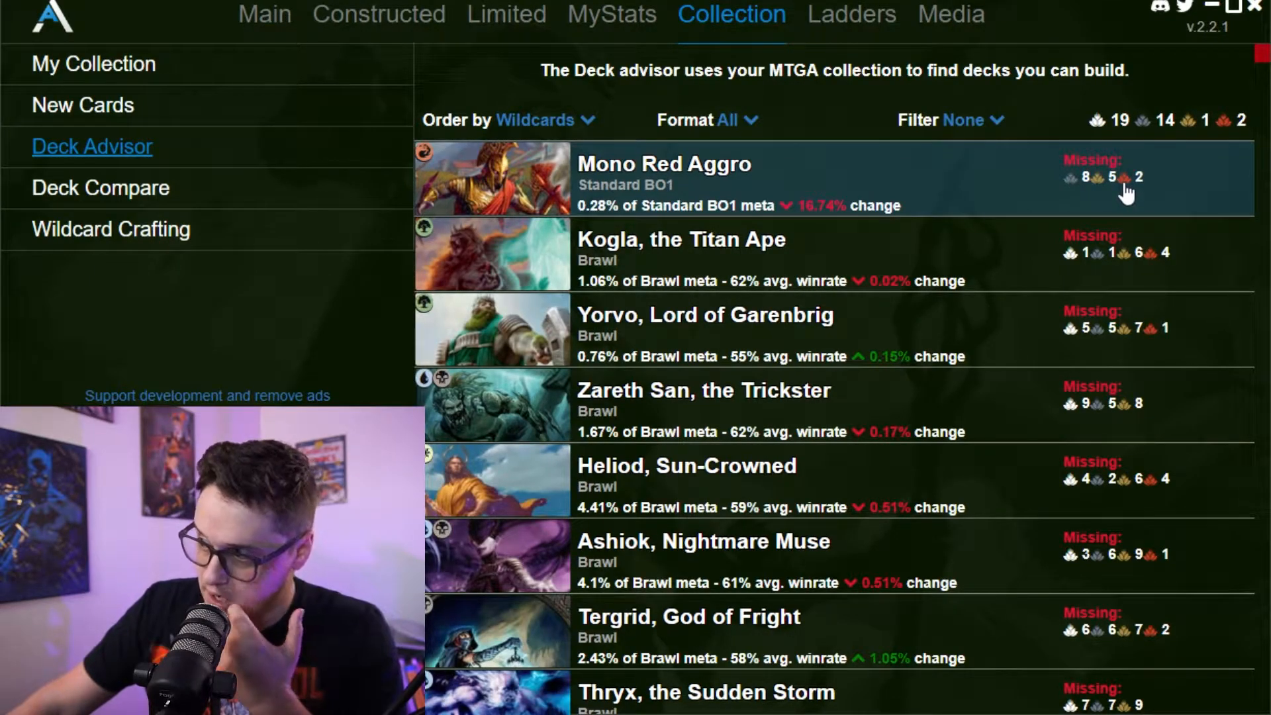
{"action": "mouse_move", "coordinate": [965, 378]}
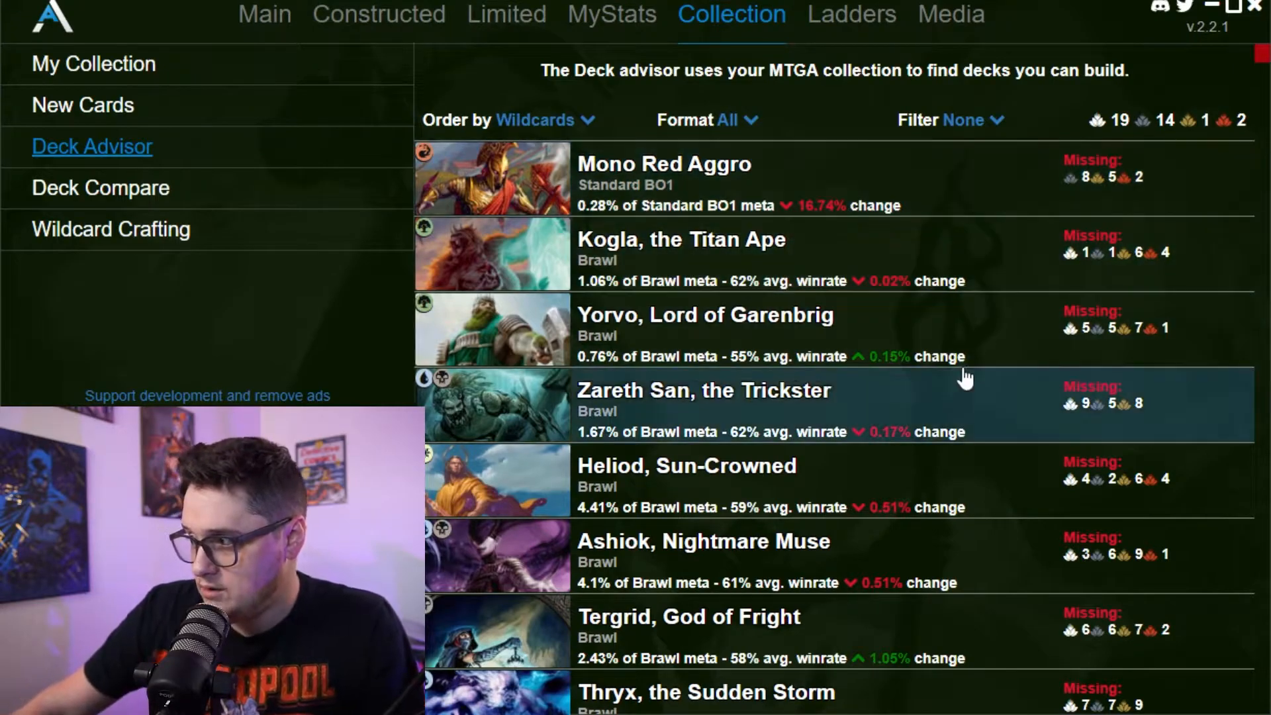
{"action": "mouse_move", "coordinate": [851, 341]}
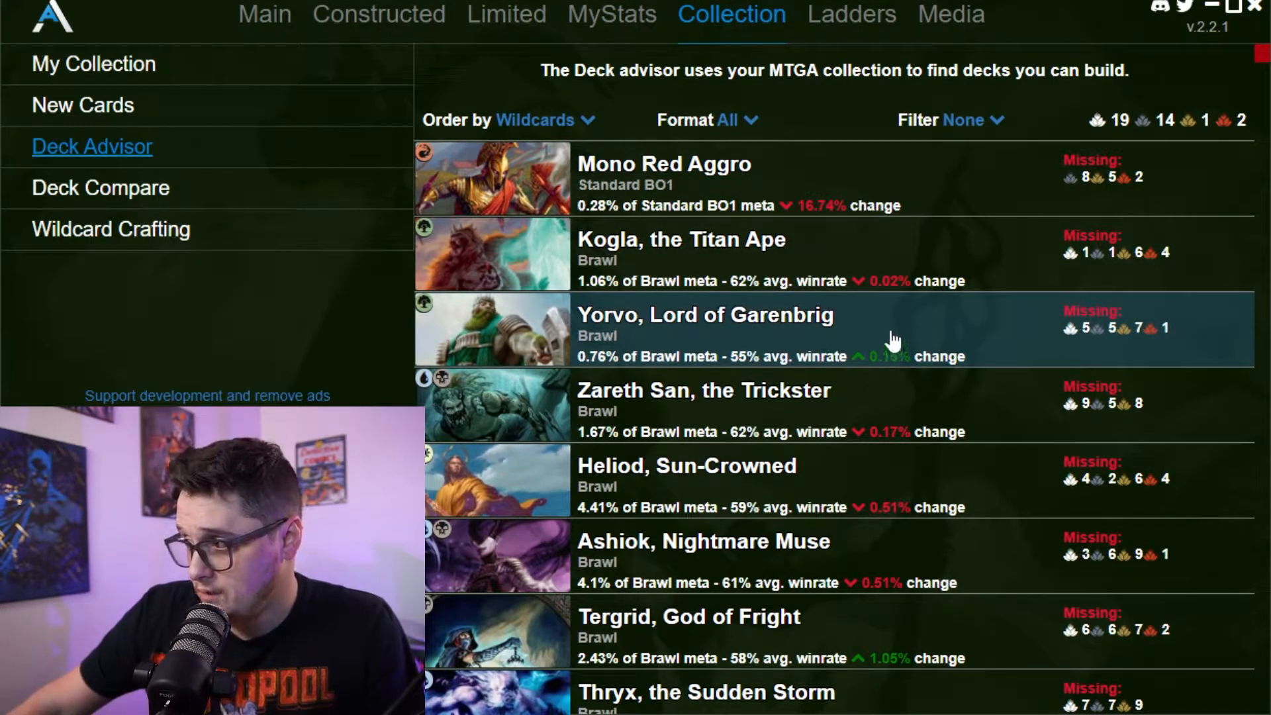
{"action": "mouse_move", "coordinate": [1087, 353]}
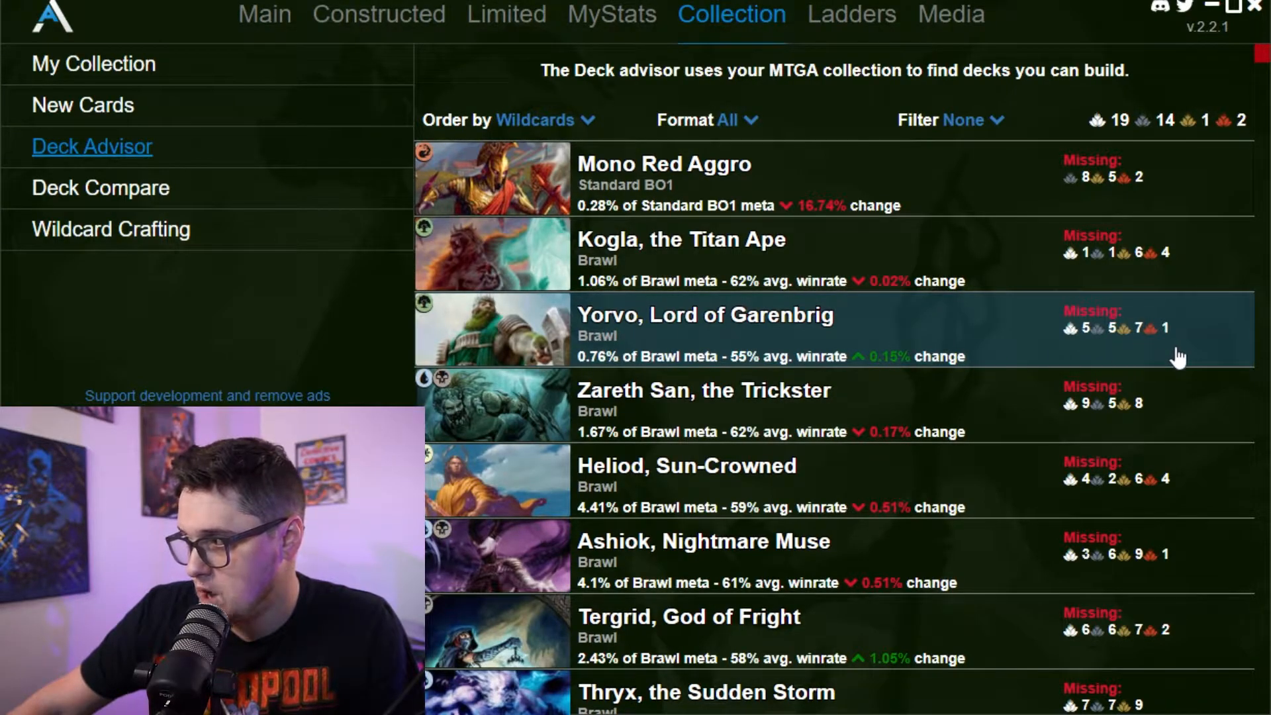
- Scroll the buildable deck list, then show the top-200 Constructed and Limited ladders
{"action": "scroll", "scroll_direction": "down", "scroll_amount": 3}
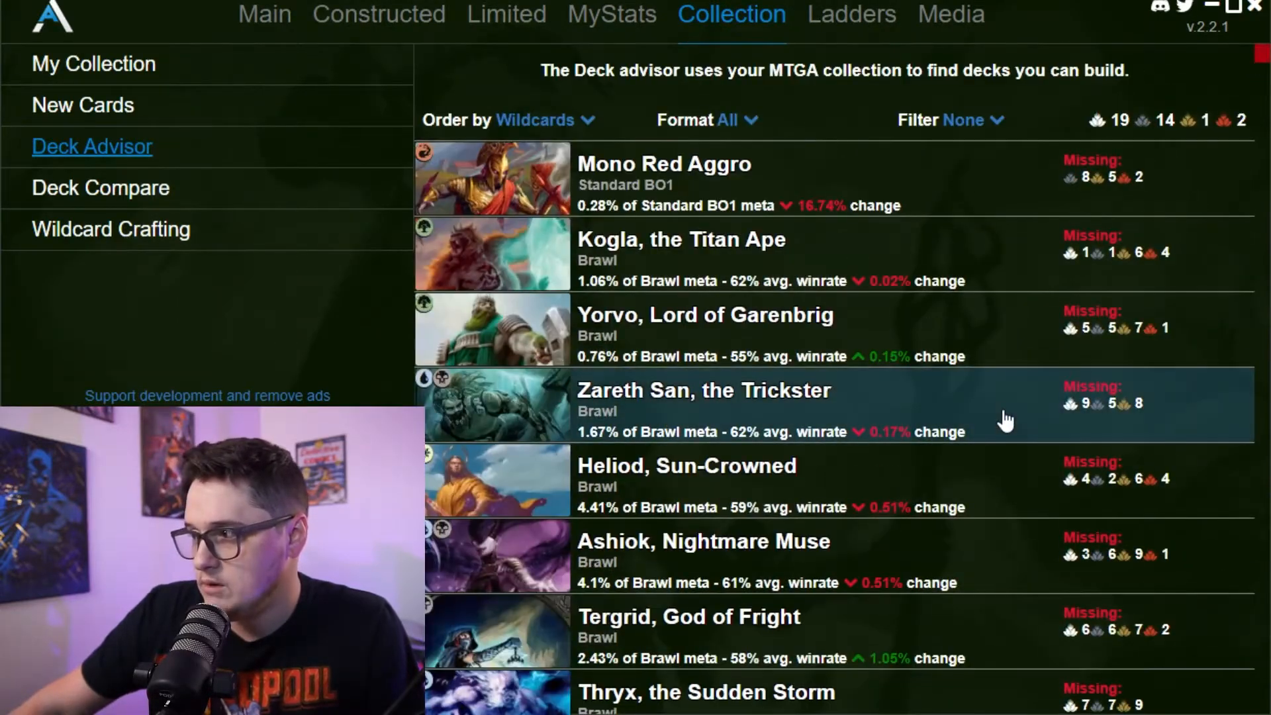
{"action": "mouse_move", "coordinate": [1034, 366]}
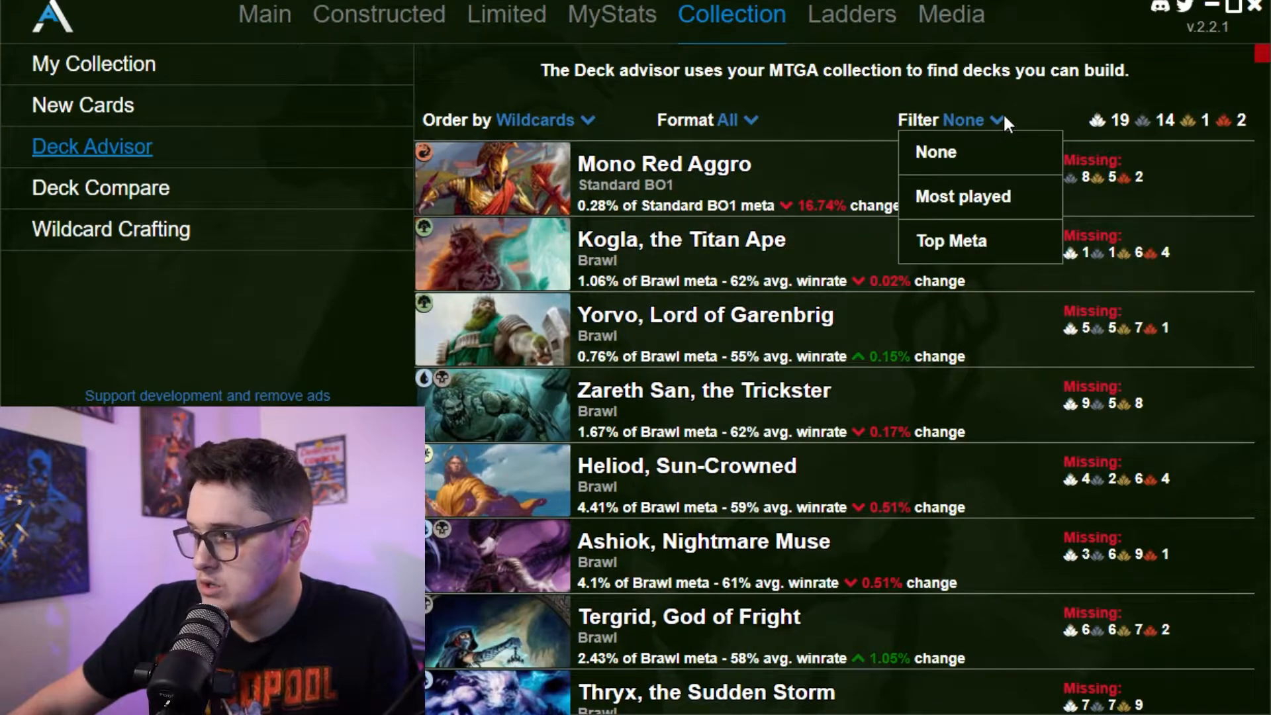
{"action": "left_click", "coordinate": [852, 14]}
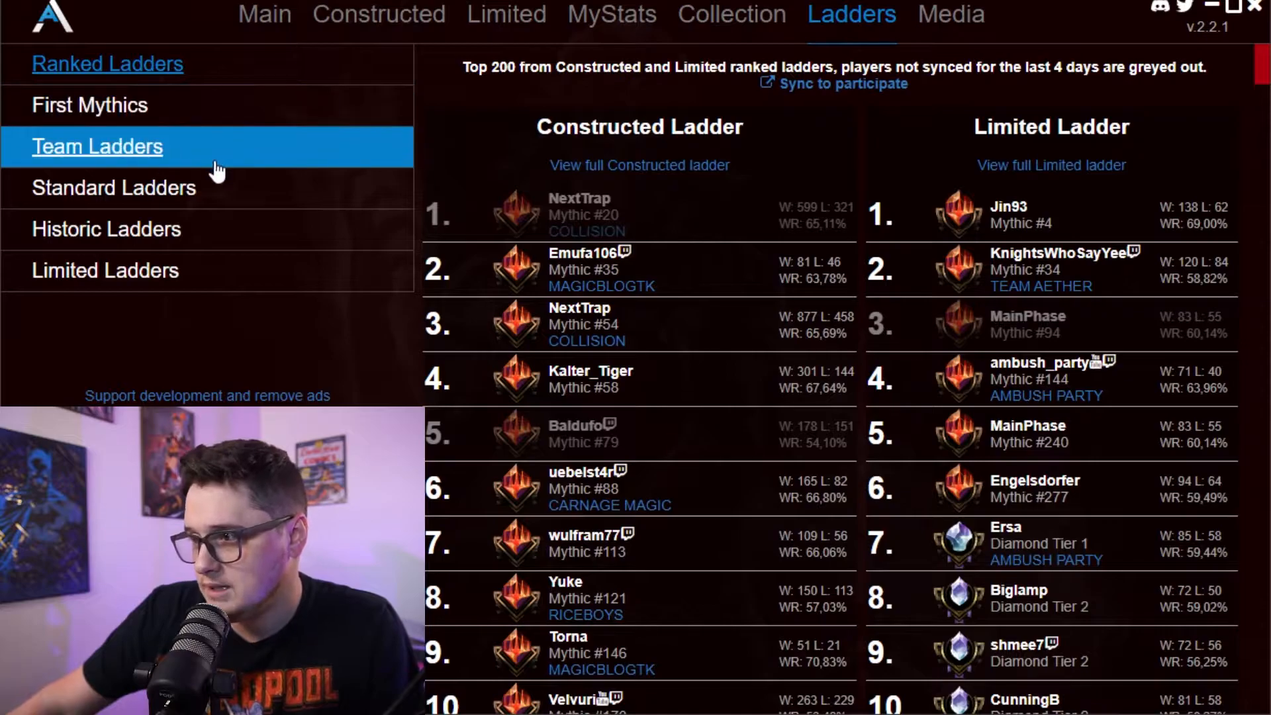
- Browse the YouTube creator video feed, then return to the Main home page
{"action": "left_click", "coordinate": [951, 15]}
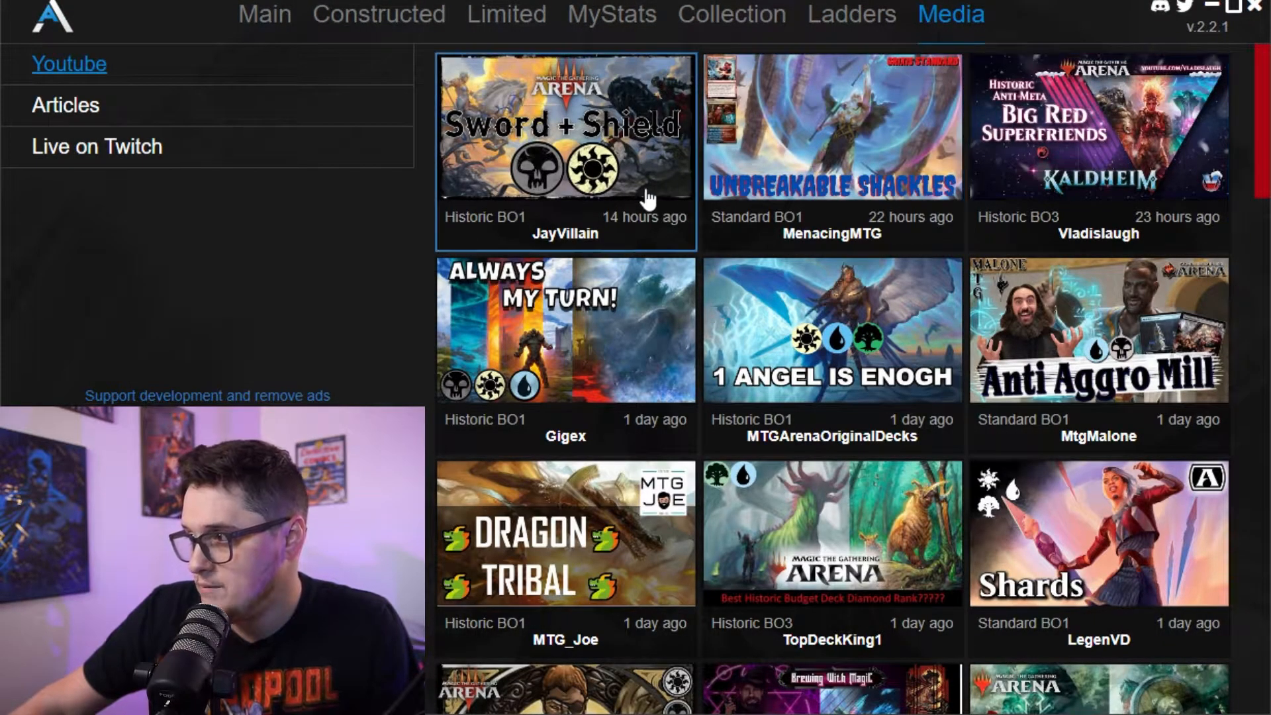
{"action": "mouse_move", "coordinate": [916, 257]}
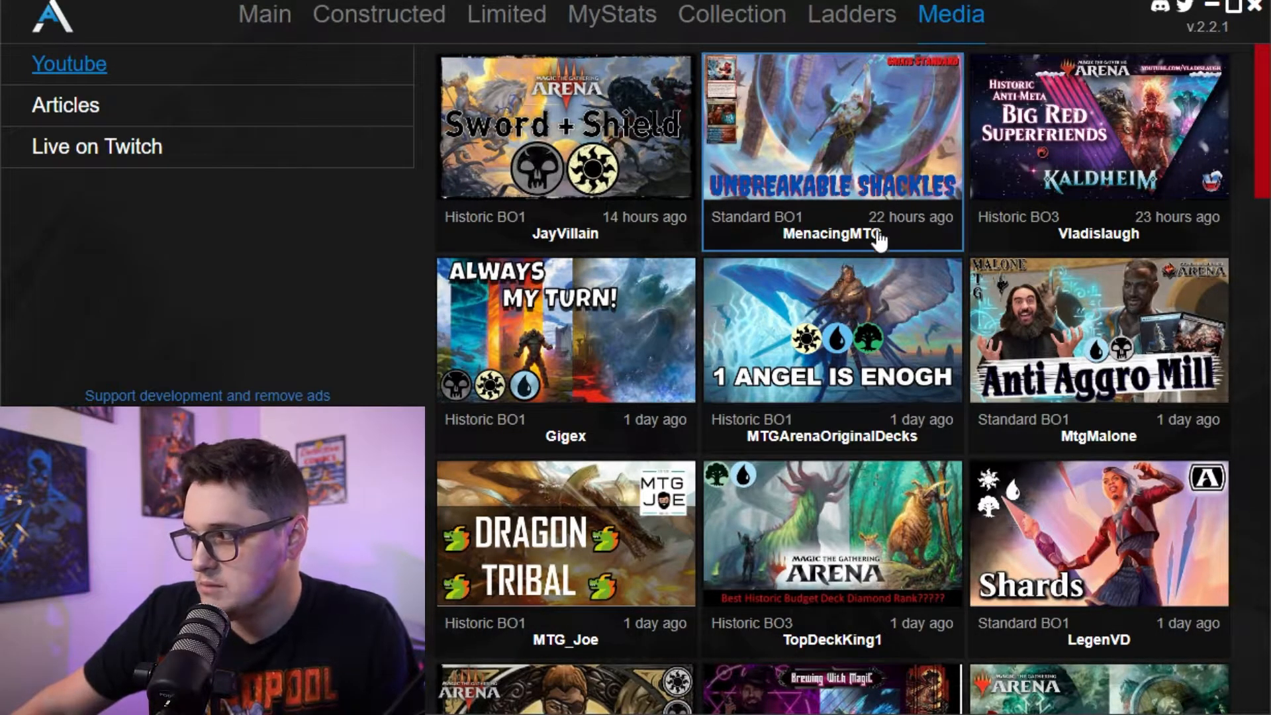
{"action": "mouse_move", "coordinate": [379, 15]}
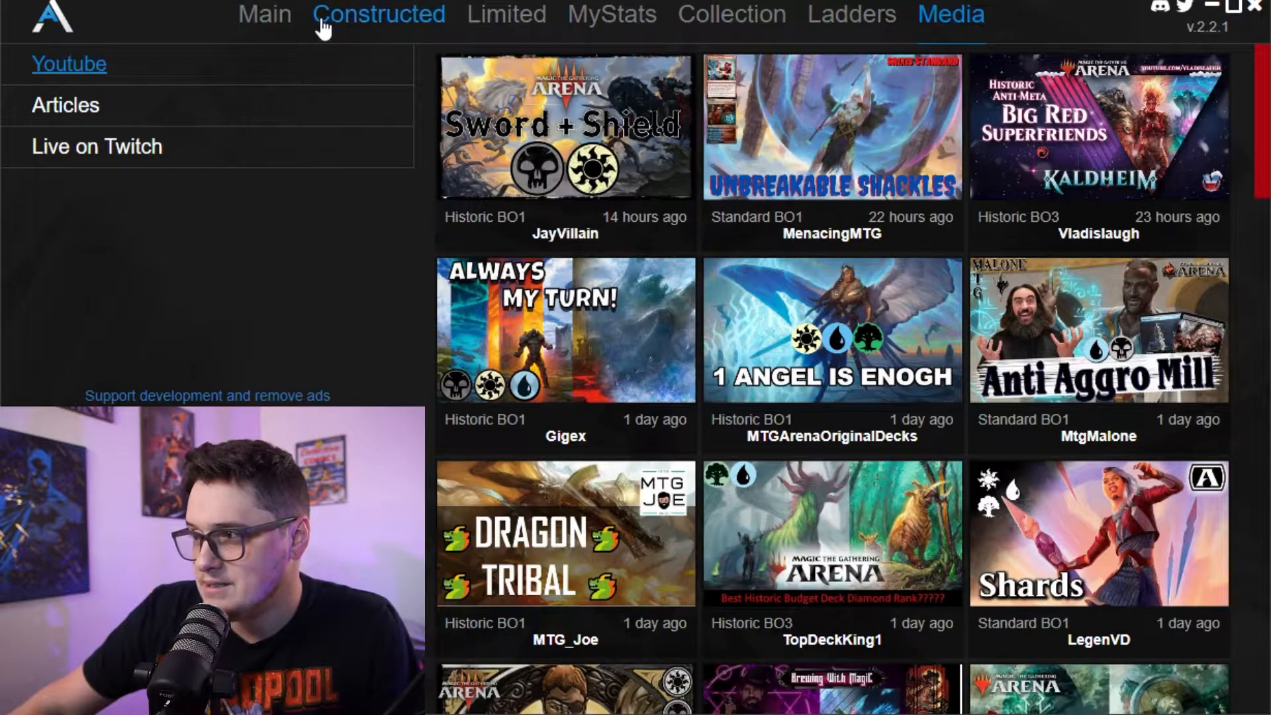
{"action": "left_click", "coordinate": [265, 15]}
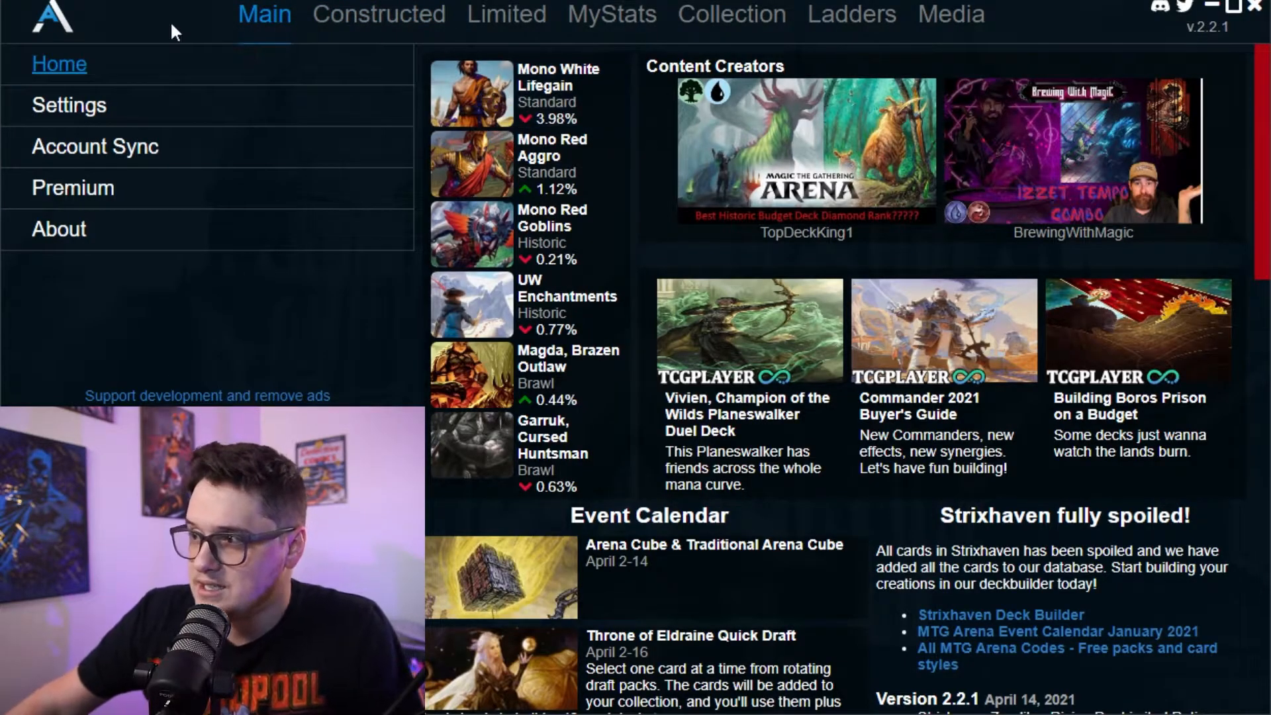
- Scroll through the deck tracker, draft helper and cached data settings
{"action": "left_click", "coordinate": [68, 105]}
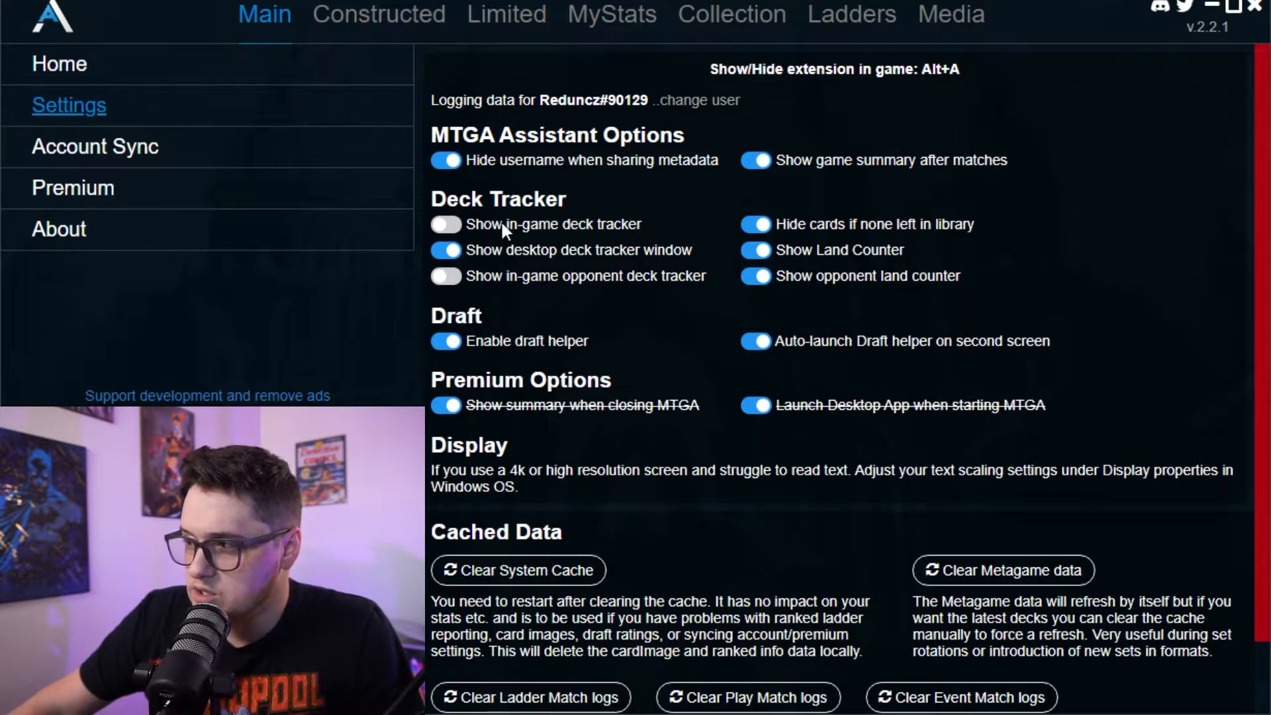
{"action": "mouse_move", "coordinate": [681, 231]}
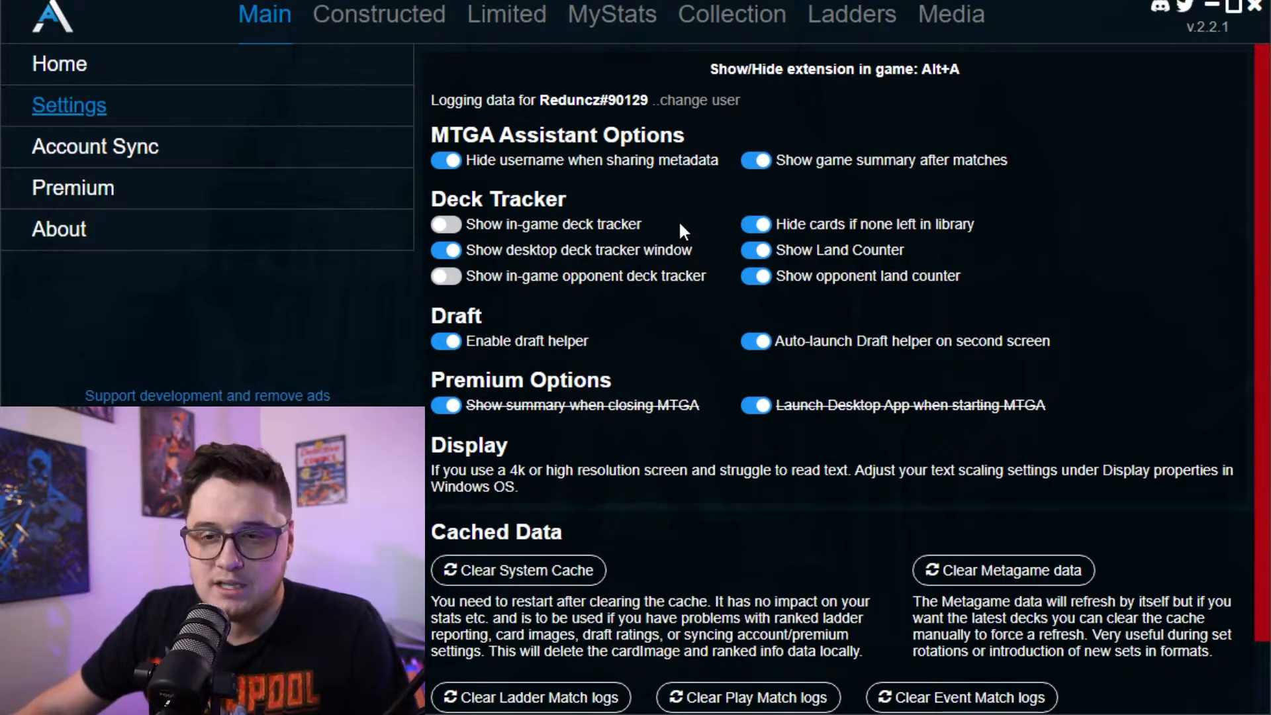
{"action": "scroll", "scroll_direction": "down", "scroll_amount": 3}
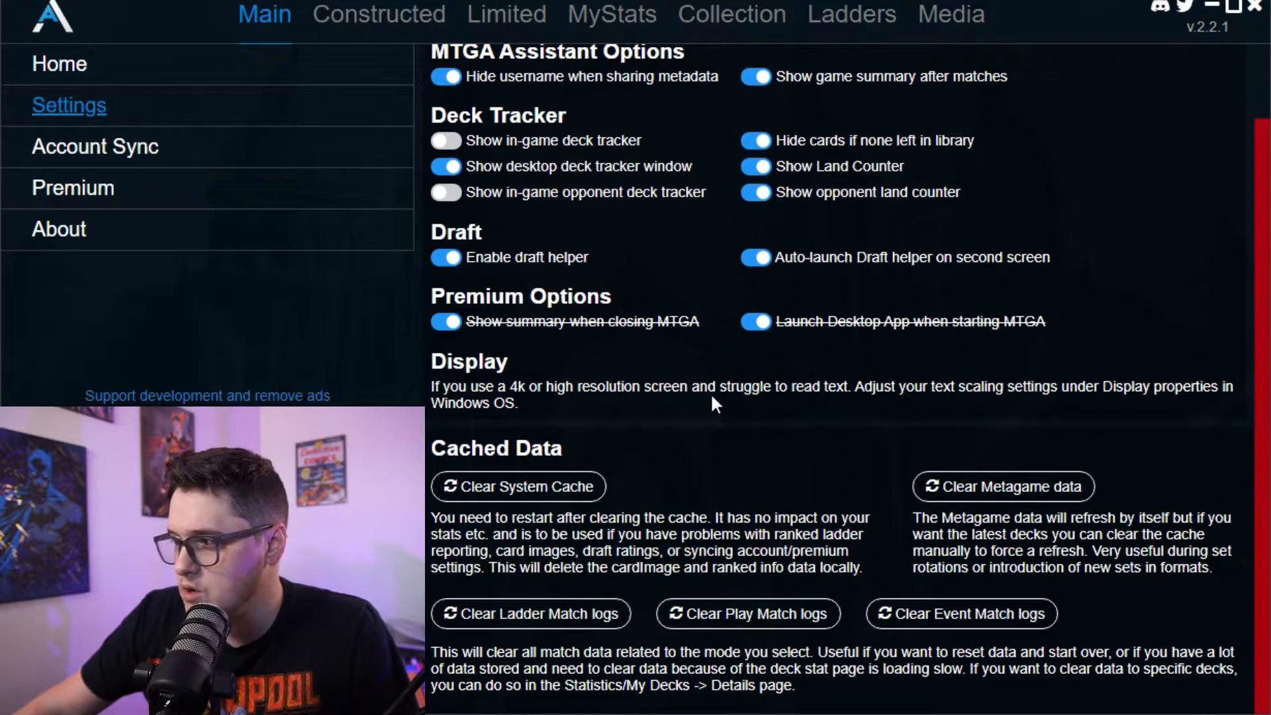
{"action": "mouse_move", "coordinate": [754, 422]}
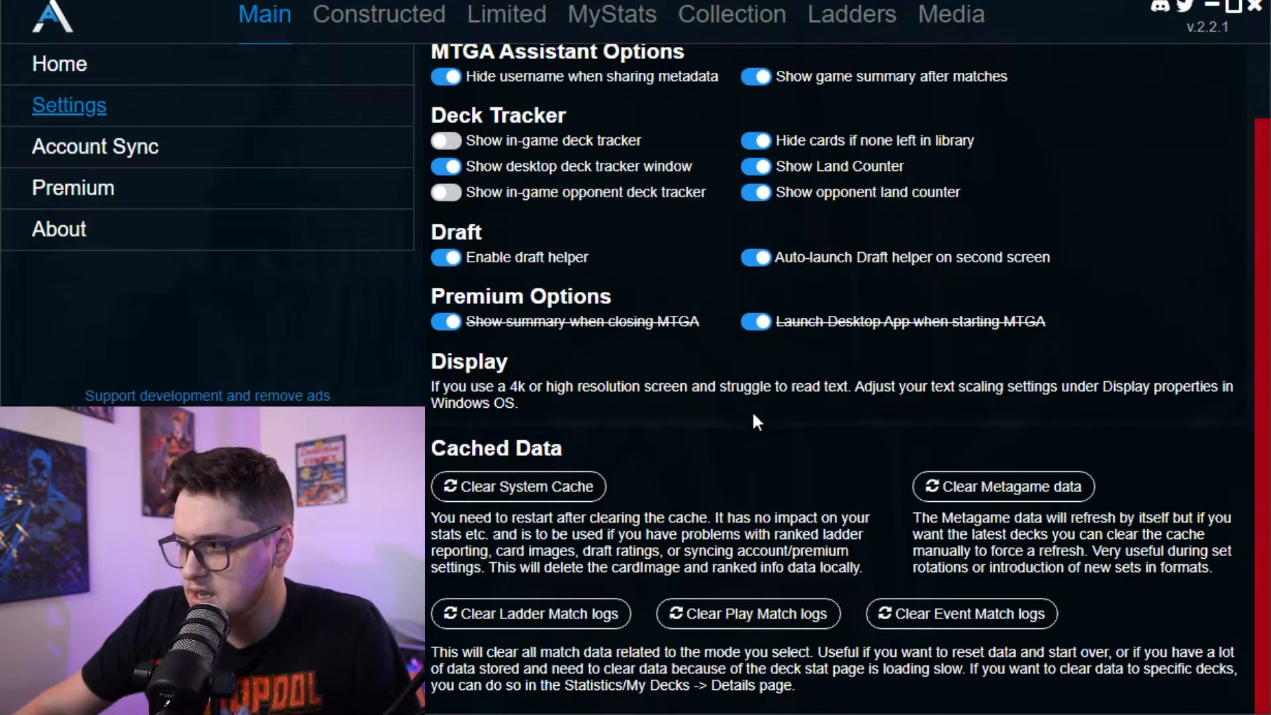
{"action": "mouse_move", "coordinate": [852, 470]}
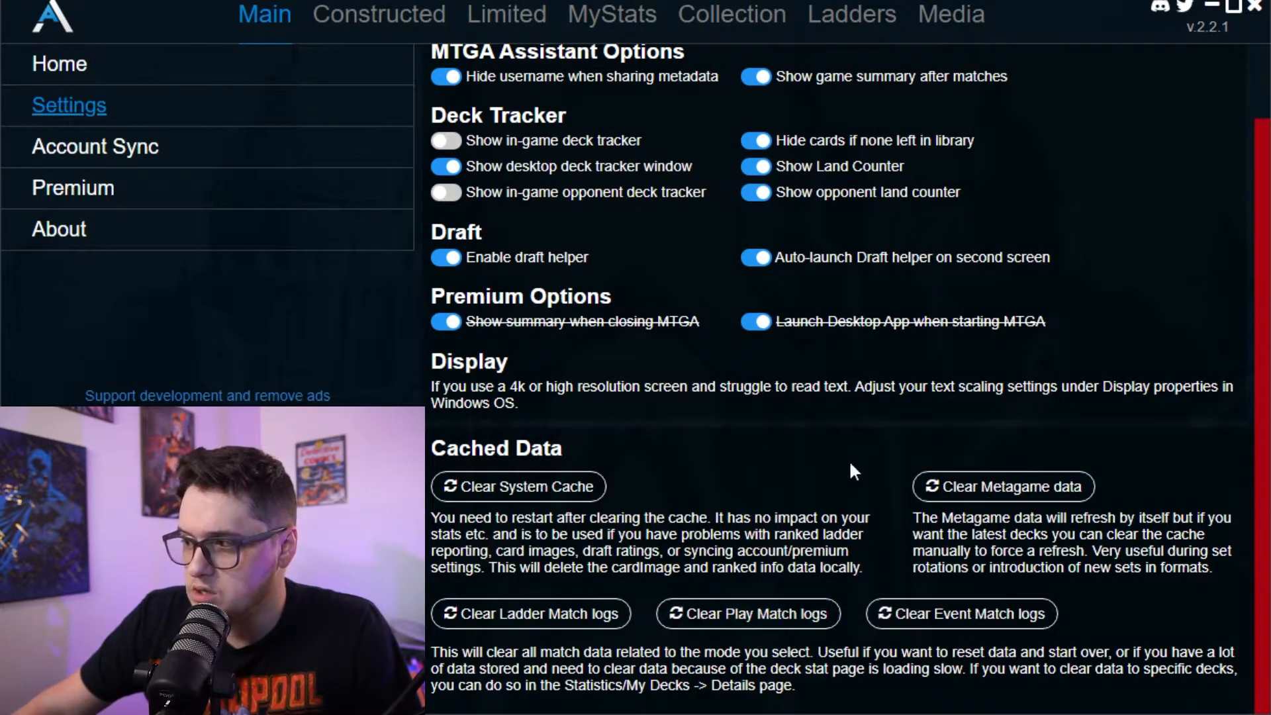
{"action": "left_click", "coordinate": [95, 146]}
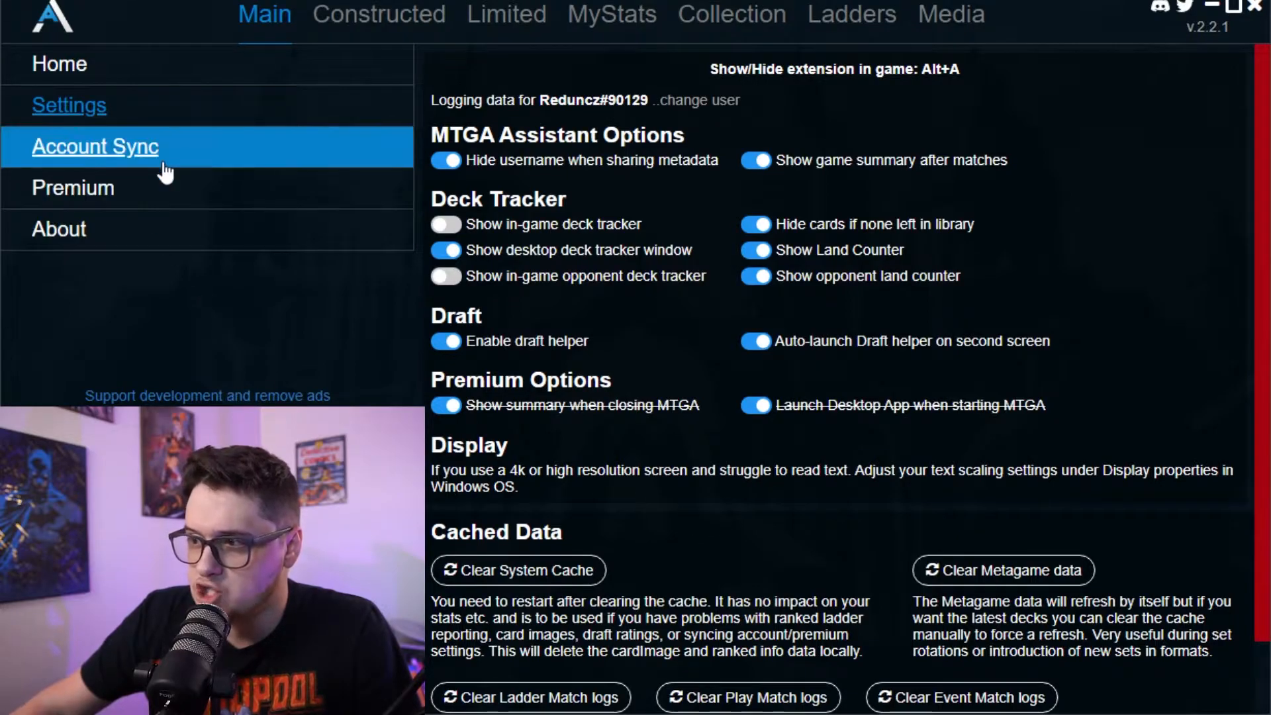
- View the Account Sync and Premium pages, then the Constructed meta and Main tab
{"action": "left_click", "coordinate": [95, 147]}
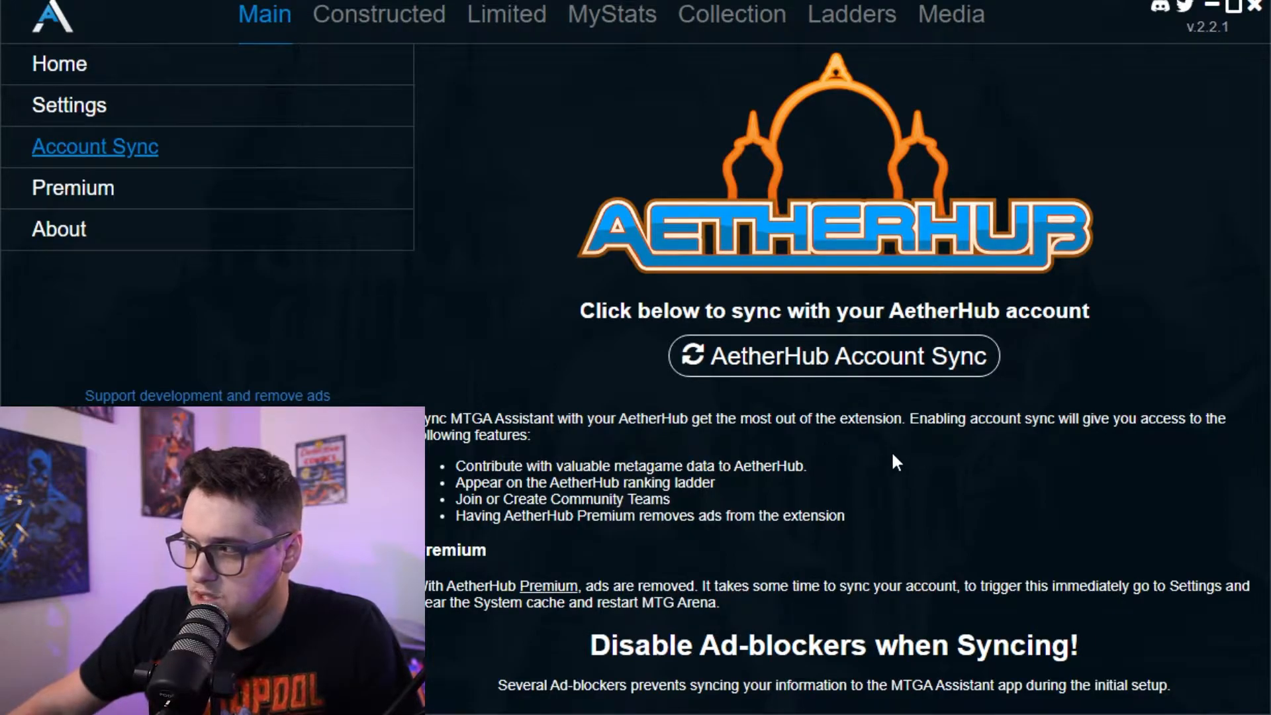
{"action": "mouse_move", "coordinate": [1090, 478]}
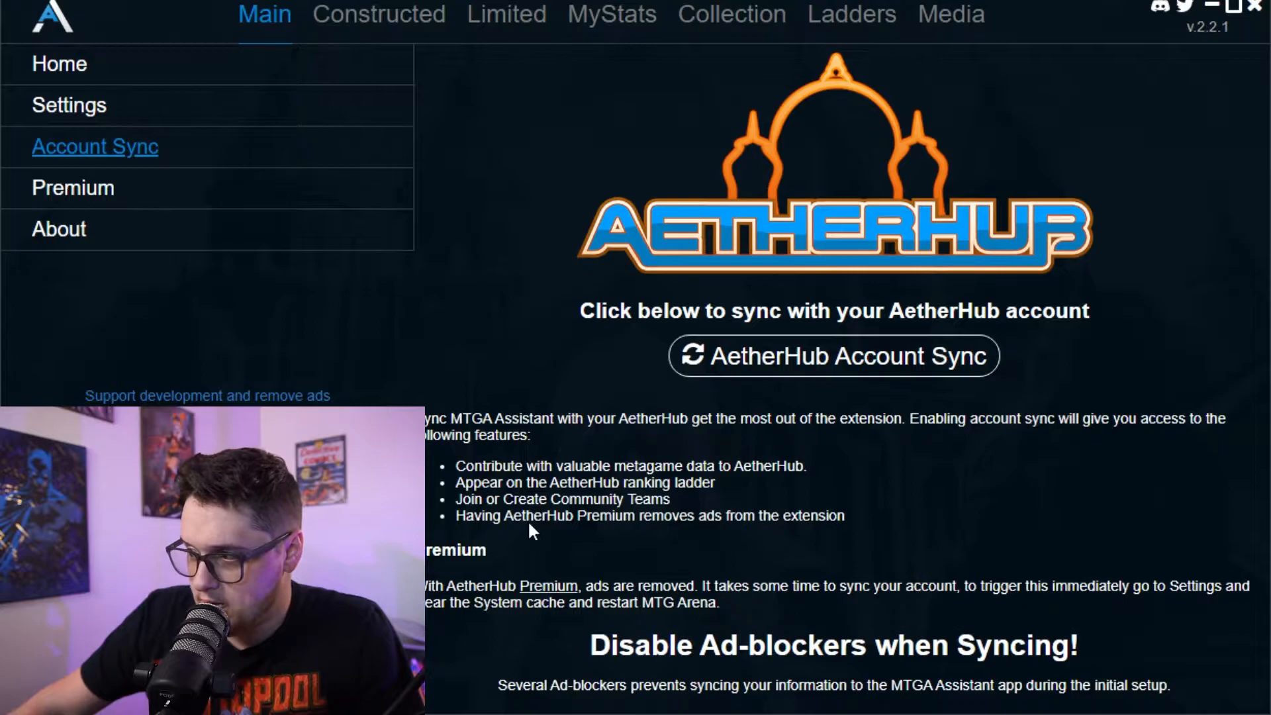
{"action": "mouse_move", "coordinate": [661, 548]}
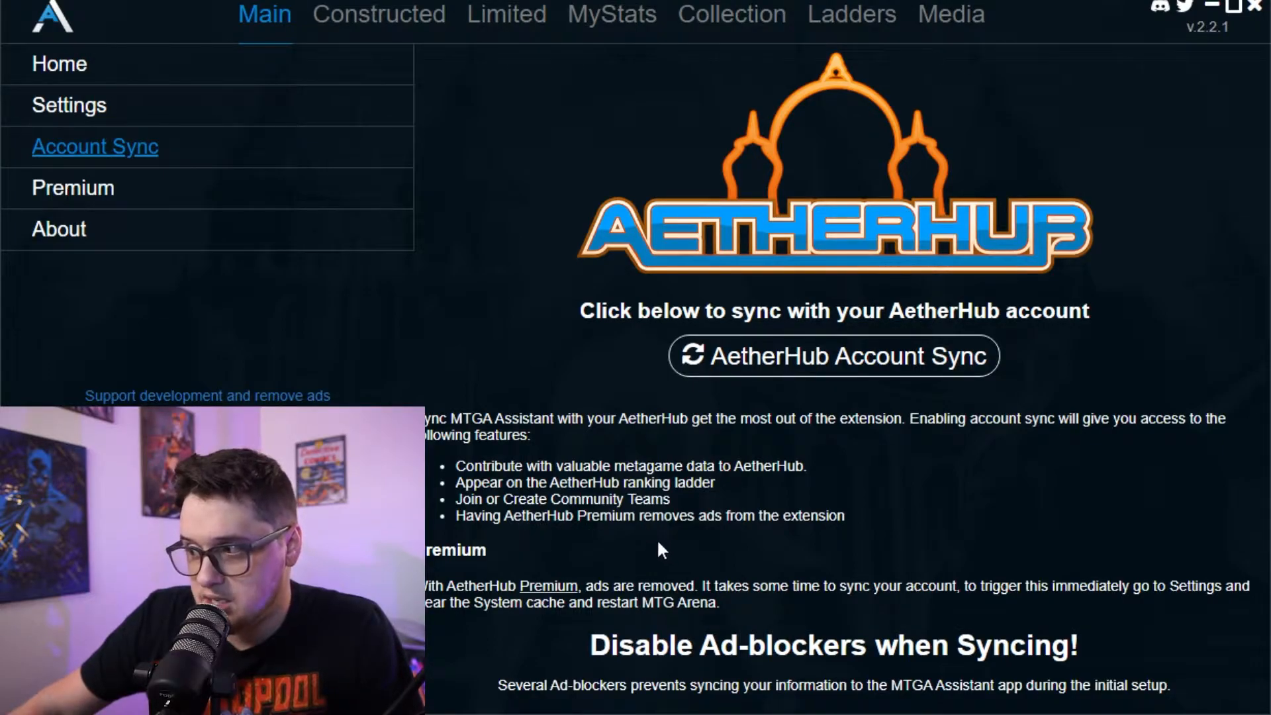
{"action": "mouse_move", "coordinate": [814, 549]}
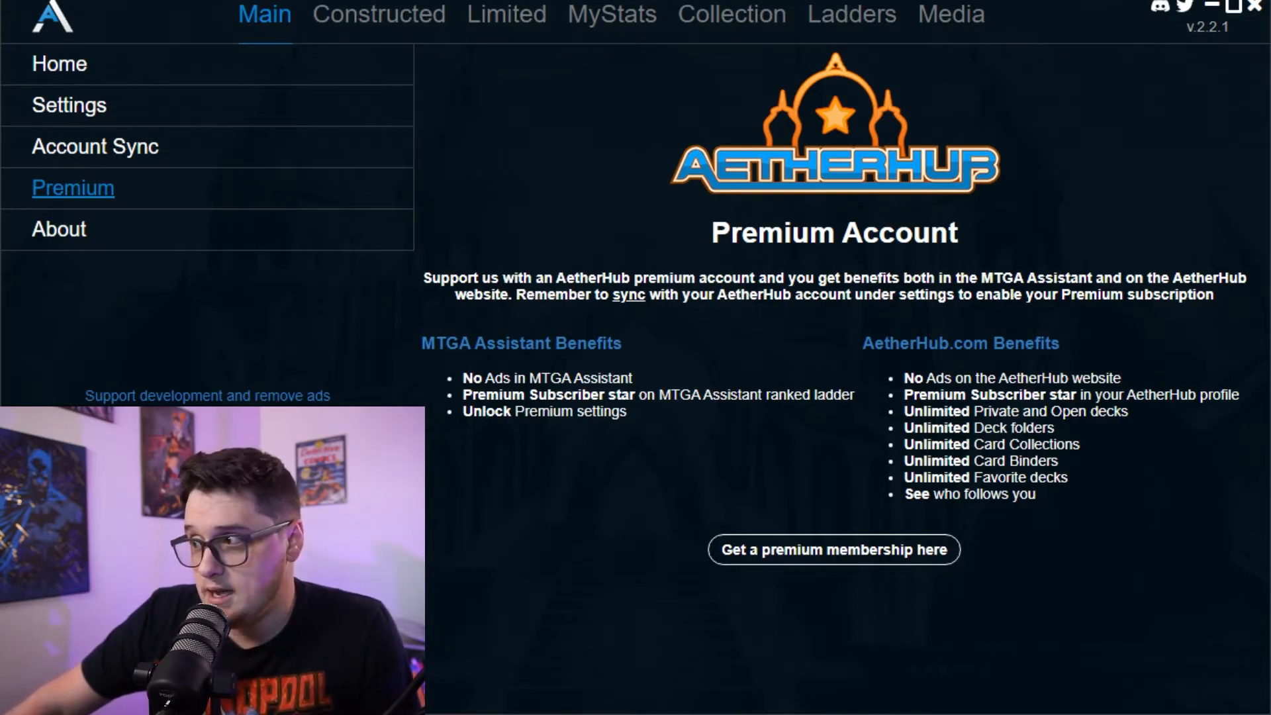
{"action": "left_click", "coordinate": [379, 15]}
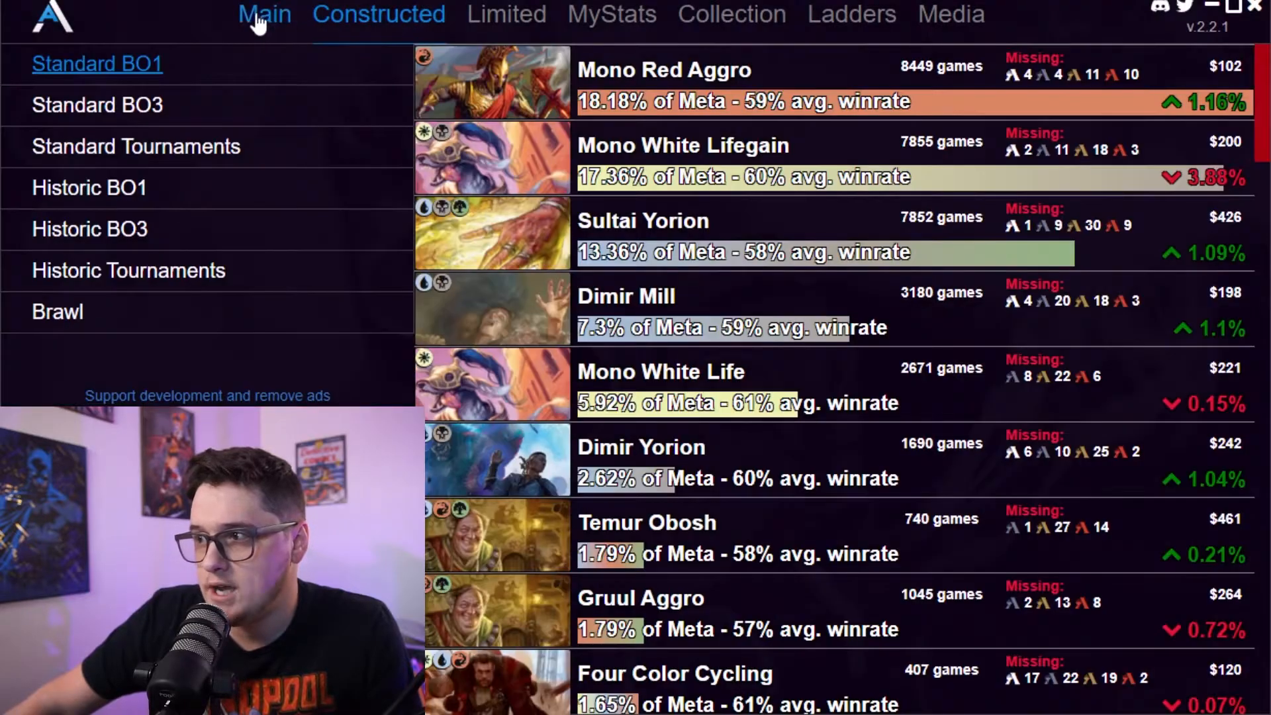
{"action": "left_click", "coordinate": [264, 14]}
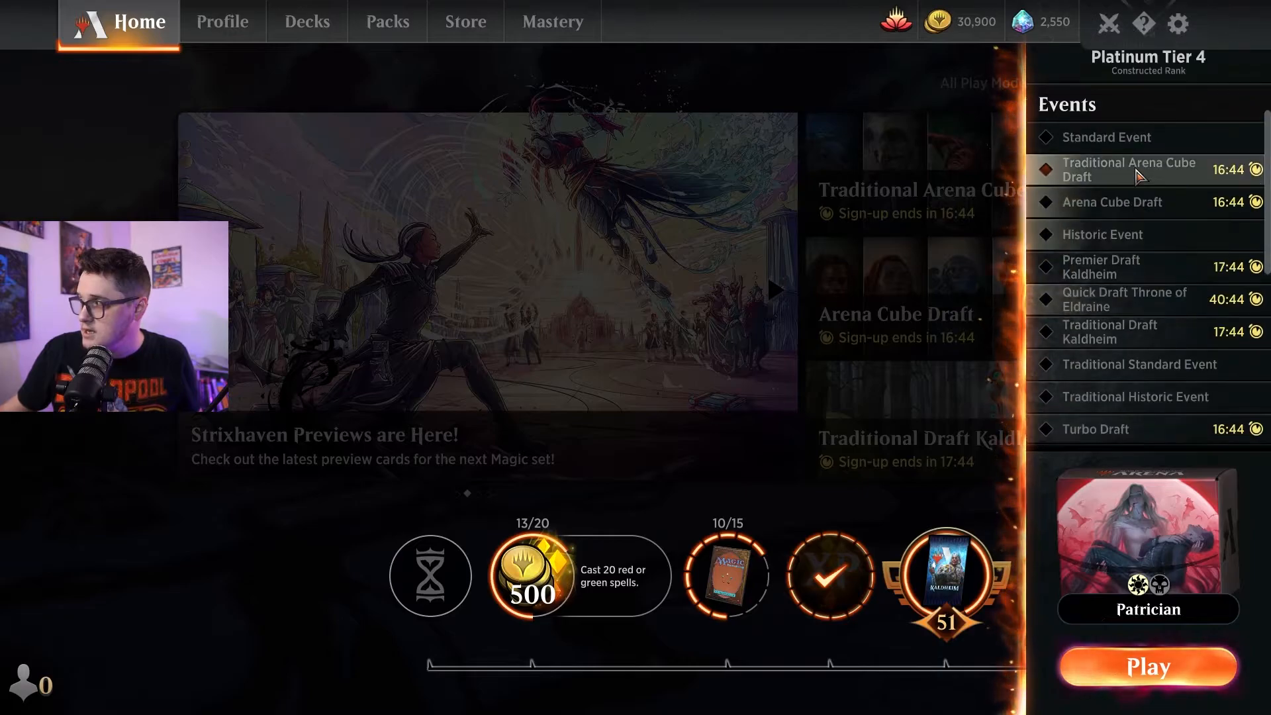
- Open the Standard Event page with its win-based rewards and 95-gem or 500-gold entry
{"action": "left_click", "coordinate": [1104, 137]}
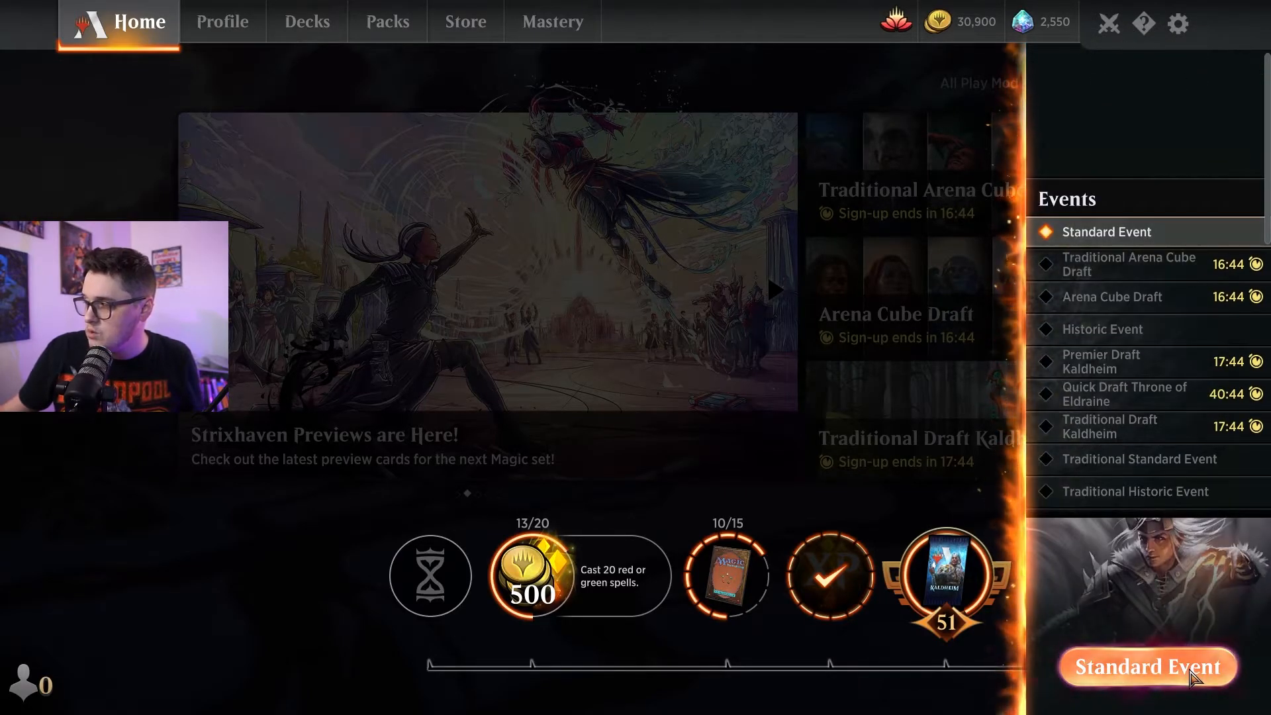
{"action": "left_click", "coordinate": [1146, 666]}
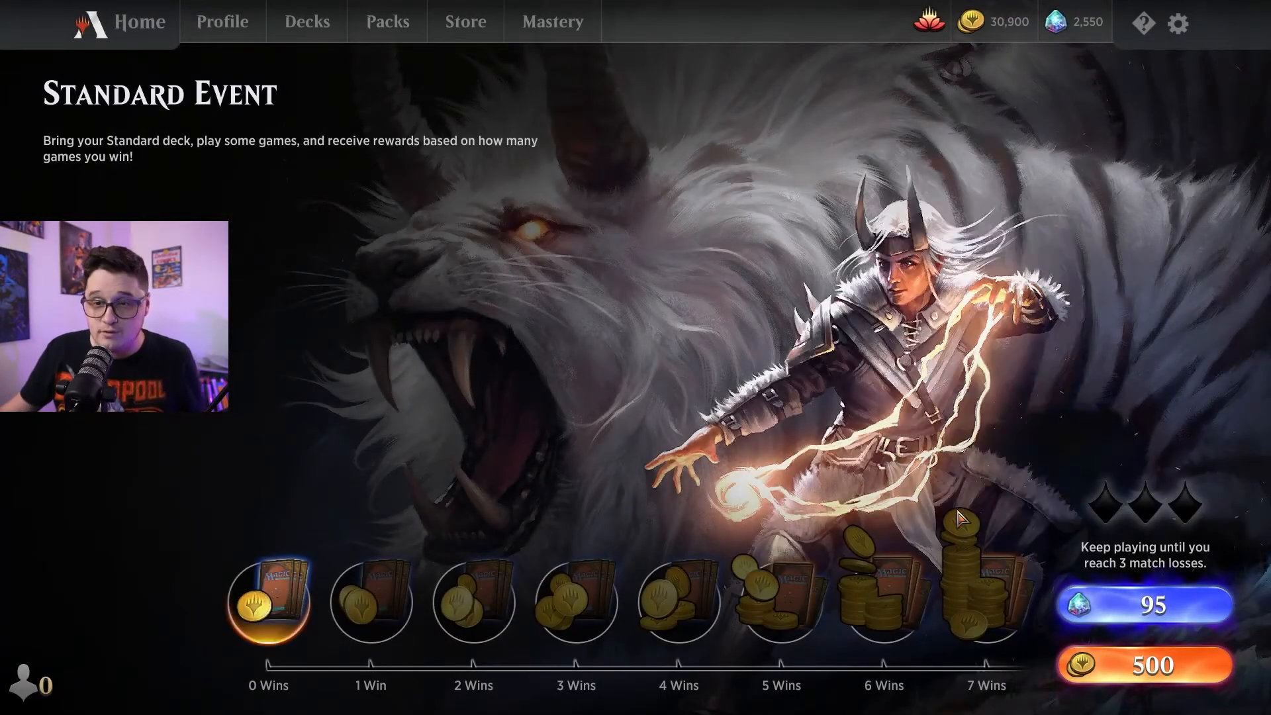
{"action": "mouse_move", "coordinate": [1046, 641]}
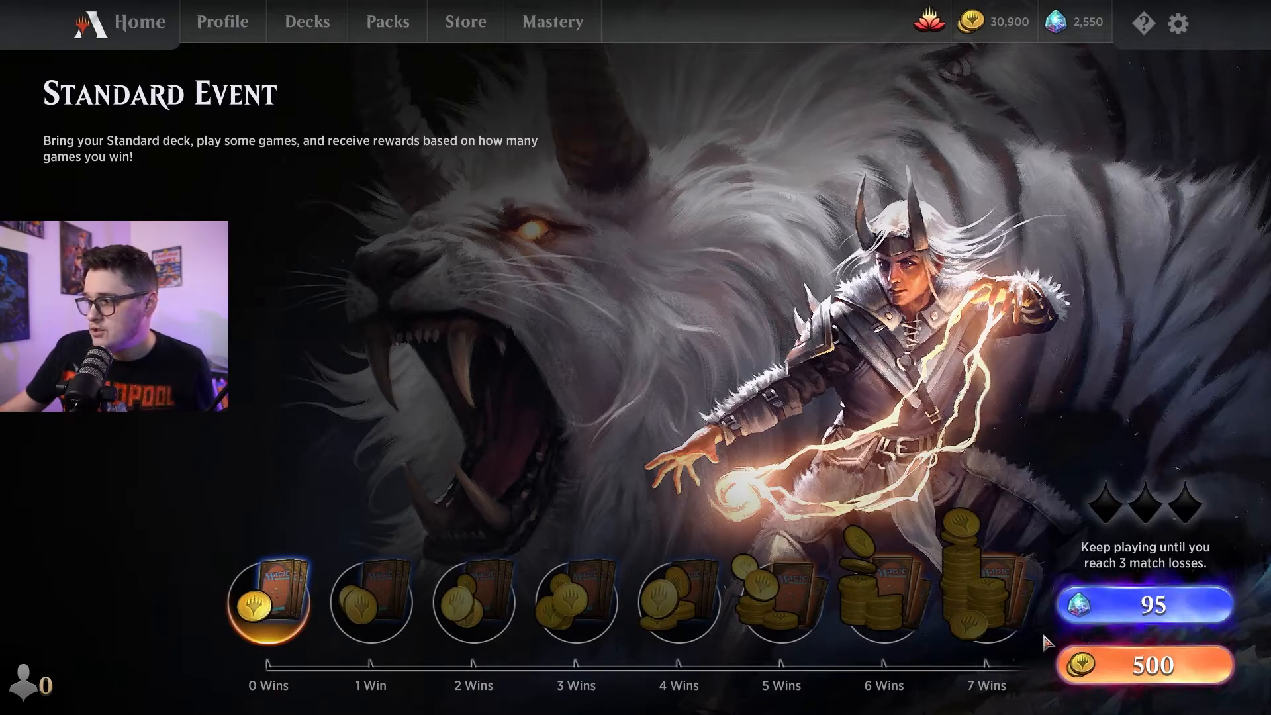
{"action": "mouse_move", "coordinate": [268, 600]}
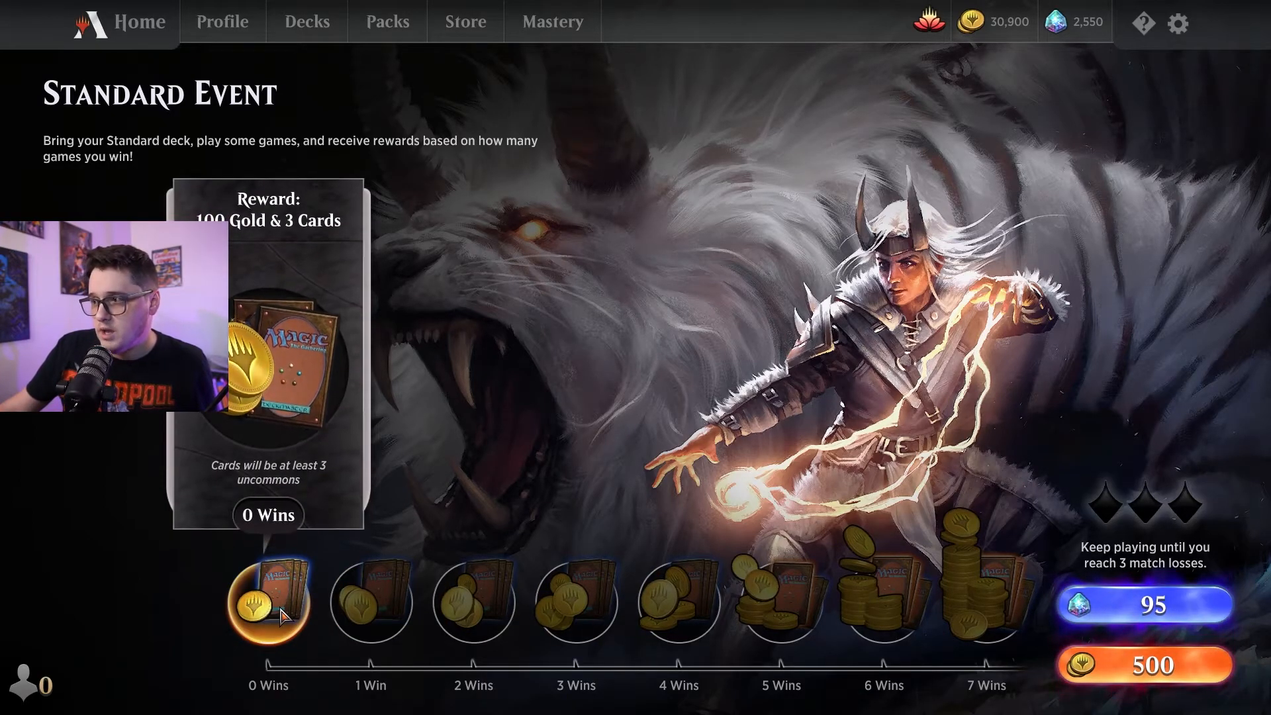
{"action": "left_click", "coordinate": [369, 600]}
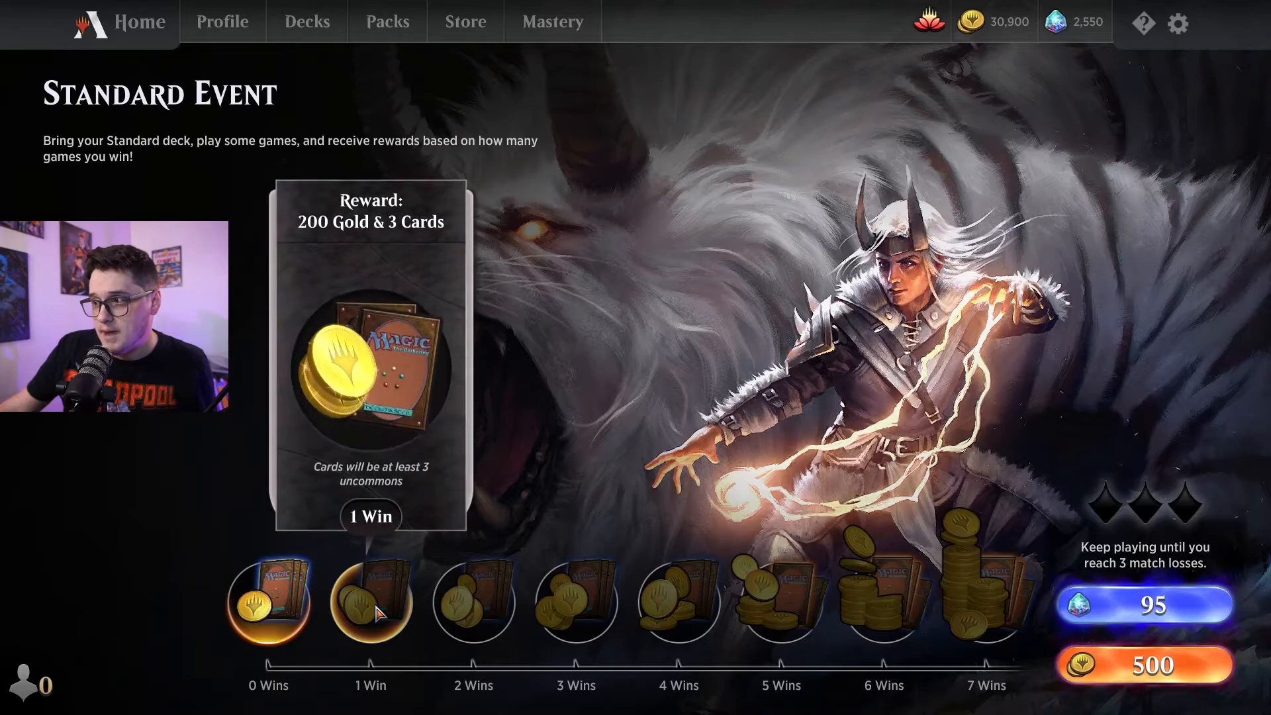
{"action": "mouse_move", "coordinate": [473, 603]}
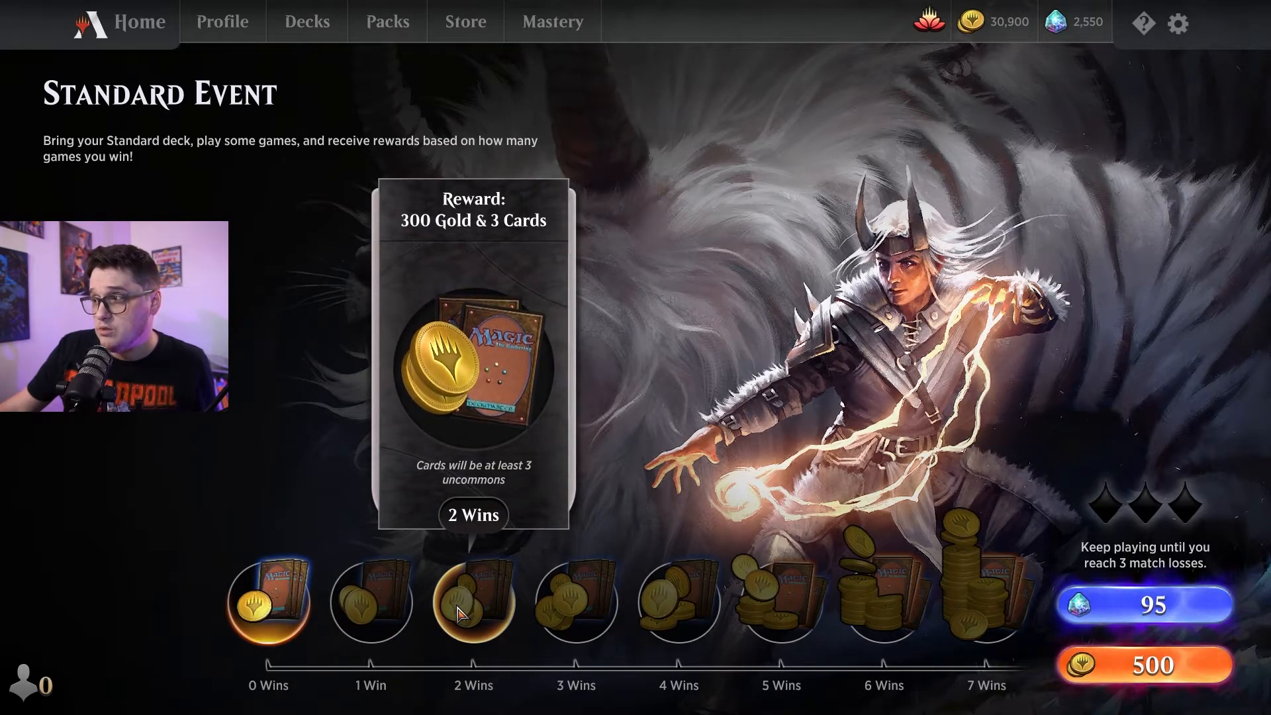
{"action": "mouse_move", "coordinate": [678, 602]}
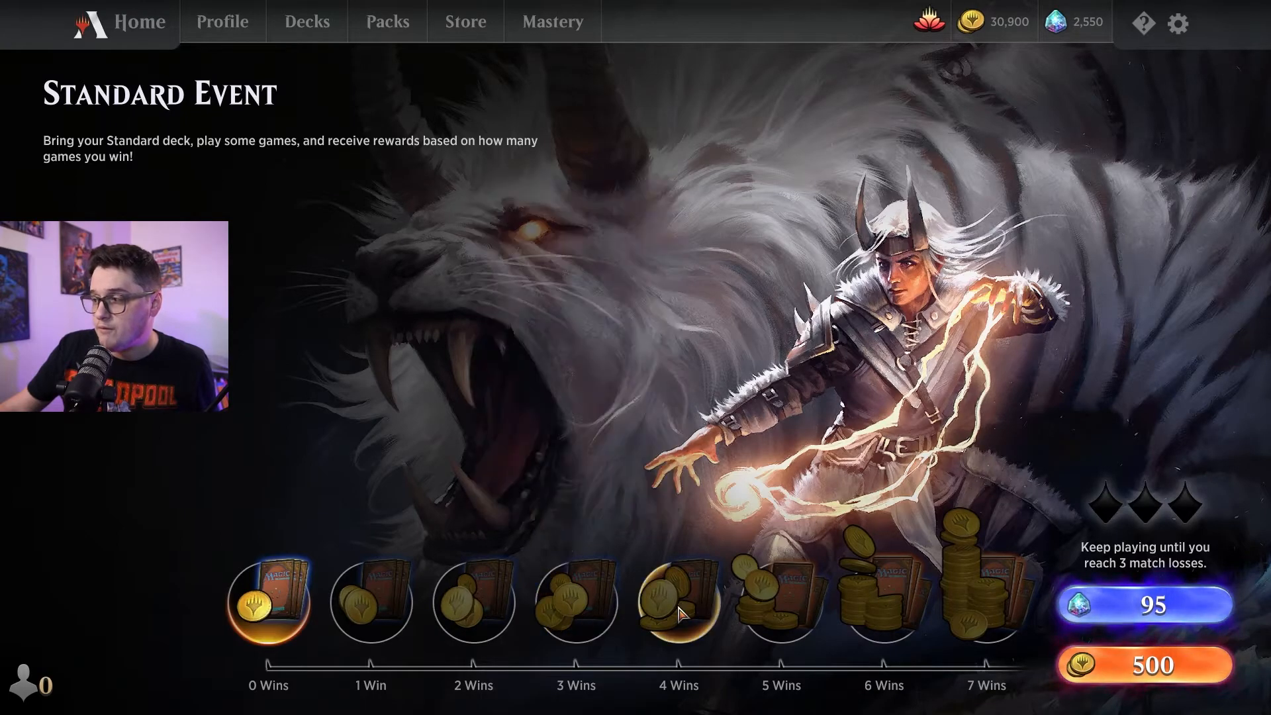
{"action": "mouse_move", "coordinate": [678, 604]}
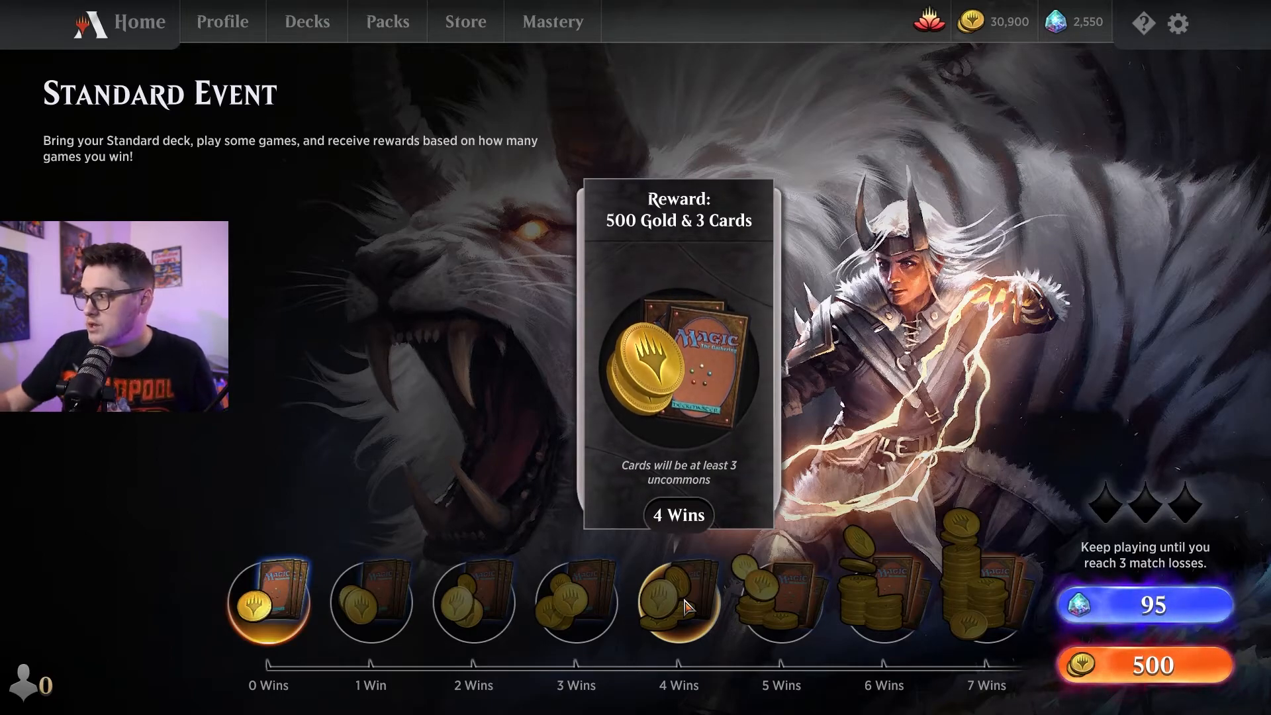
{"action": "mouse_move", "coordinate": [1198, 517]}
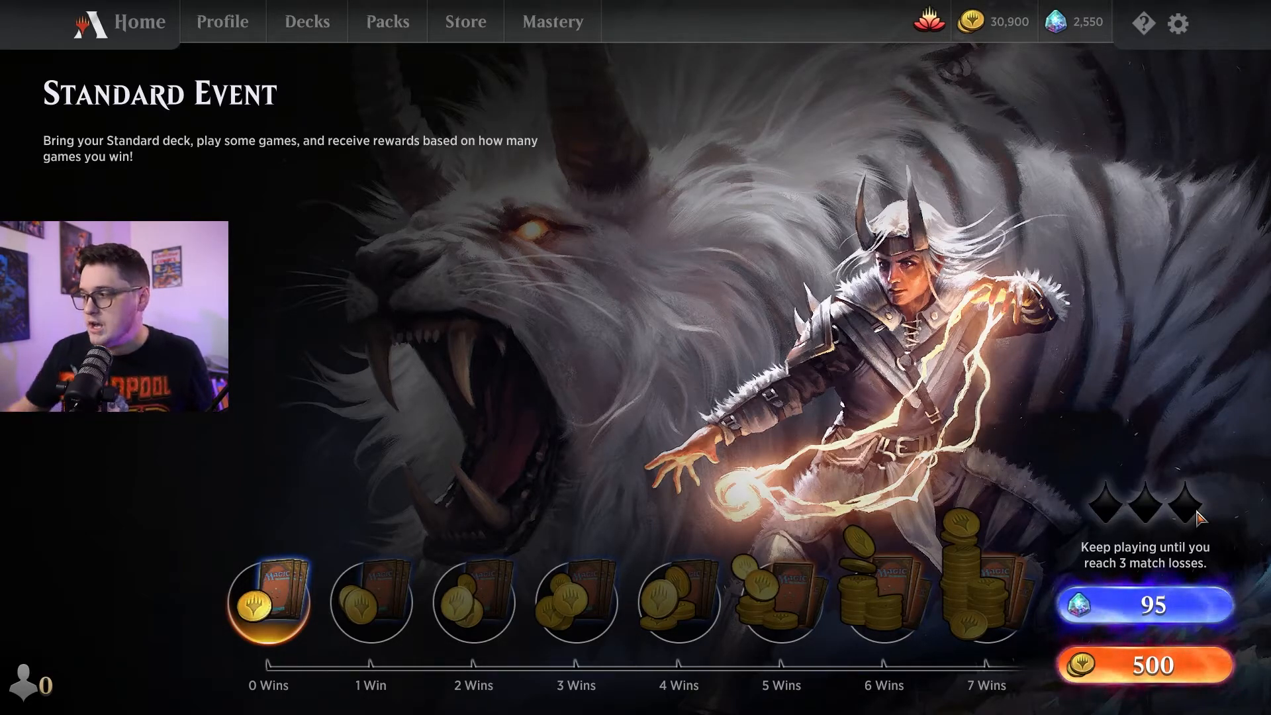
{"action": "mouse_move", "coordinate": [986, 603]}
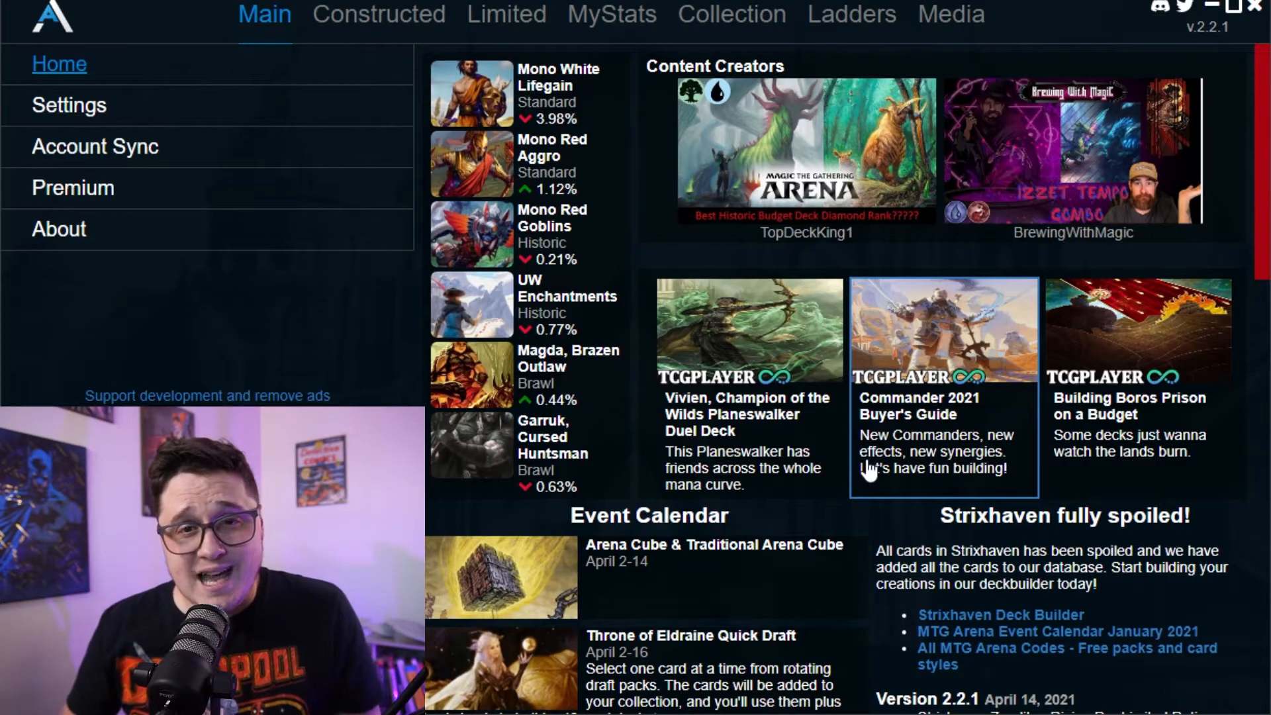
{"action": "mouse_move", "coordinate": [444, 31]}
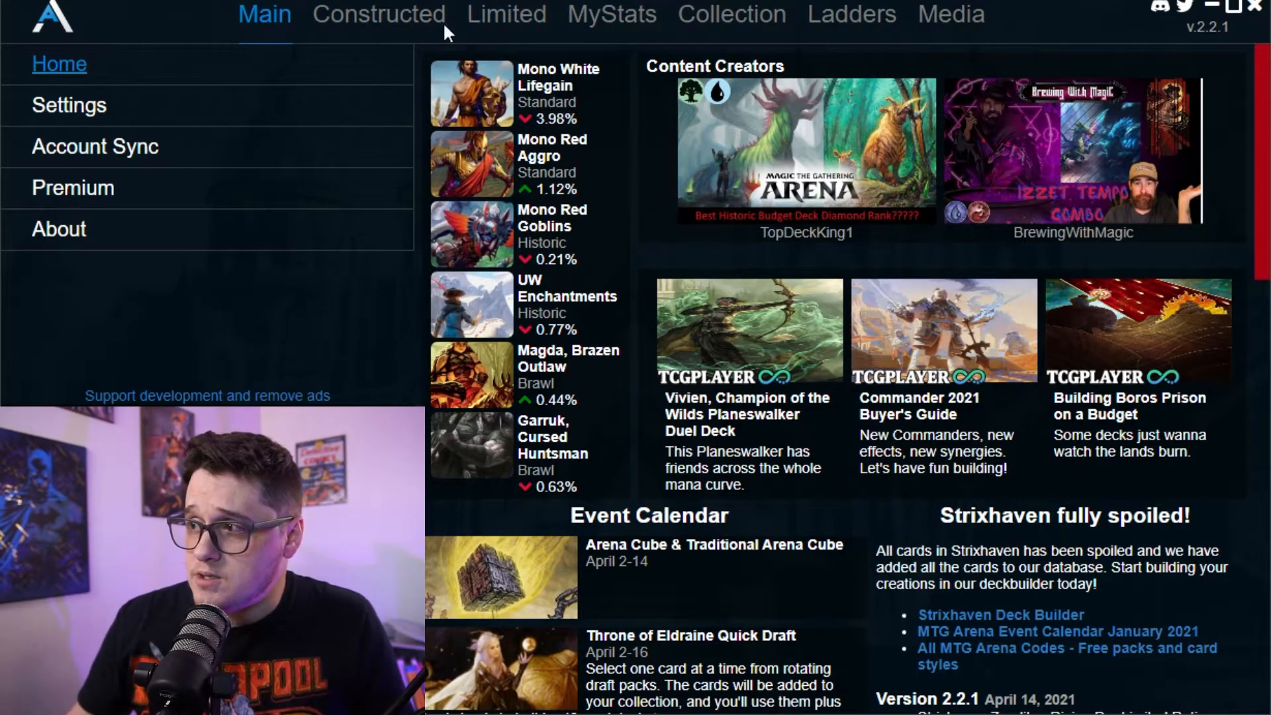
{"action": "mouse_move", "coordinate": [506, 15]}
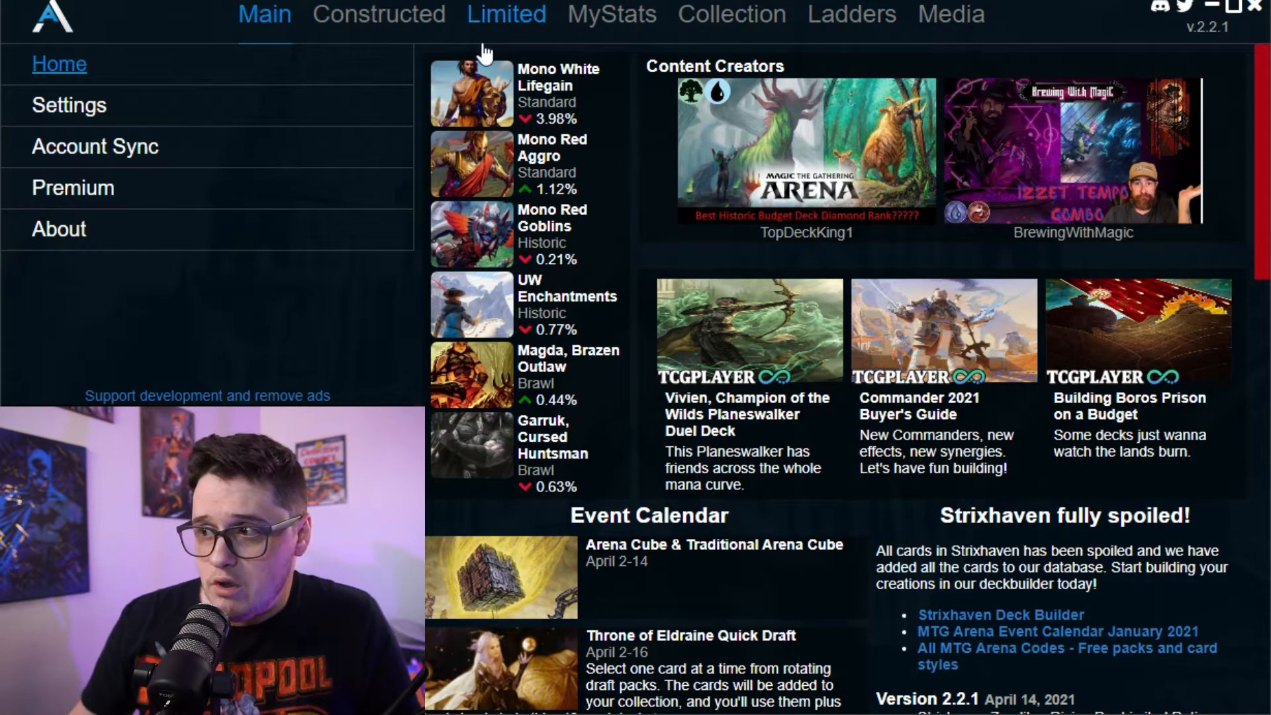
{"action": "mouse_move", "coordinate": [378, 73]}
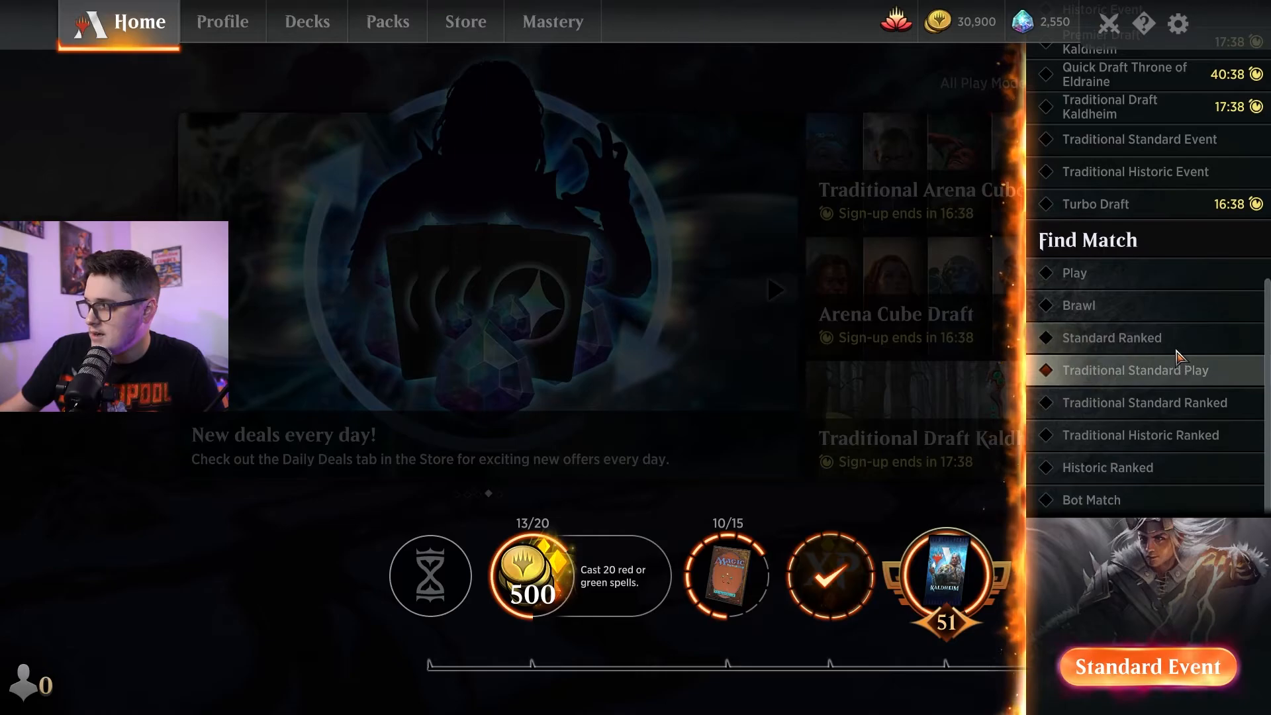
- Queue for a Standard Ranked match using the Patrician deck
{"action": "left_click", "coordinate": [1111, 338]}
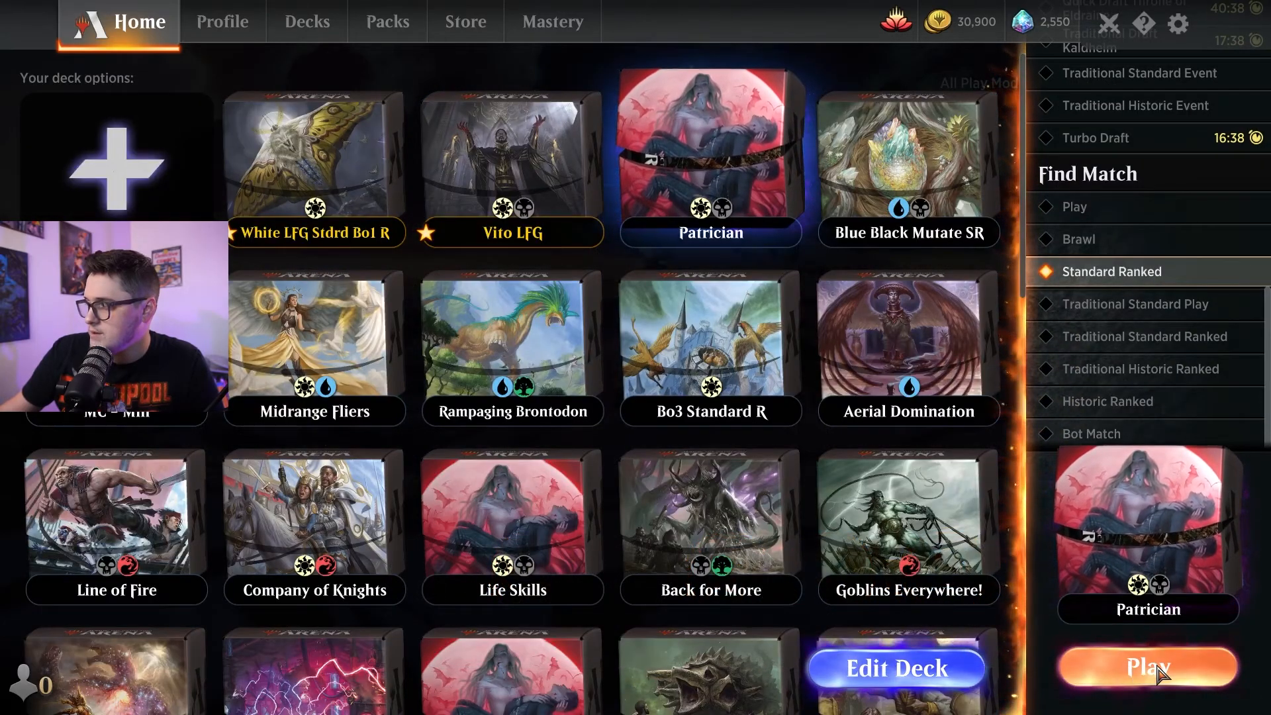
{"action": "left_click", "coordinate": [1146, 667]}
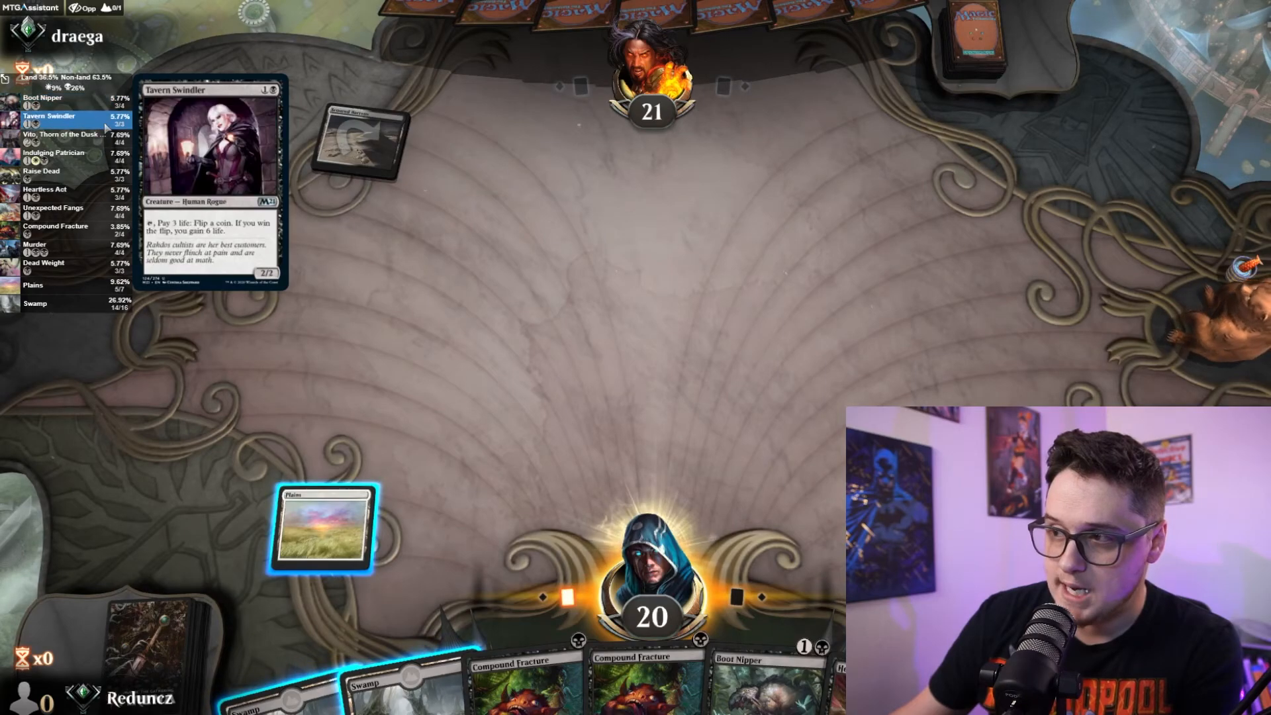
{"action": "mouse_move", "coordinate": [65, 134]}
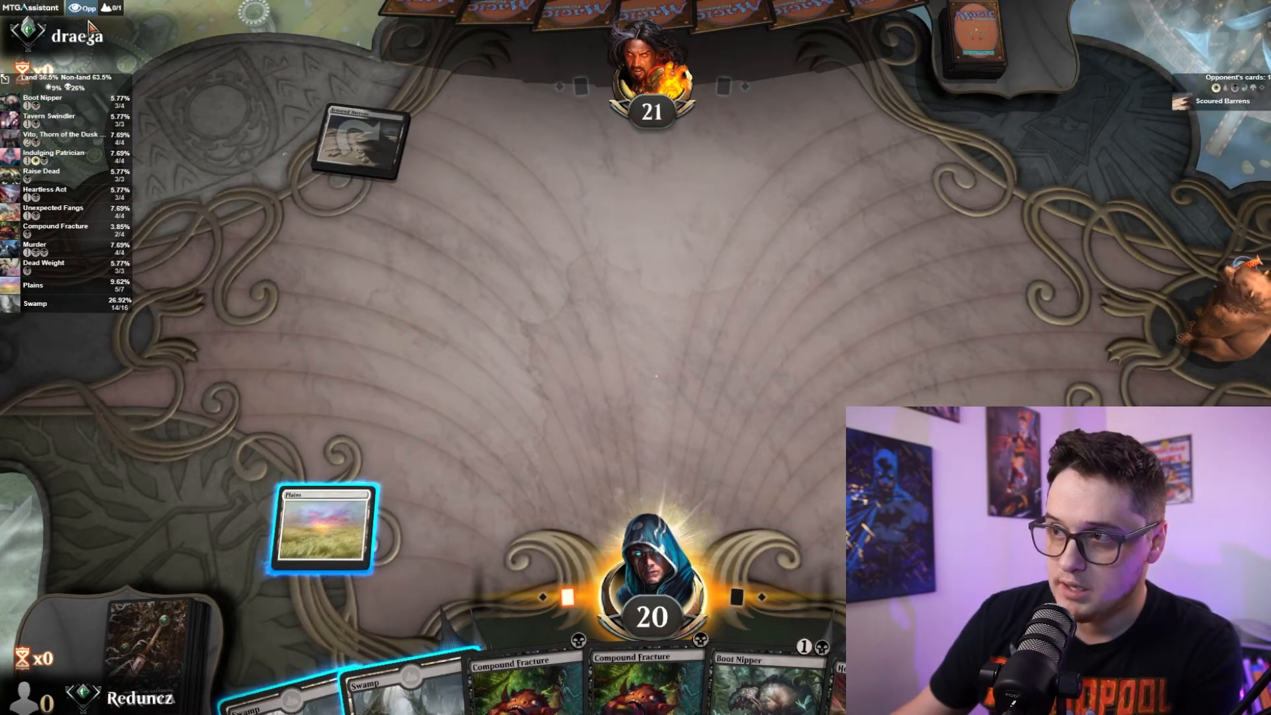
{"action": "mouse_move", "coordinate": [1223, 101]}
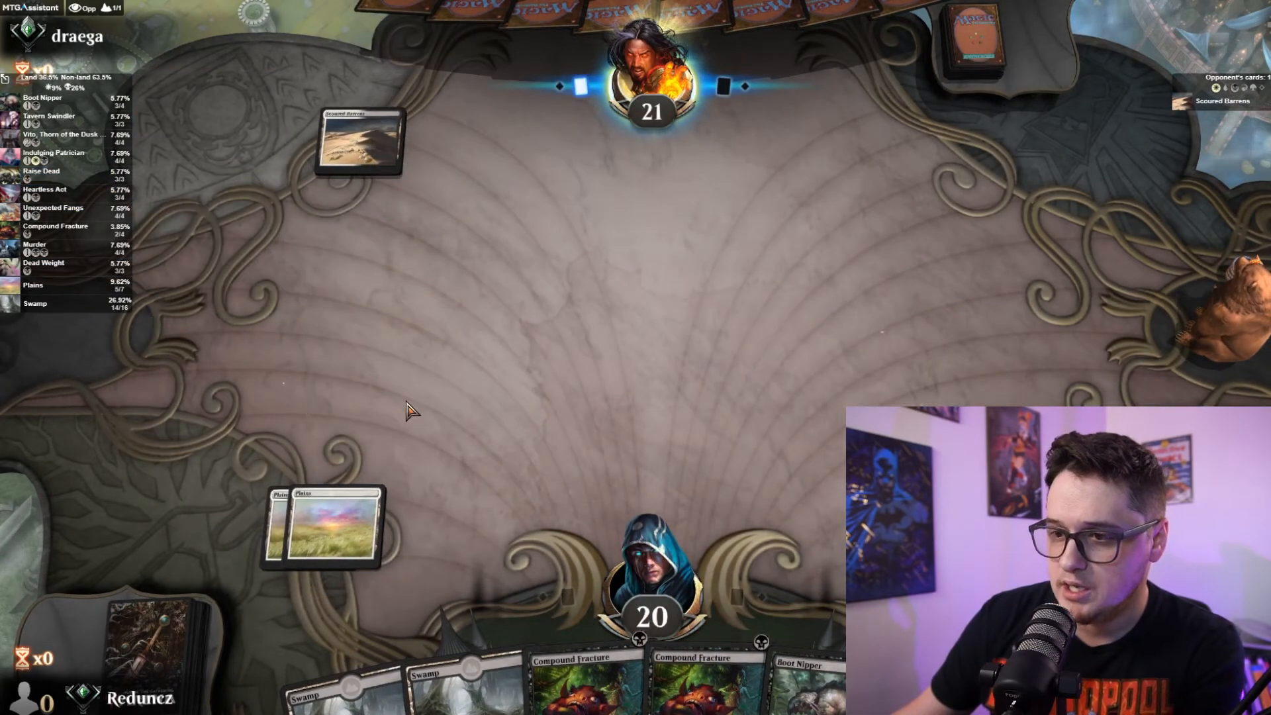
{"action": "mouse_move", "coordinate": [462, 371]}
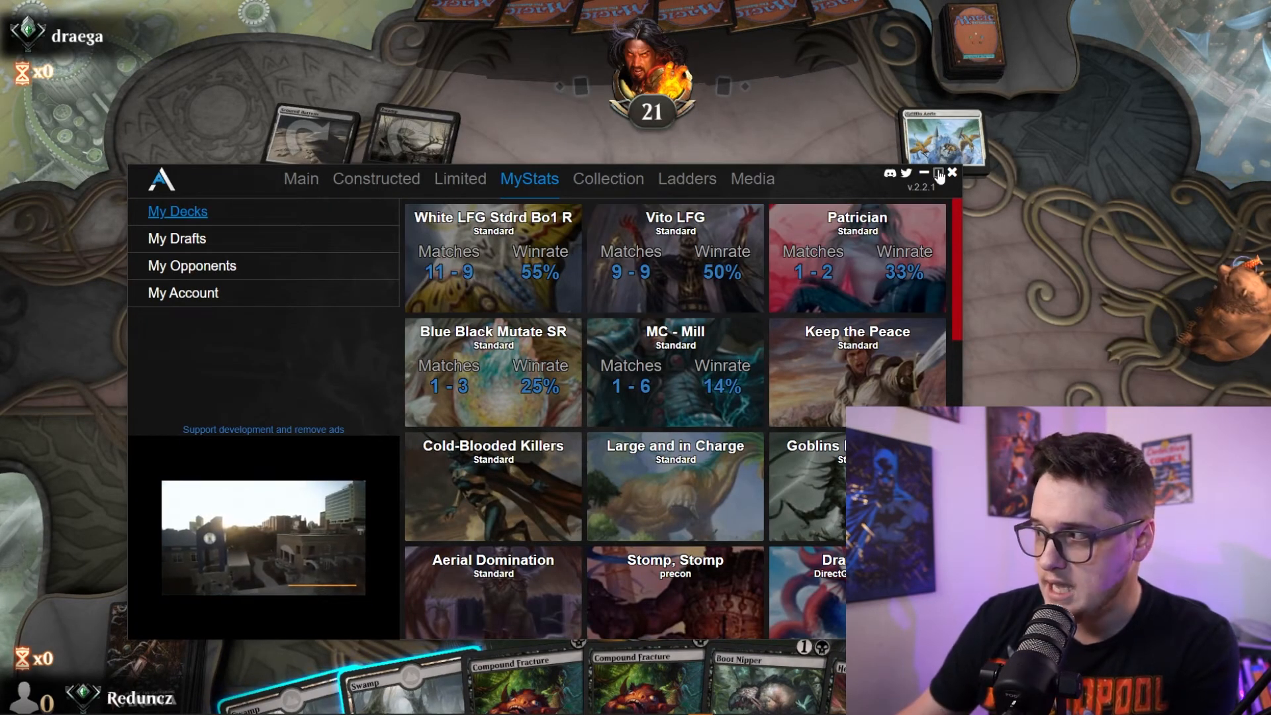
- Close the MTGA Assistant window covering the match
{"action": "left_click", "coordinate": [954, 173]}
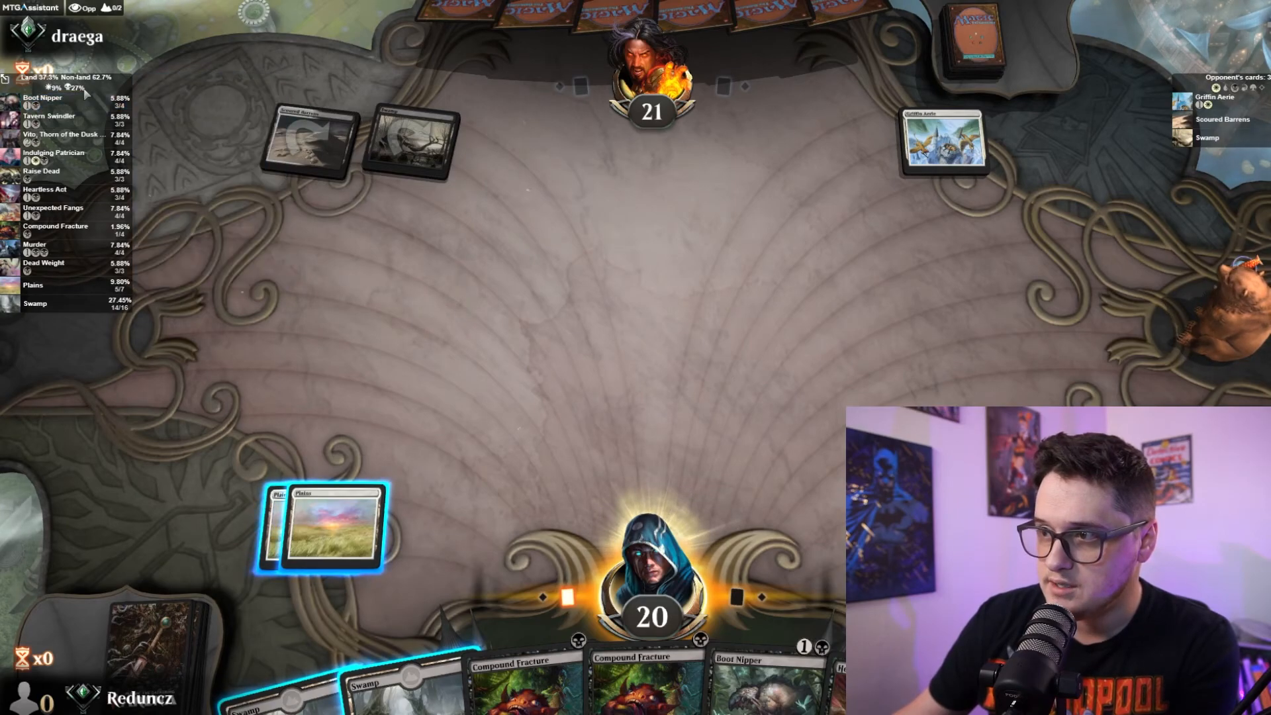
{"action": "mouse_move", "coordinate": [546, 373]}
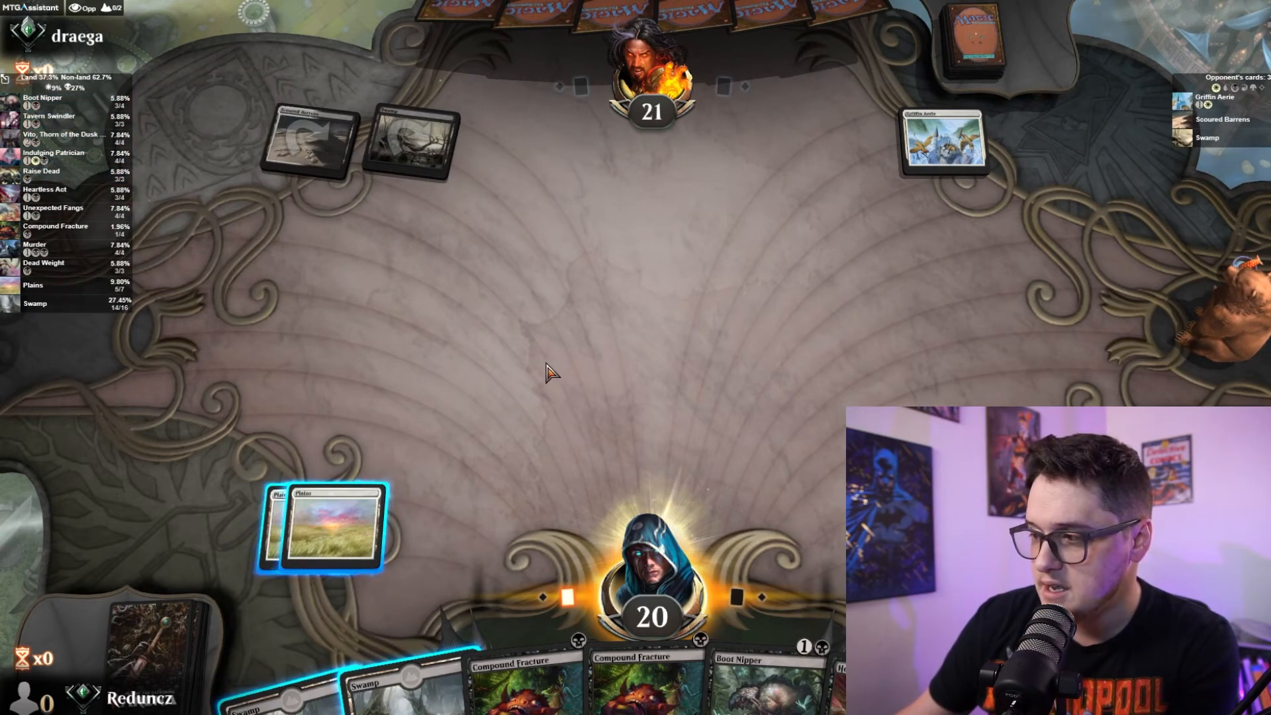